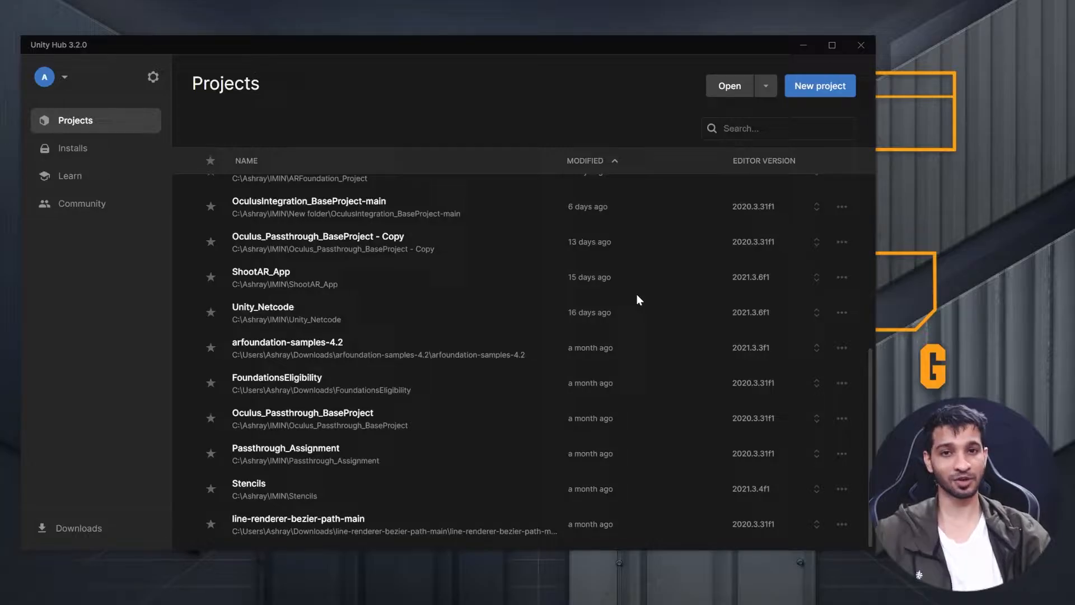
Start a new 3D (URP) project on editor 2021.3.6f1 and begin naming it 'VRPr…'
{"action": "left_click", "coordinate": [818, 86]}
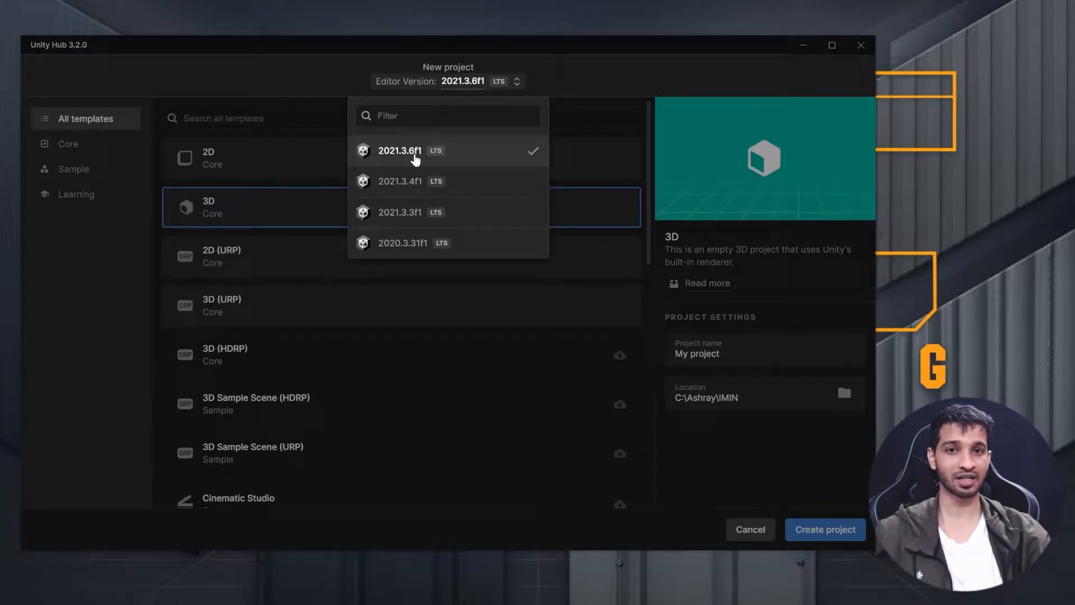
{"action": "mouse_move", "coordinate": [445, 154]}
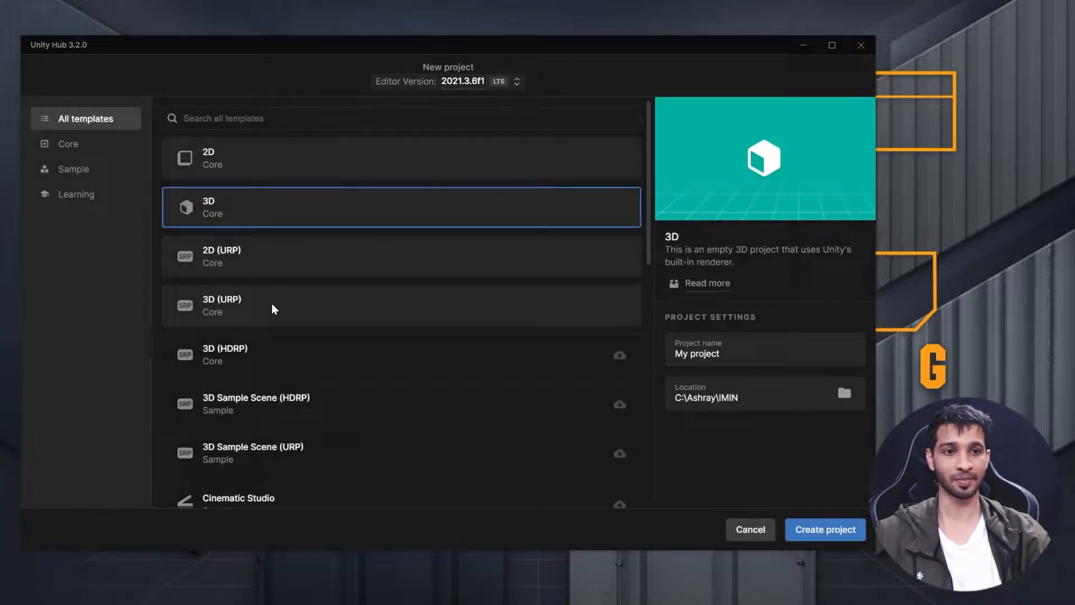
{"action": "left_click", "coordinate": [401, 304]}
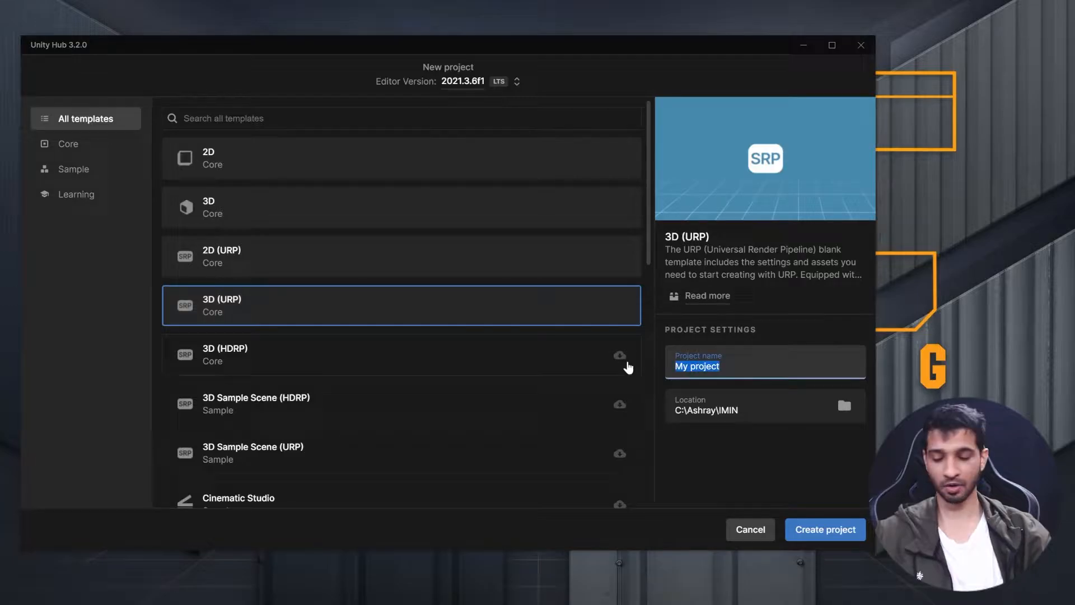
{"action": "type", "text": "VRPr"}
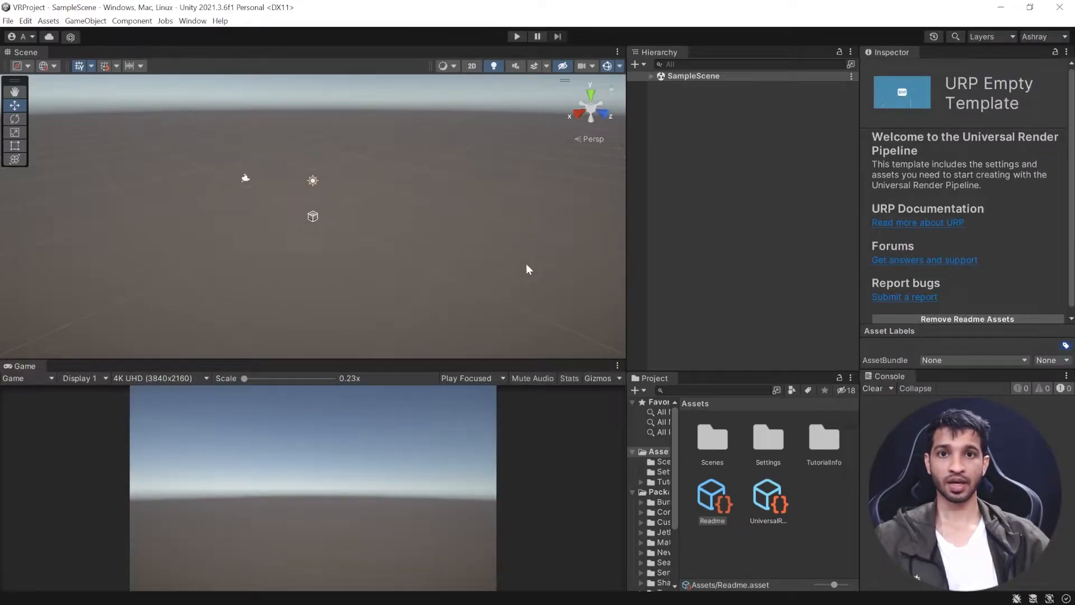
{"action": "mouse_move", "coordinate": [293, 209]}
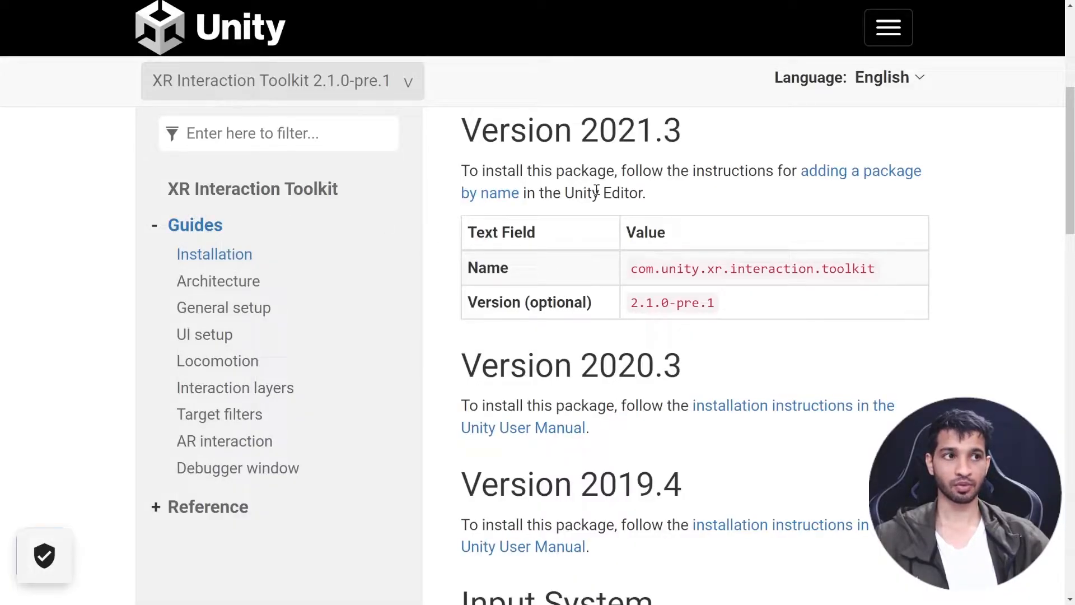
{"action": "double_click", "coordinate": [629, 130]}
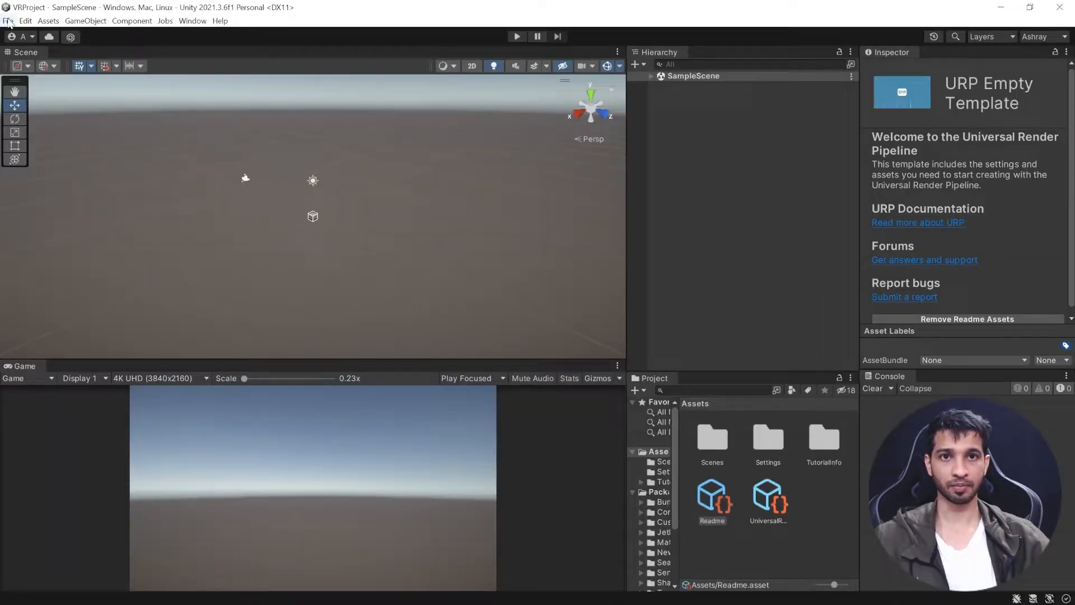
Add the package com.unity.xr.interaction.toolkit by name in the Package Manager
{"action": "left_click", "coordinate": [8, 20]}
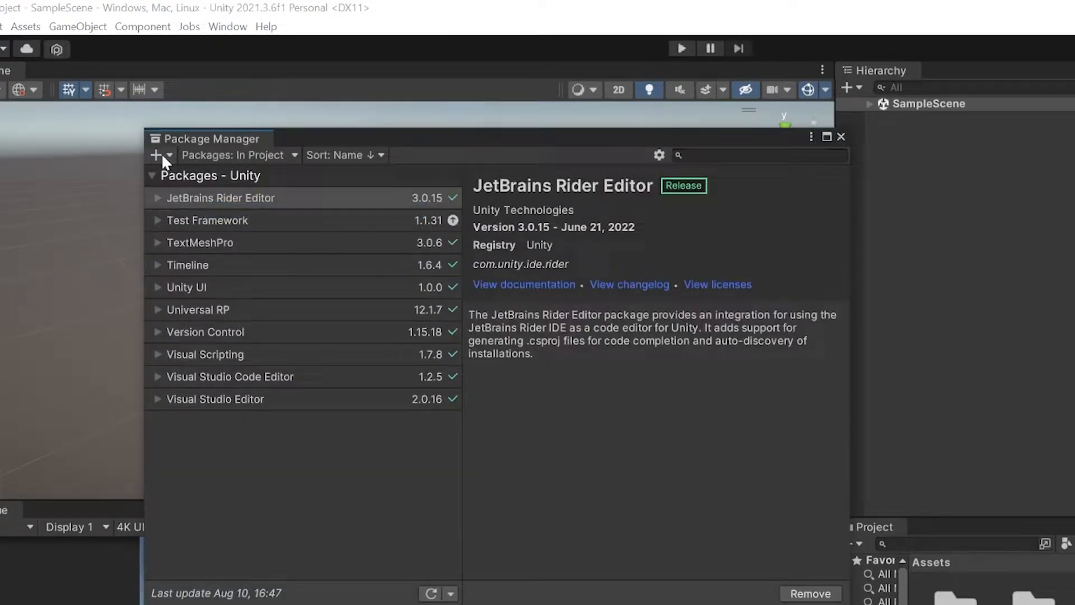
{"action": "left_click", "coordinate": [158, 155]}
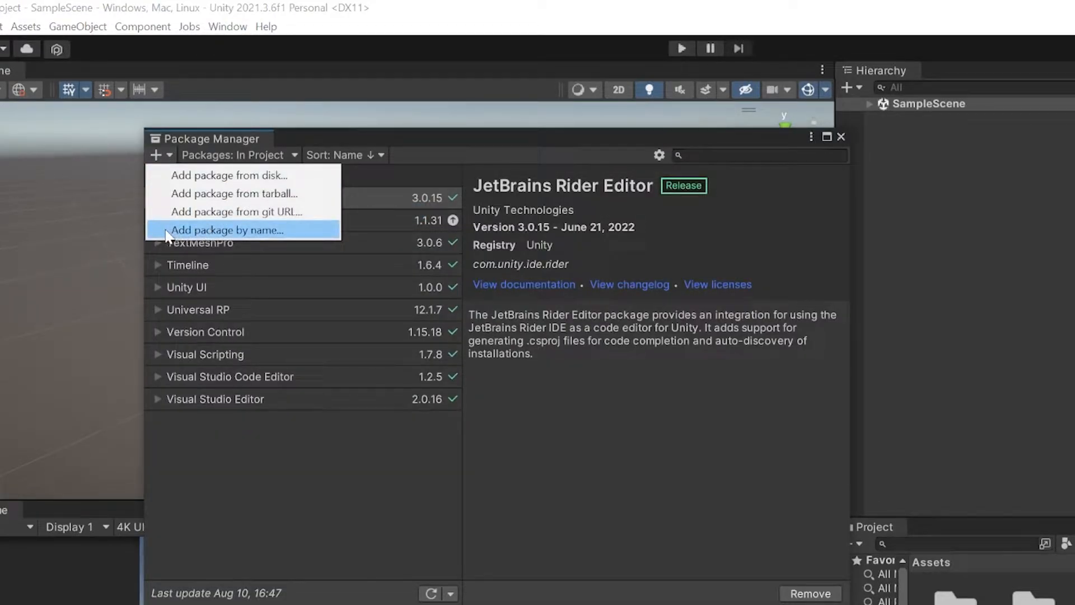
{"action": "left_click", "coordinate": [227, 229]}
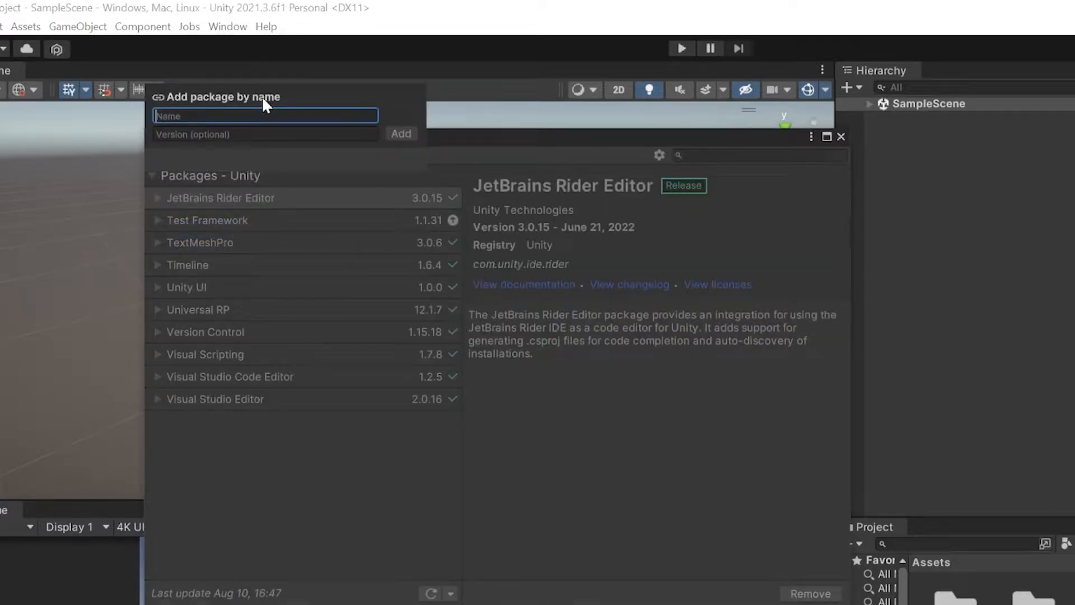
{"action": "type", "text": "com.unity.xr.interaction.toolkit"}
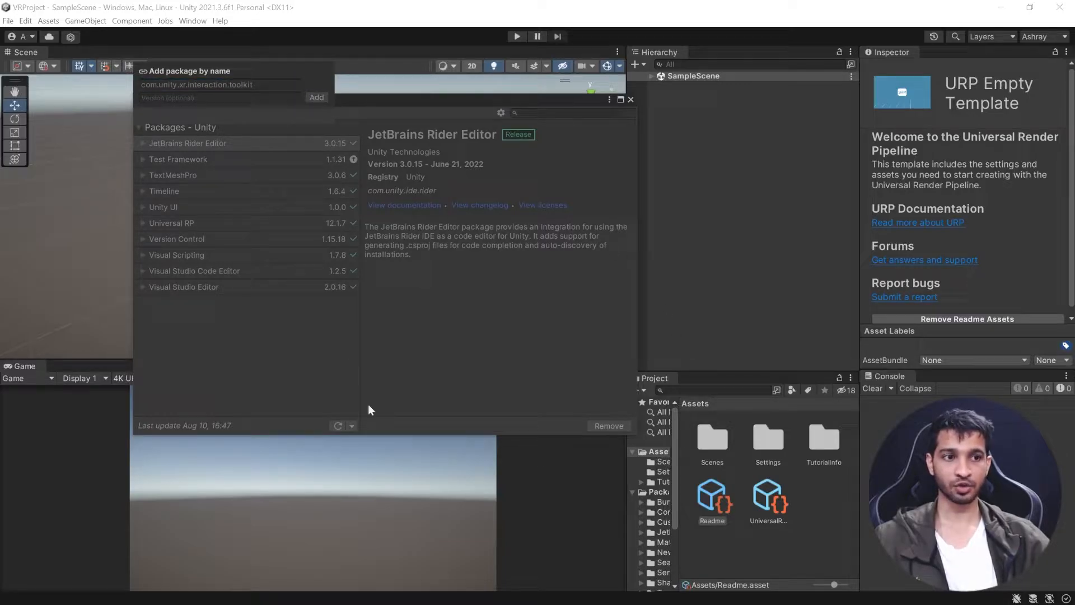
{"action": "left_click", "coordinate": [315, 98]}
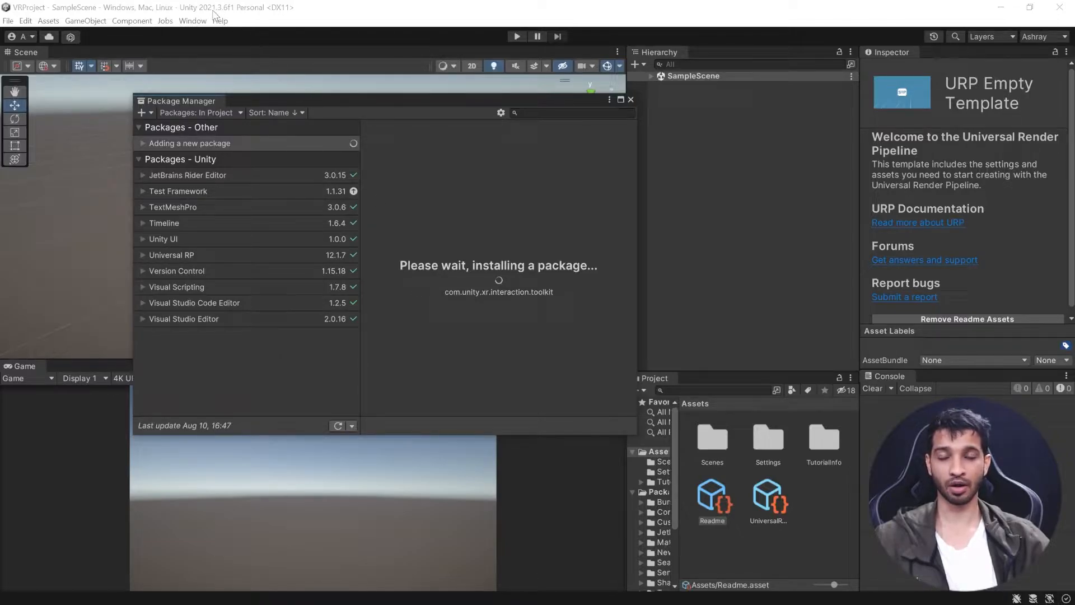
{"action": "mouse_move", "coordinate": [317, 198]}
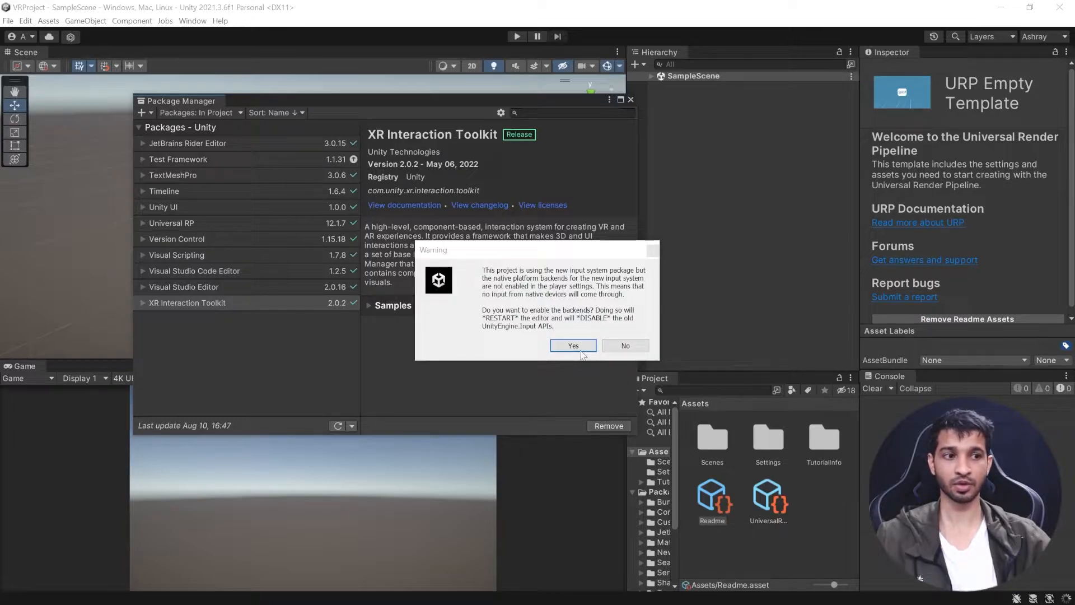
Accept the new input system backends restart and the InteractionLayerMask update for XR Interaction Toolkit 2.0.2
{"action": "left_click", "coordinate": [572, 345]}
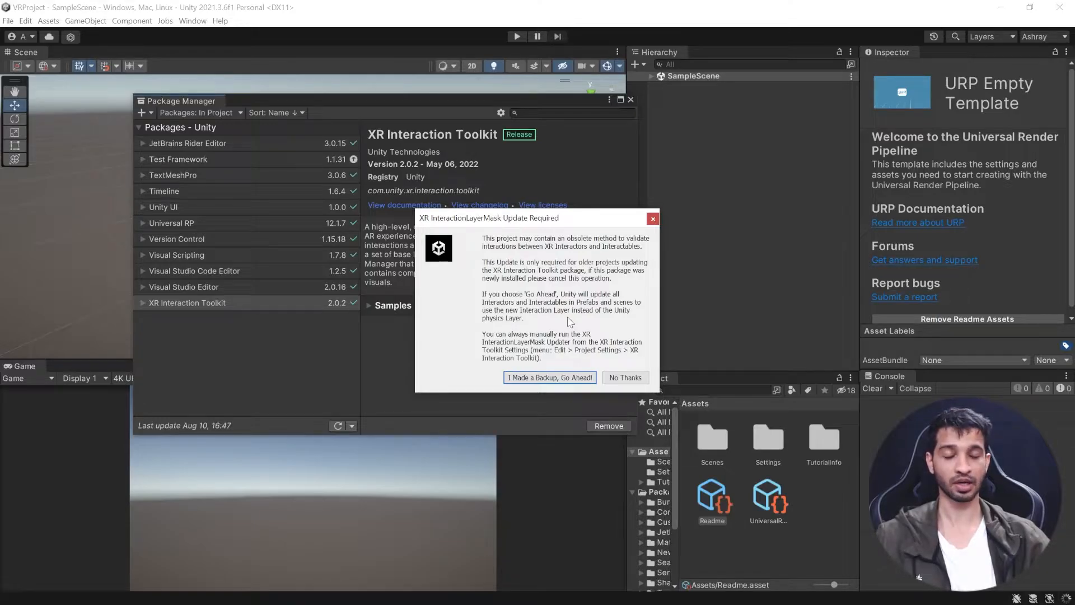
{"action": "mouse_move", "coordinate": [548, 377]}
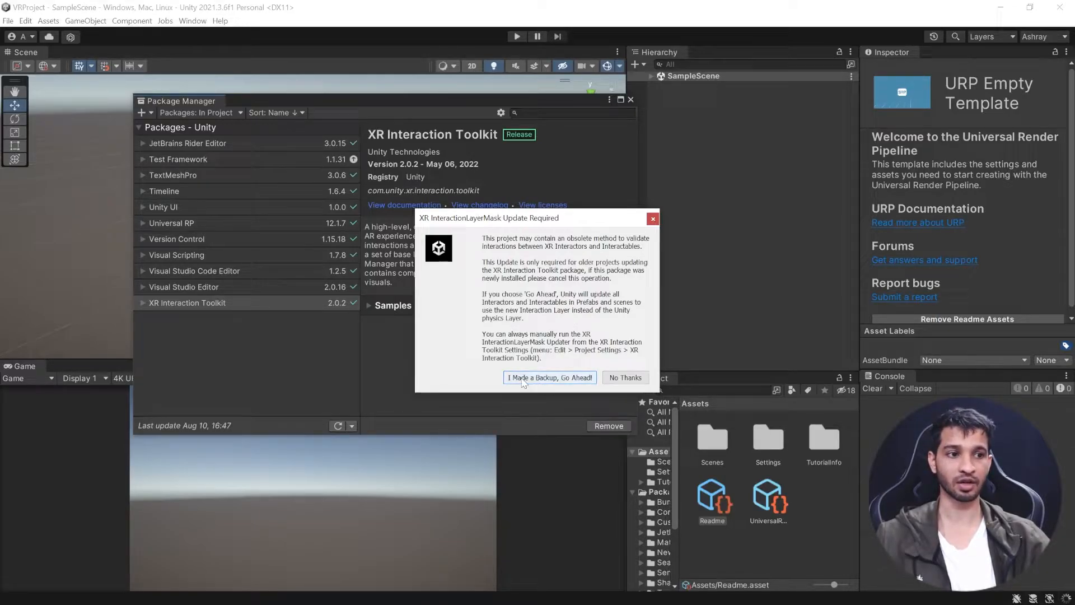
{"action": "left_click", "coordinate": [549, 378]}
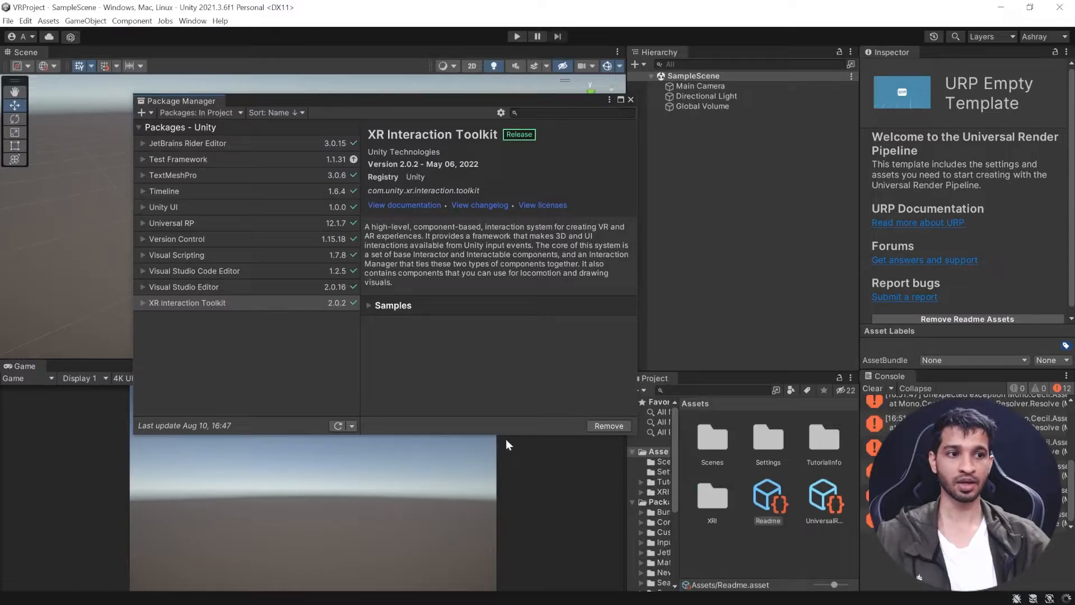
{"action": "left_click", "coordinate": [405, 204]}
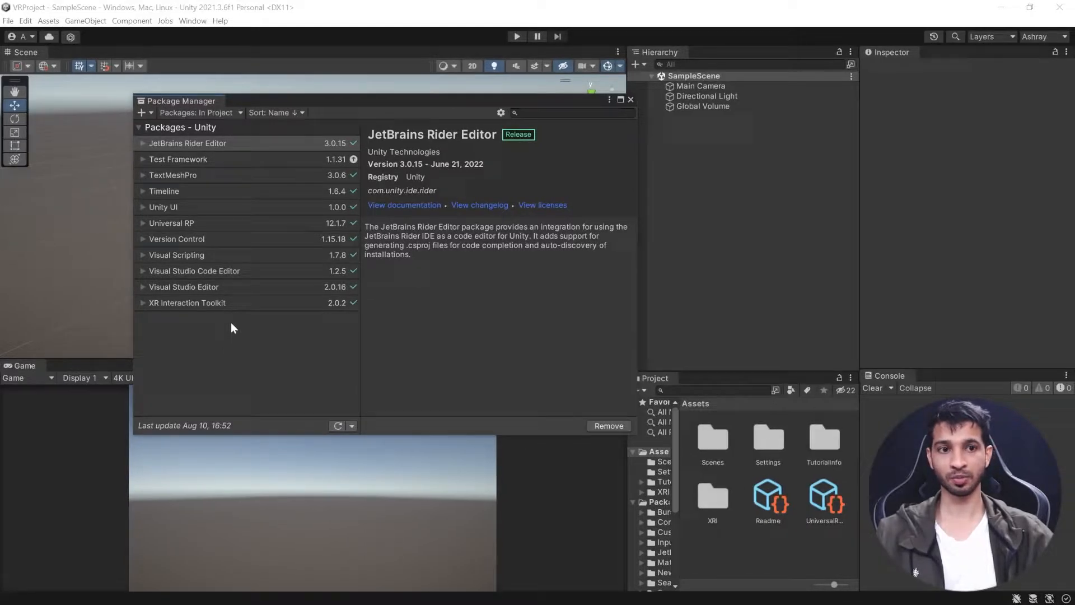
Import the toolkit's Starter Assets and XR Device Simulator samples, then dismiss the Package Manager
{"action": "left_click", "coordinate": [187, 302]}
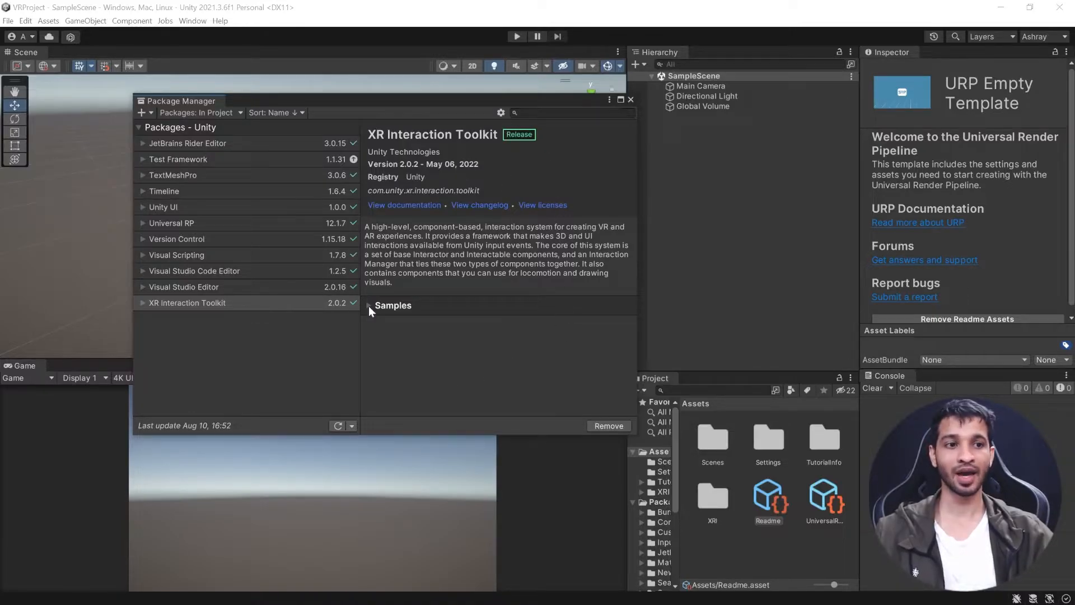
{"action": "left_click", "coordinate": [369, 304]}
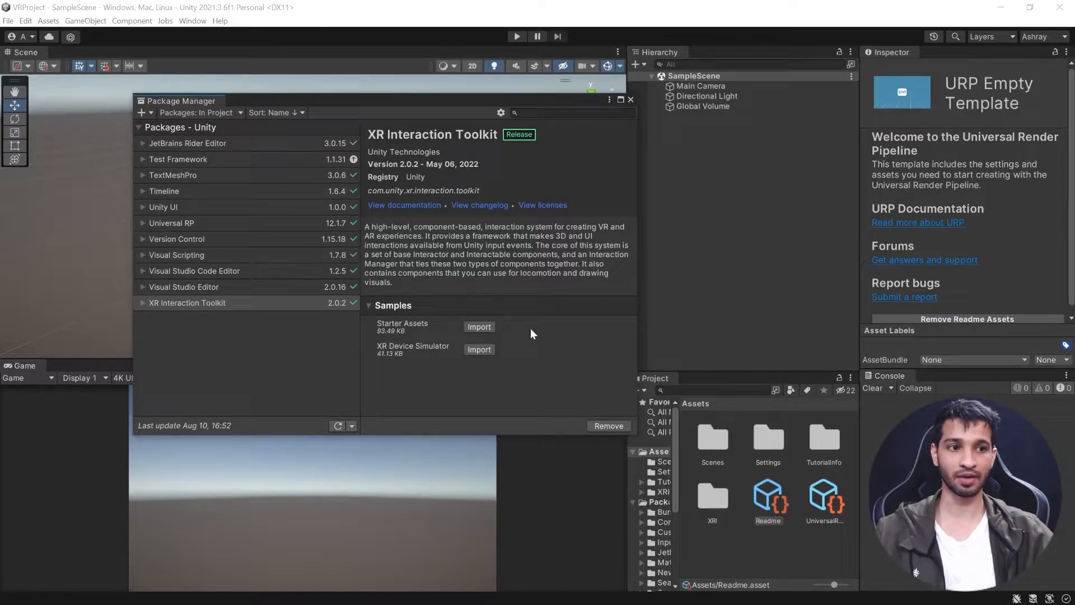
{"action": "mouse_move", "coordinate": [432, 329]}
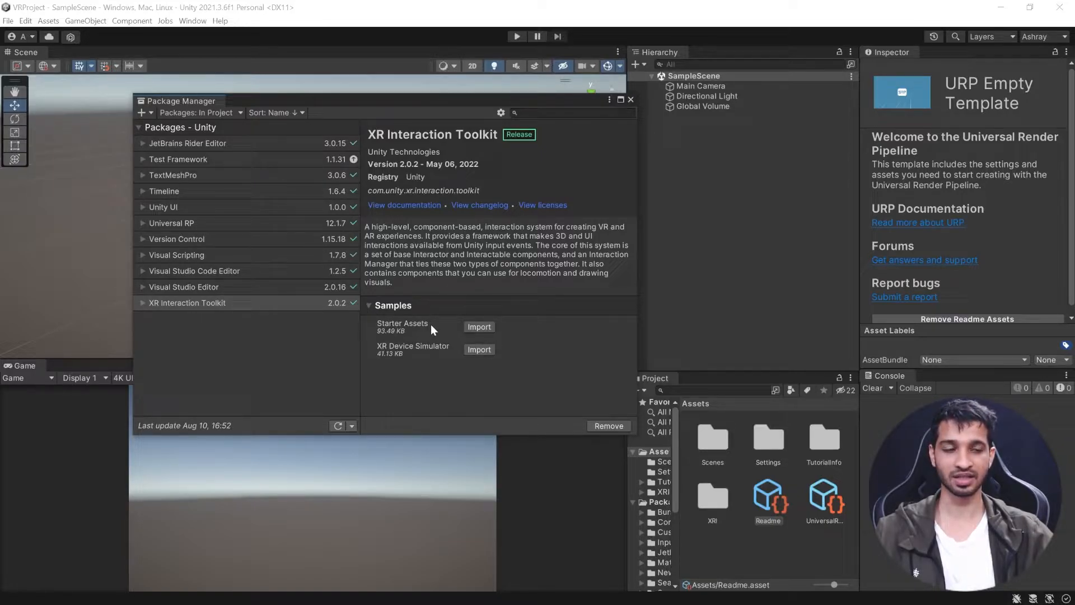
{"action": "left_click", "coordinate": [478, 326]}
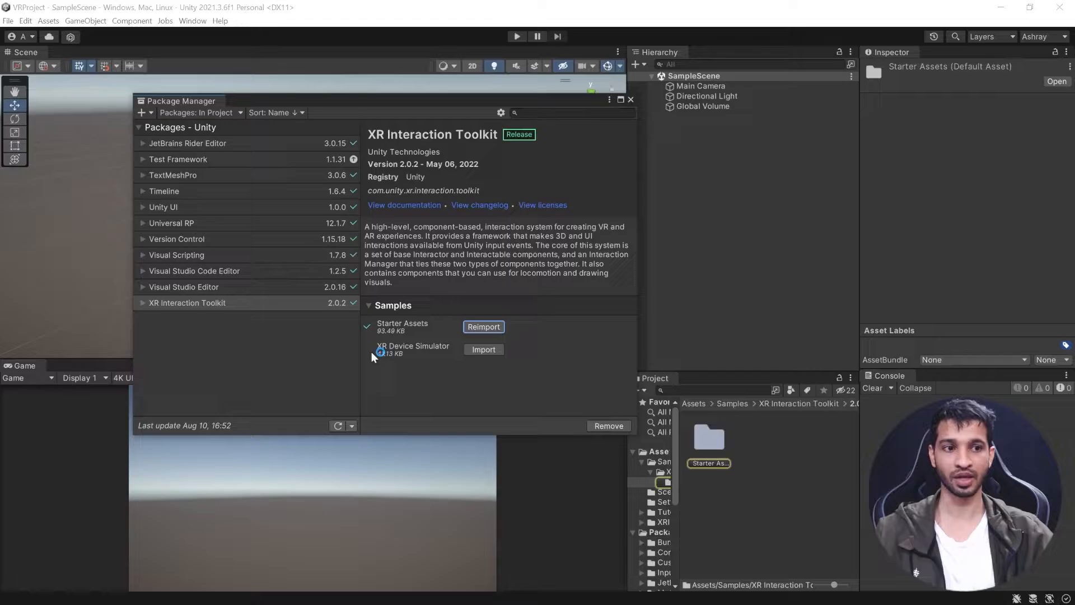
{"action": "left_click", "coordinate": [484, 350]}
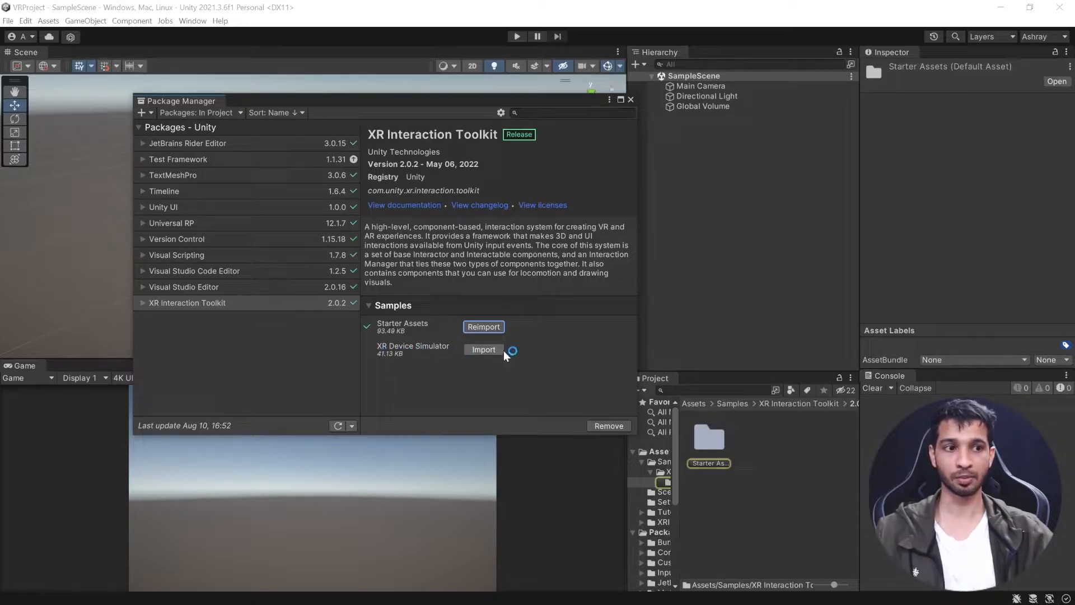
{"action": "left_click", "coordinate": [482, 349]}
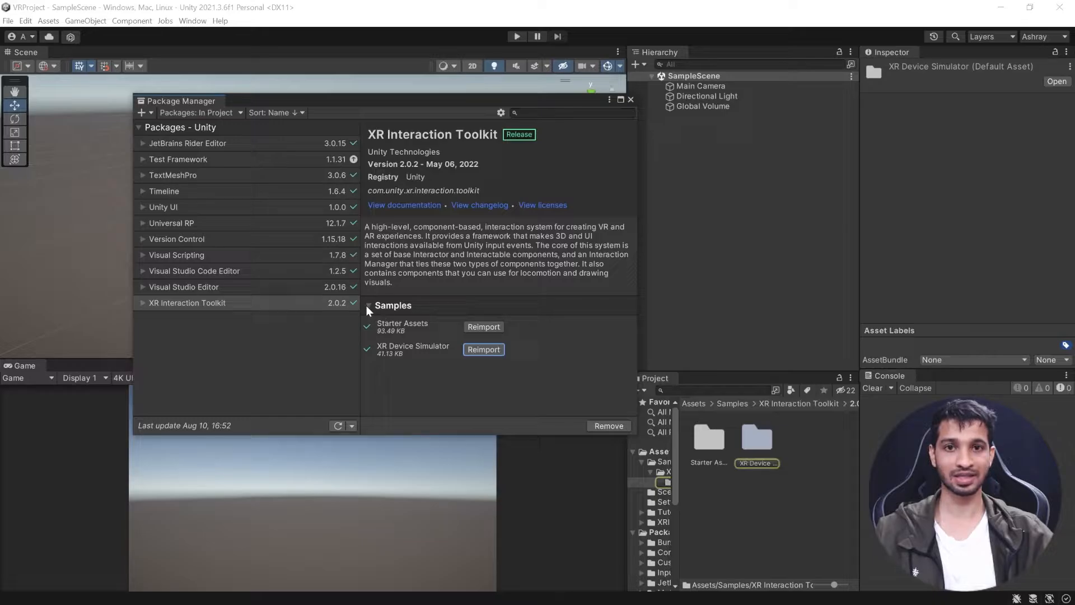
{"action": "left_click", "coordinate": [630, 99]}
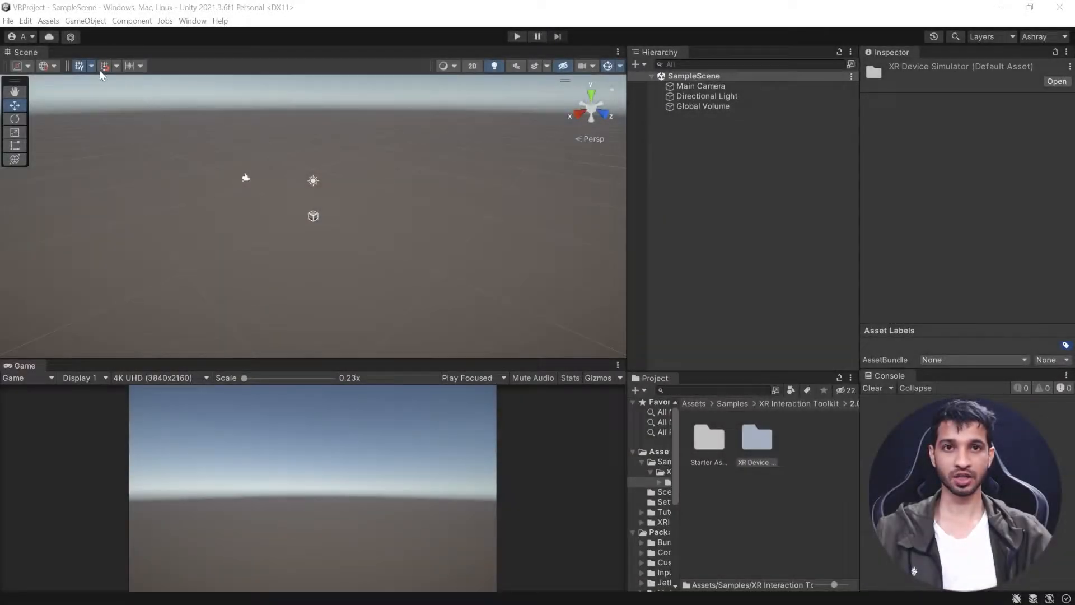
Switch the active build platform to Android in Build Settings
{"action": "left_click", "coordinate": [8, 20]}
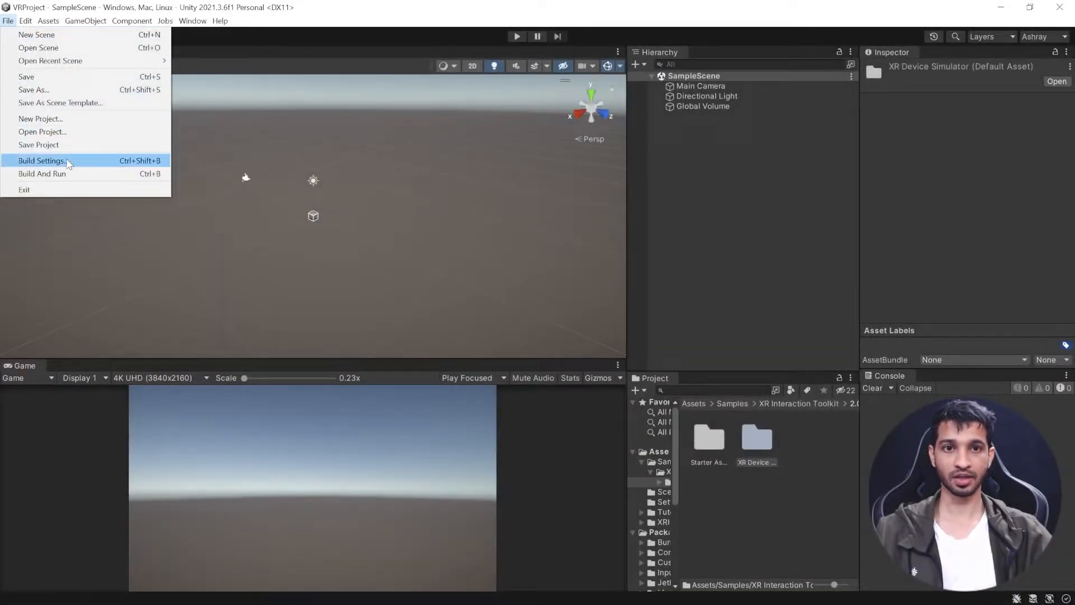
{"action": "left_click", "coordinate": [40, 160]}
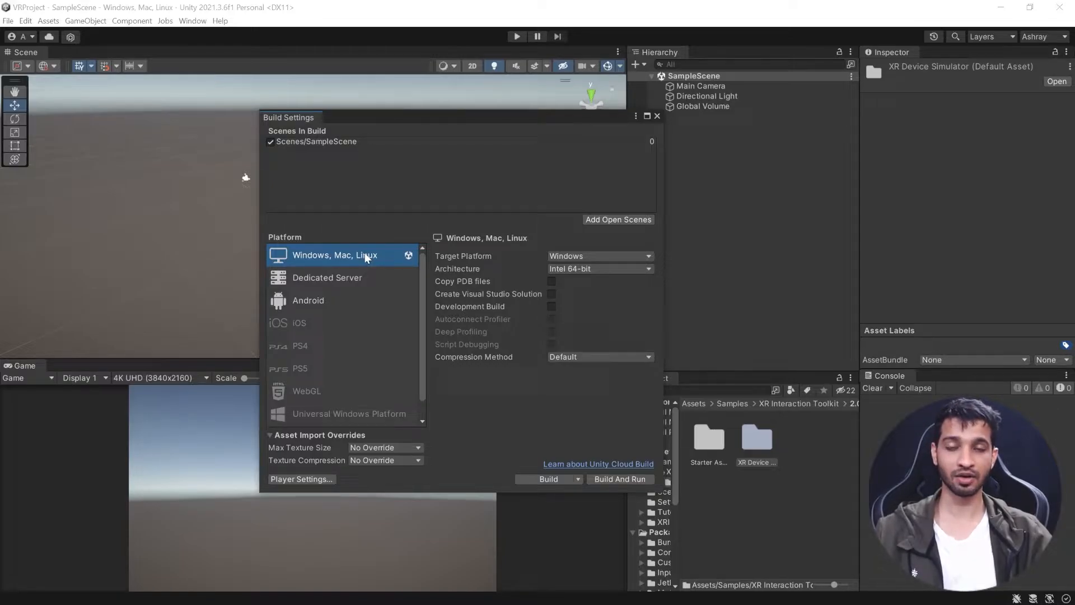
{"action": "left_click", "coordinate": [308, 300]}
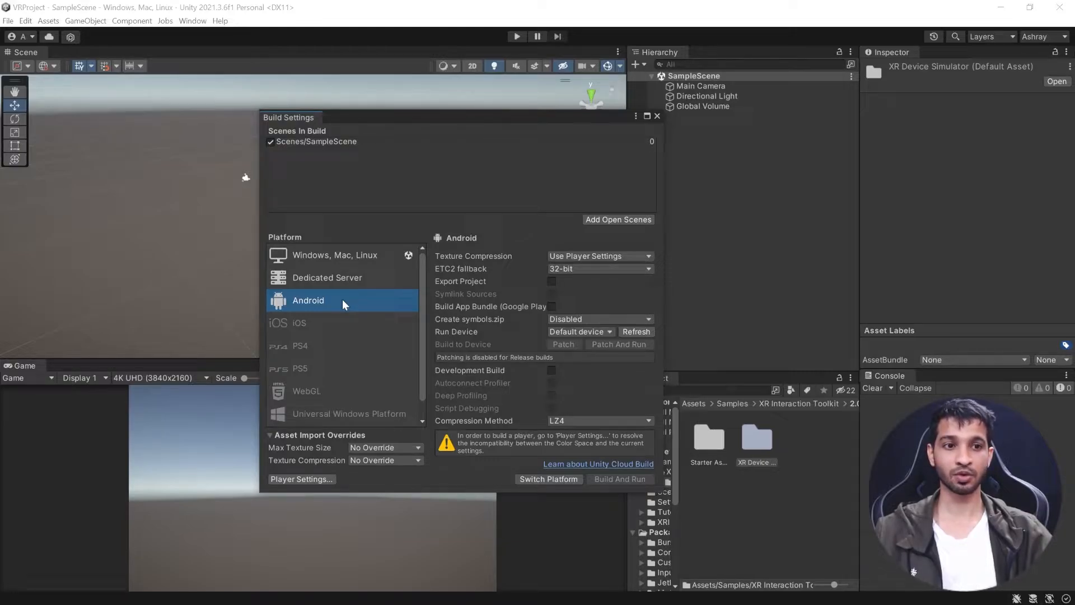
{"action": "mouse_move", "coordinate": [332, 304]}
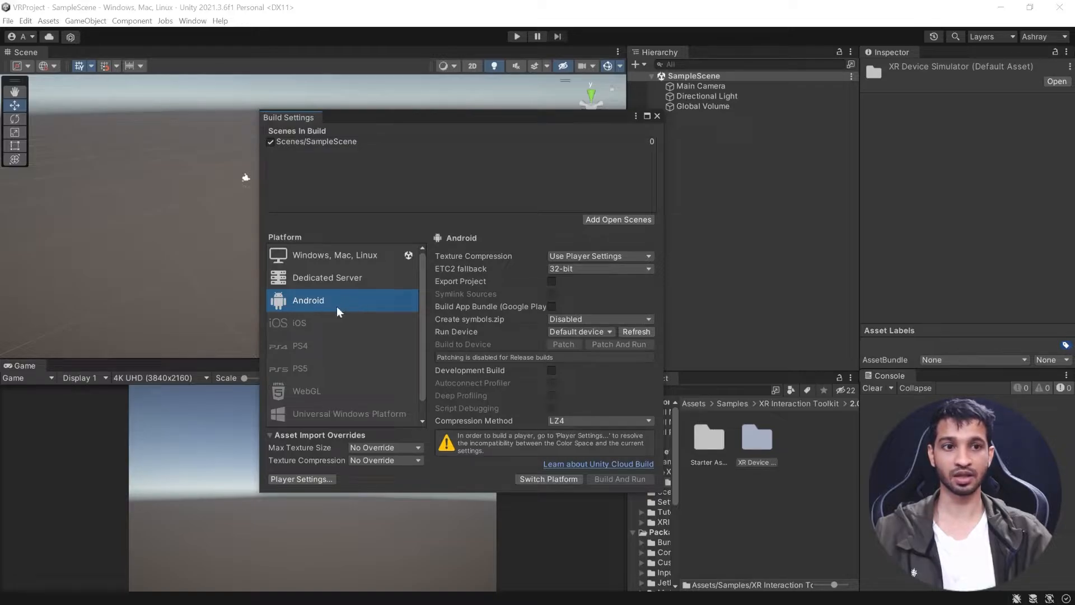
{"action": "mouse_move", "coordinate": [307, 301]}
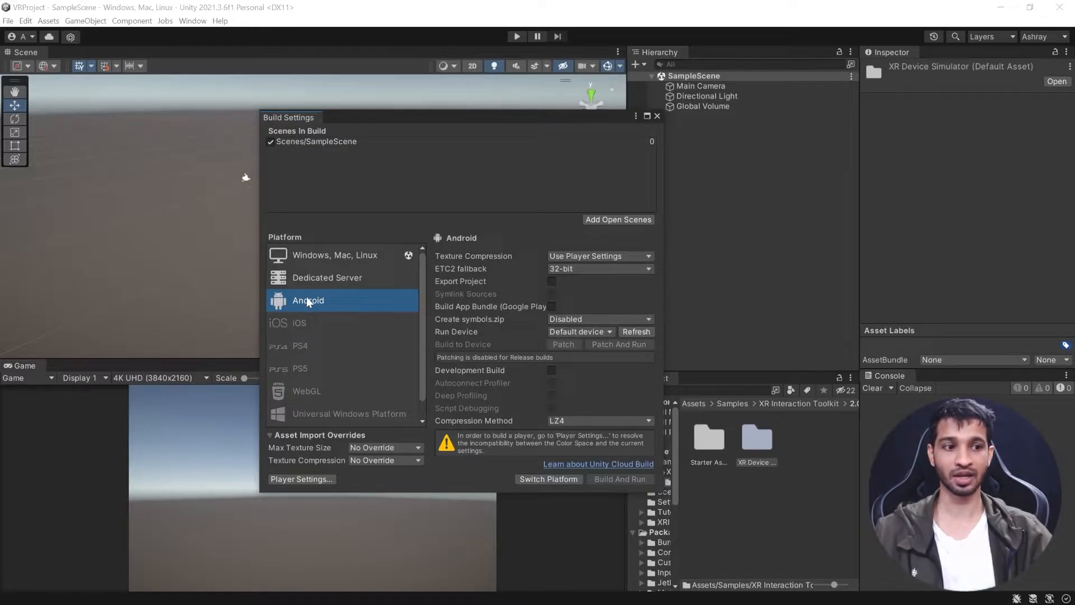
{"action": "left_click", "coordinate": [548, 478]}
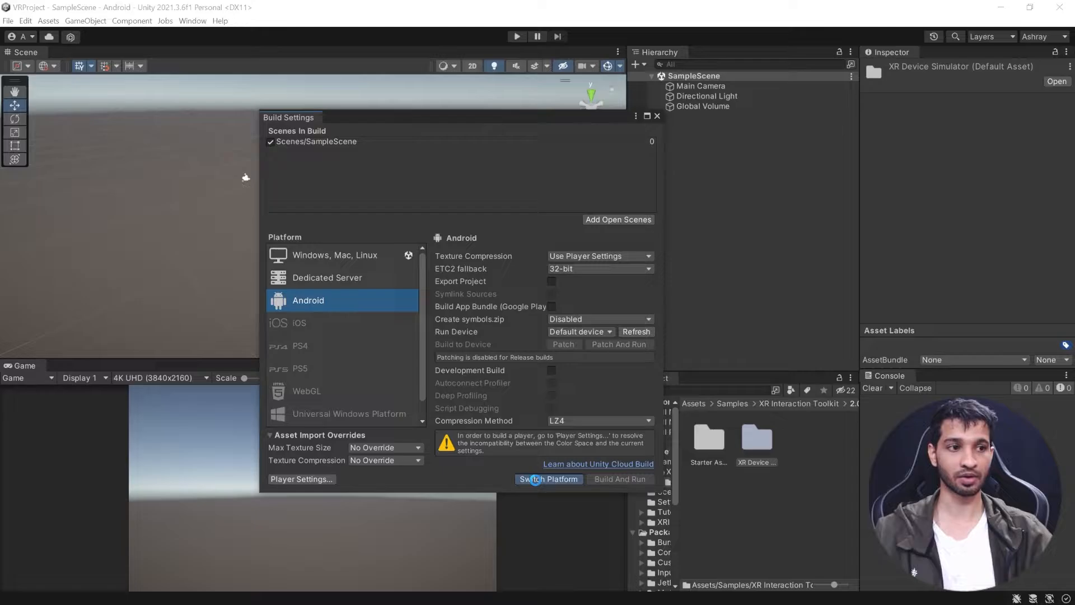
{"action": "left_click", "coordinate": [549, 478]}
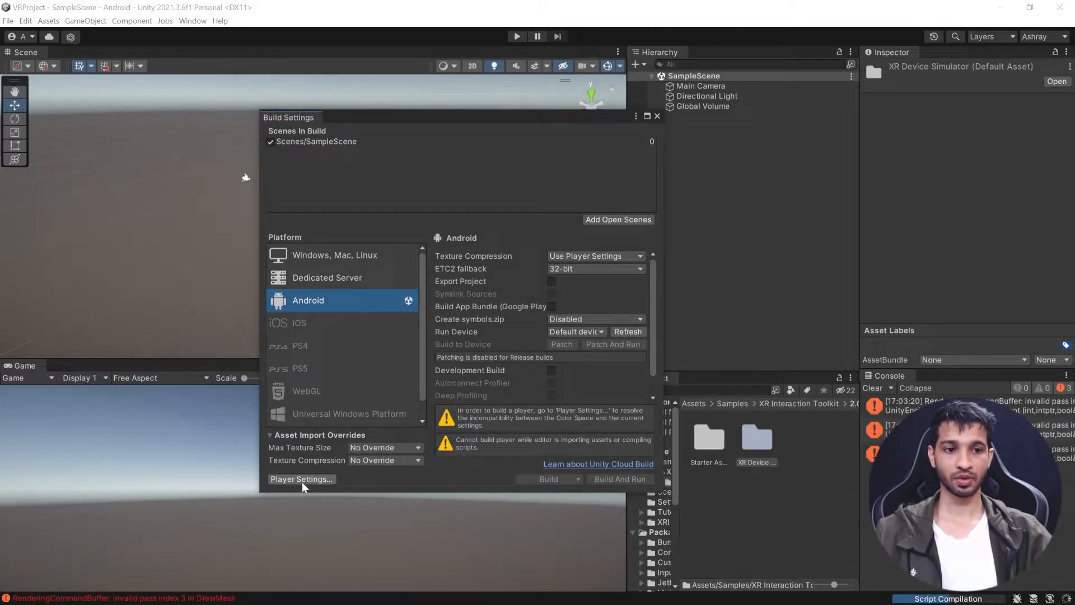
Install XR Plug-in Management from Player Settings and tick the Oculus provider for Android
{"action": "left_click", "coordinate": [301, 479]}
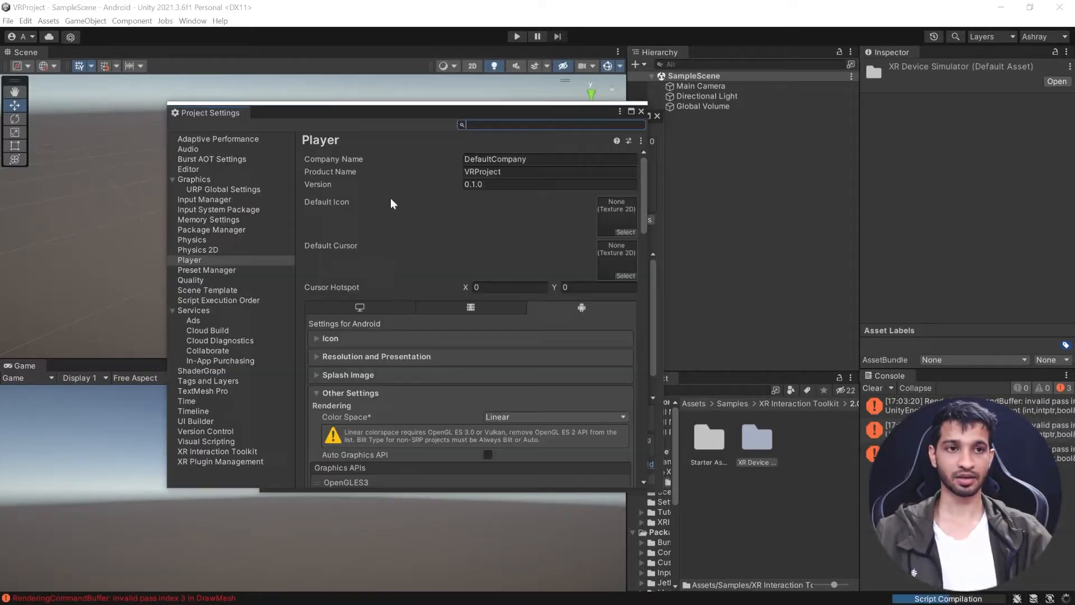
{"action": "left_click", "coordinate": [221, 457]}
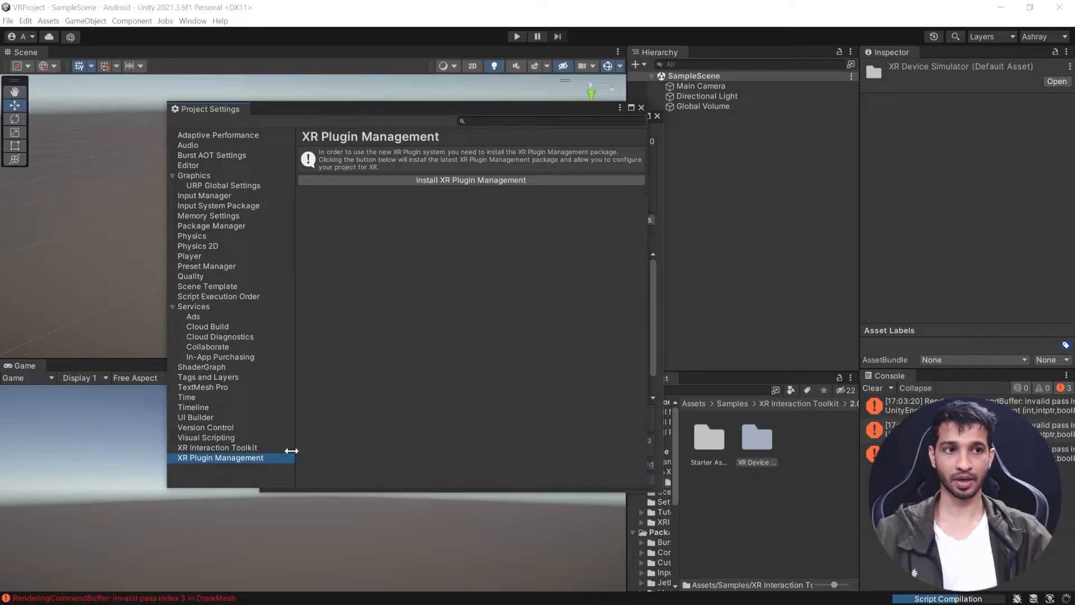
{"action": "left_click", "coordinate": [469, 179]}
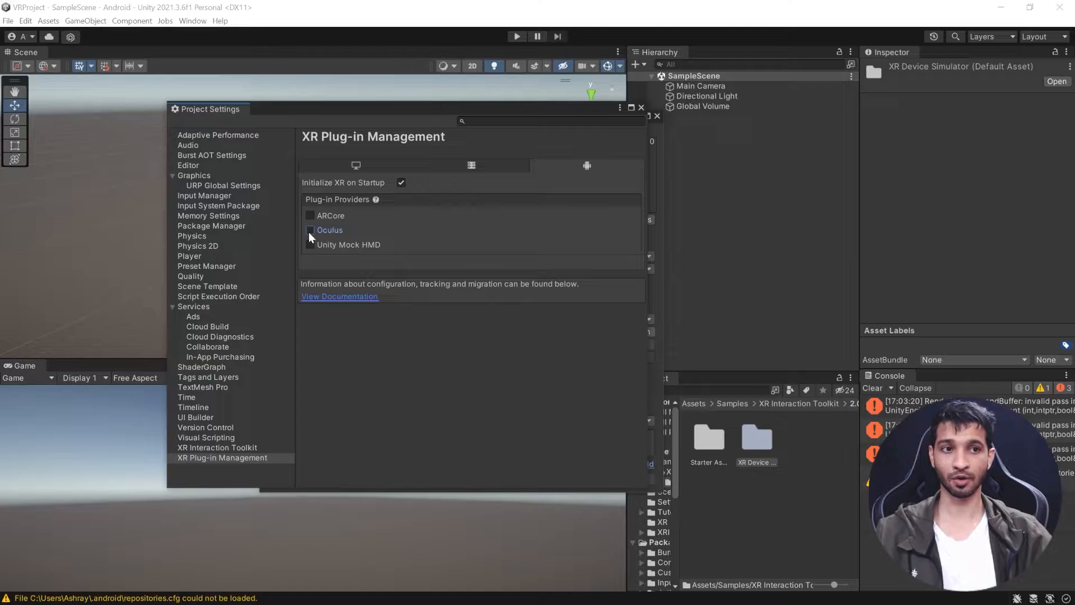
{"action": "left_click", "coordinate": [310, 230]}
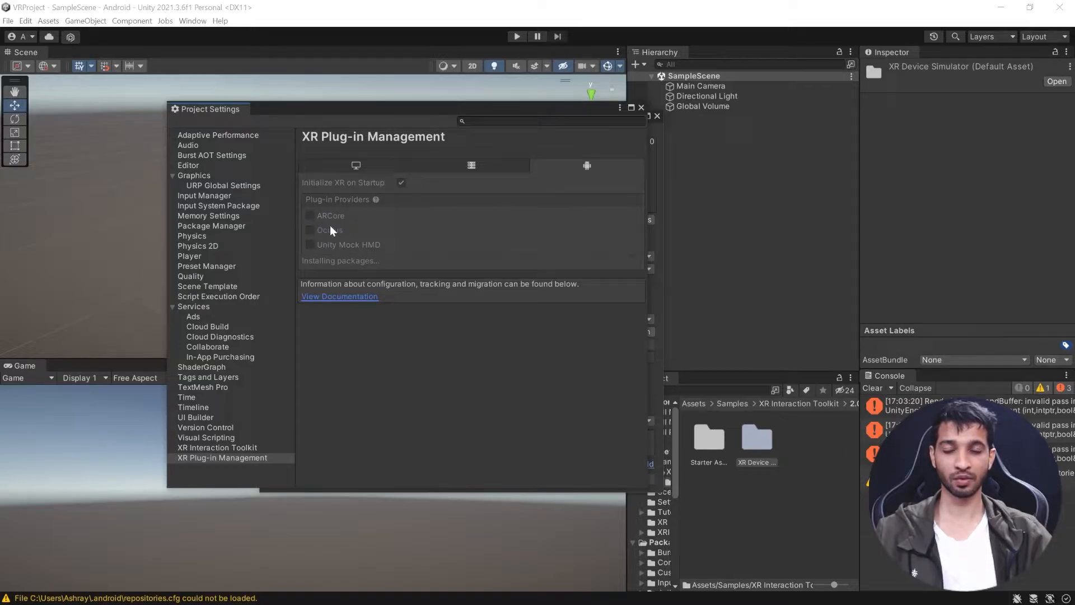
{"action": "left_click", "coordinate": [309, 229]}
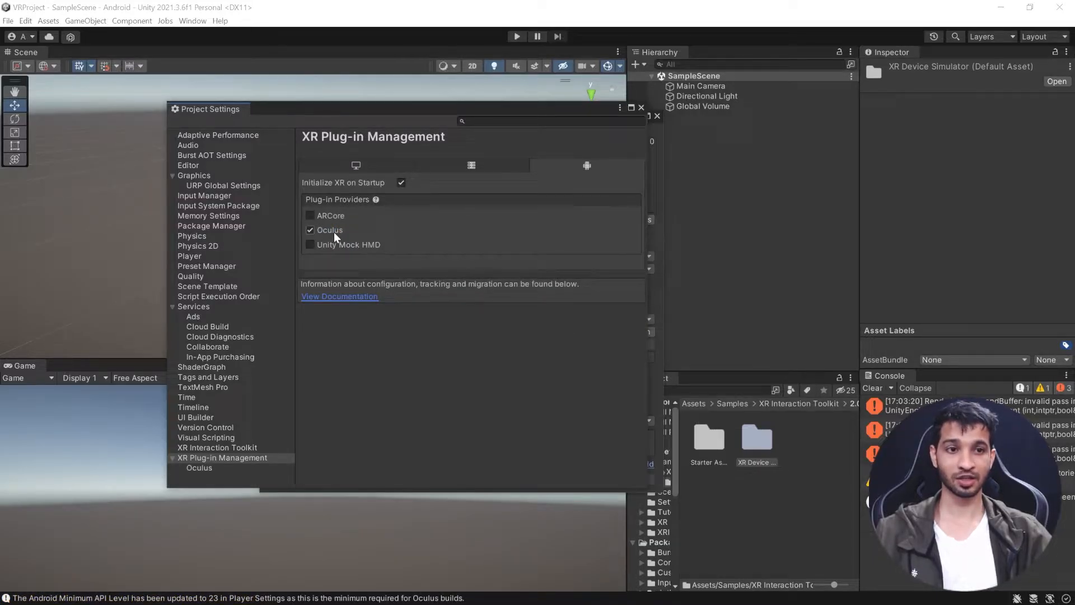
{"action": "left_click", "coordinate": [189, 255]}
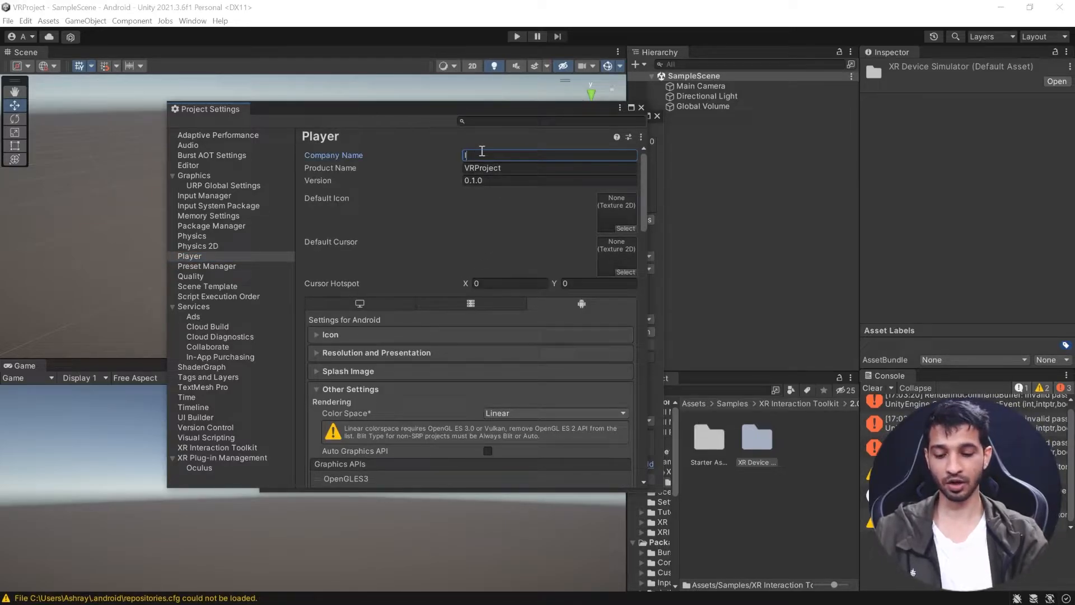
Set Color Space to Gamma and override the package name as com.IMIN.VRProject
{"action": "scroll", "scroll_direction": "down", "scroll_amount": 3}
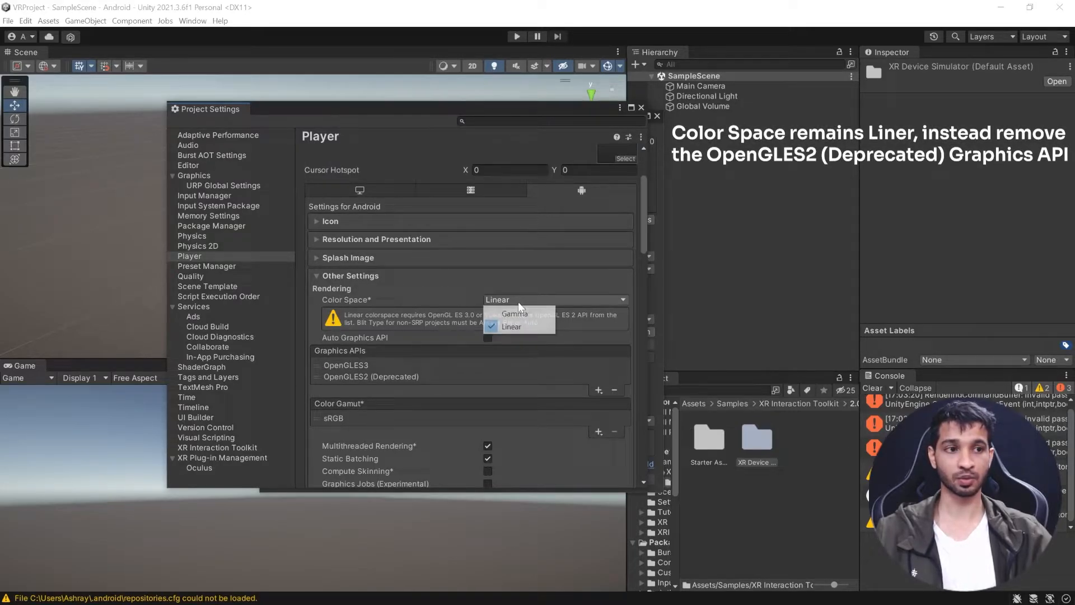
{"action": "left_click", "coordinate": [513, 313]}
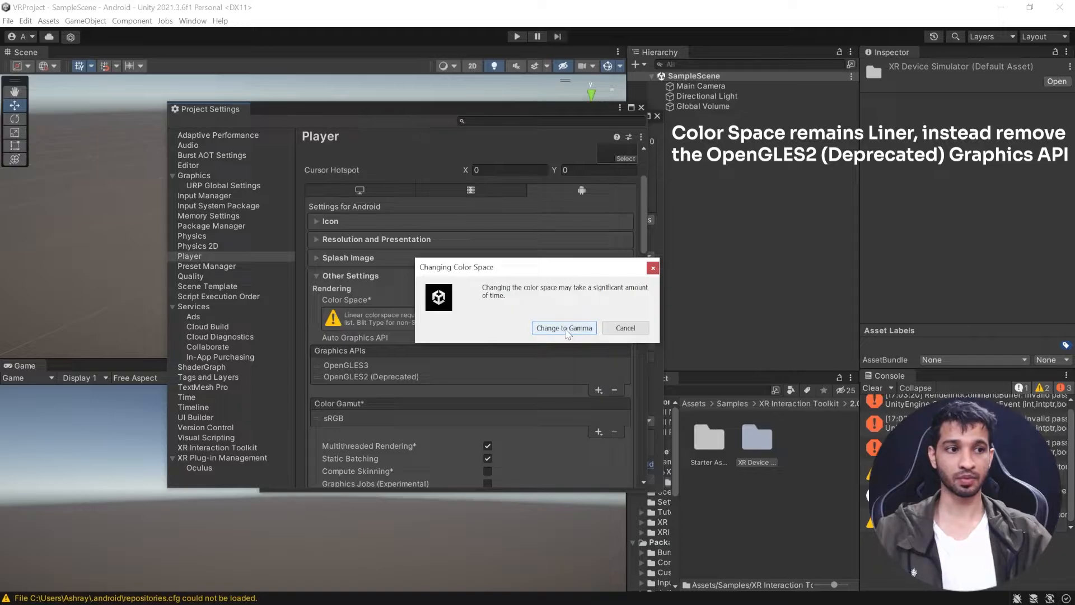
{"action": "left_click", "coordinate": [563, 328]}
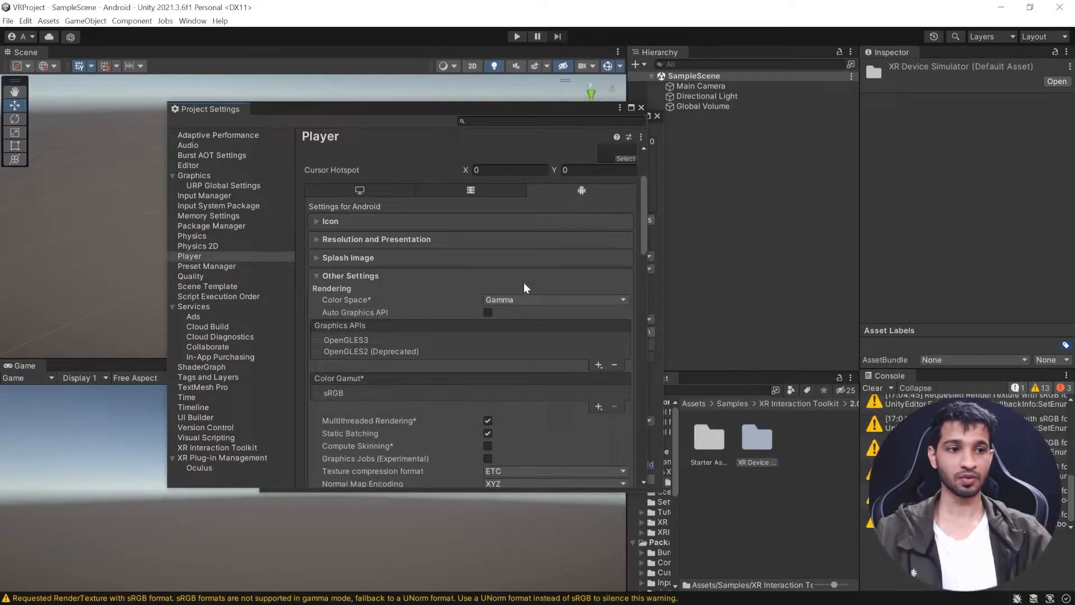
{"action": "scroll", "scroll_direction": "down", "scroll_amount": 3}
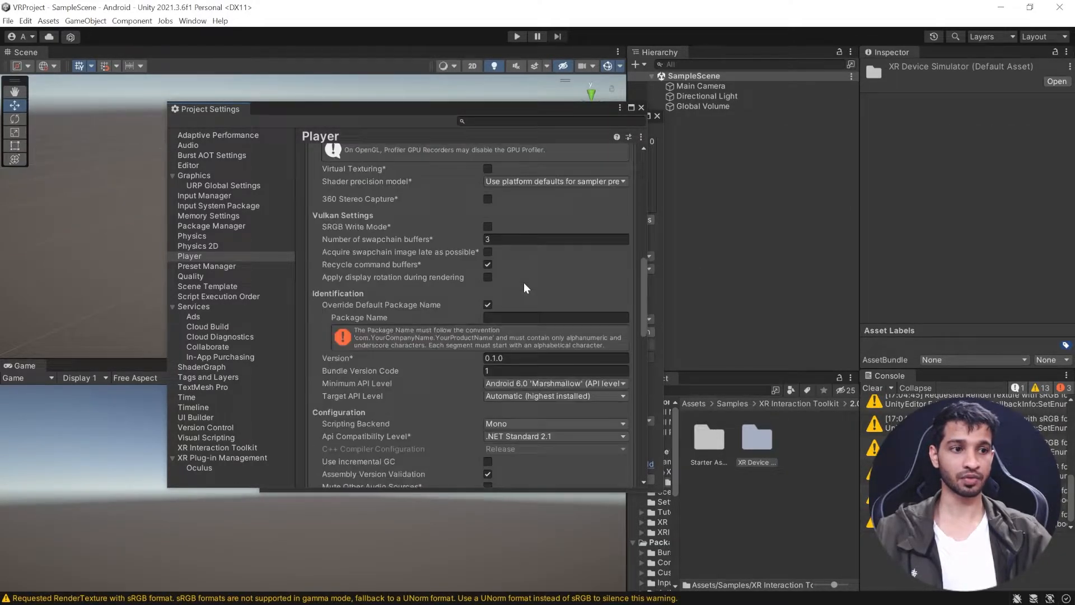
{"action": "scroll", "scroll_direction": "down", "scroll_amount": 3}
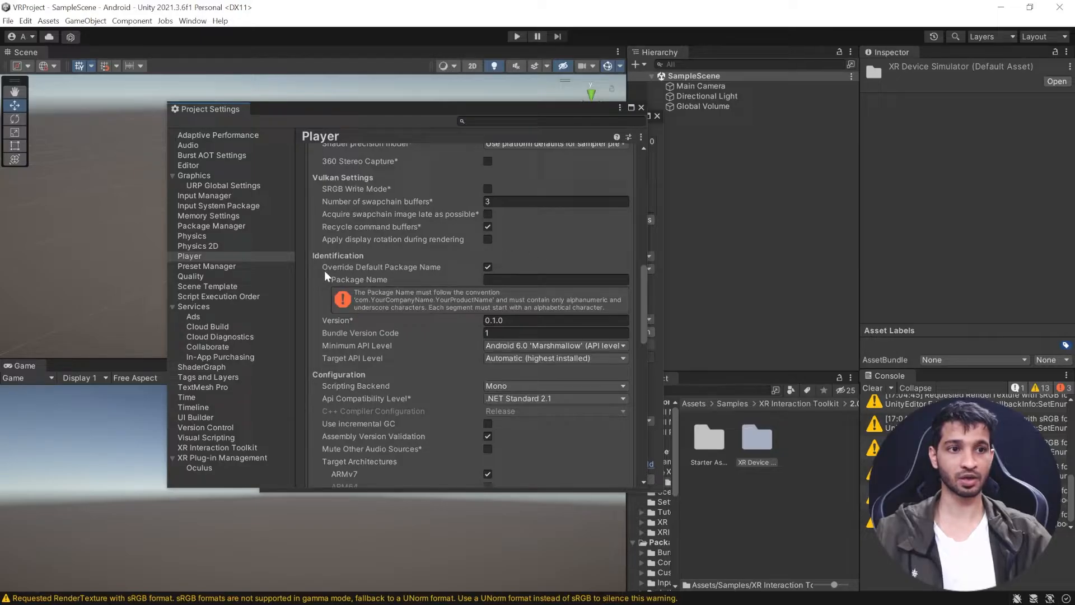
{"action": "left_click", "coordinate": [555, 279]}
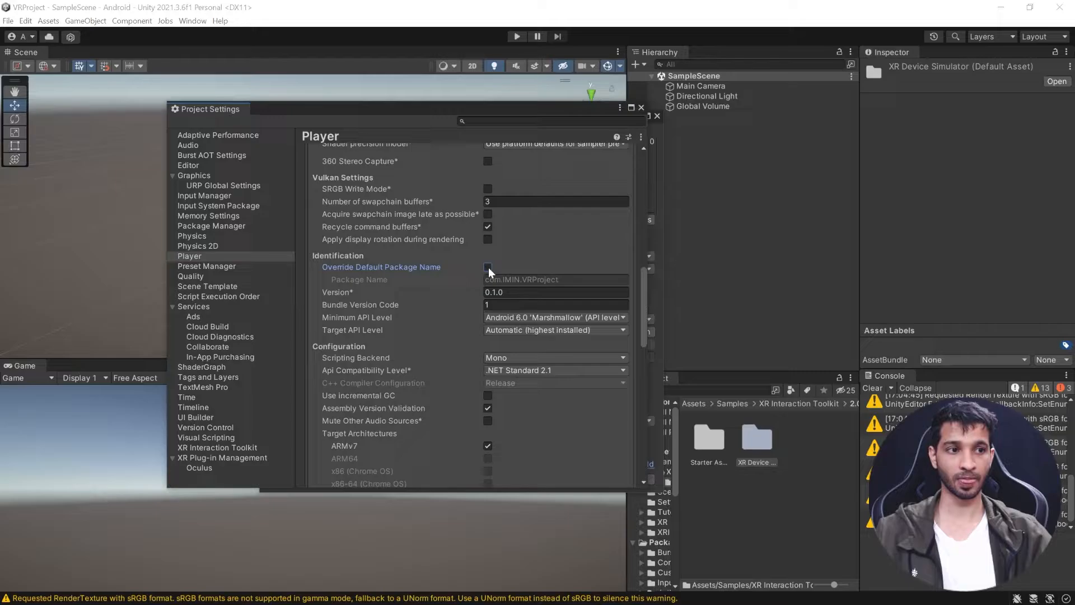
{"action": "left_click", "coordinate": [487, 267]}
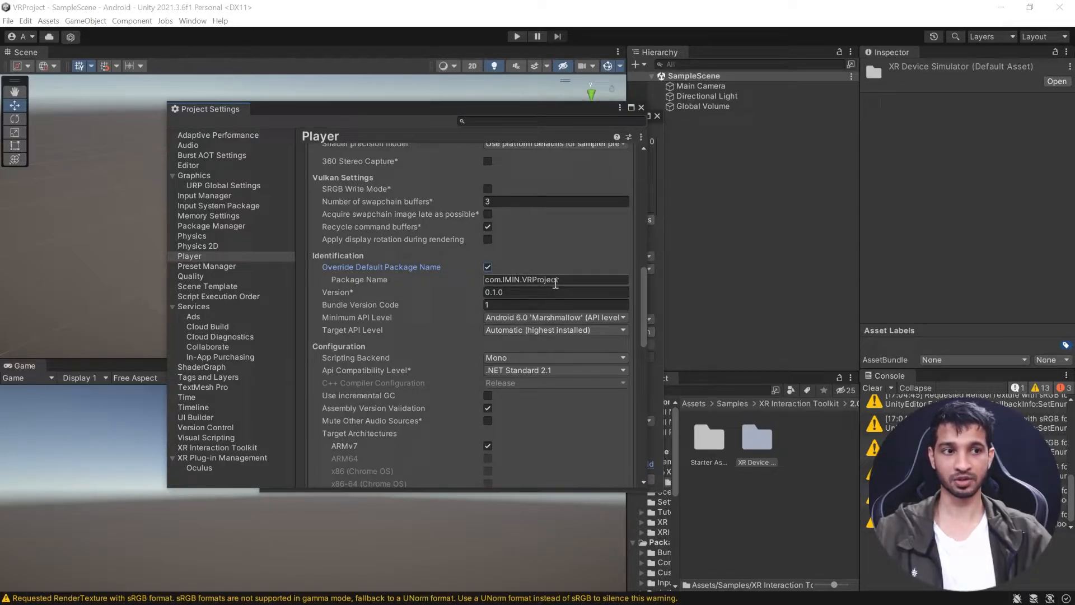
Set Minimum API Level 24, IL2CPP scripting backend and enable the ARM64 architecture
{"action": "left_click", "coordinate": [554, 203]}
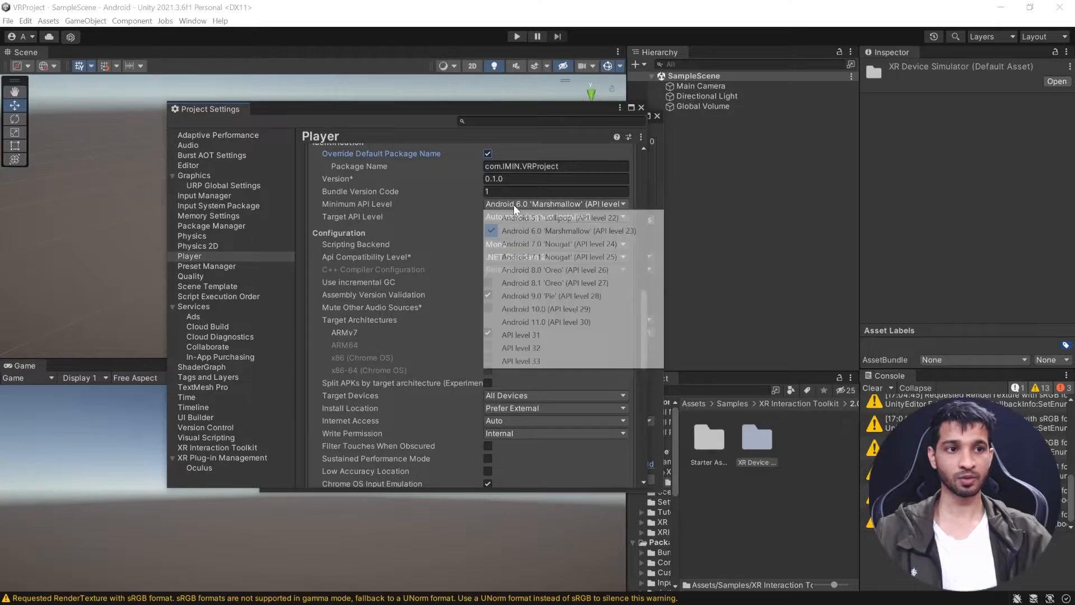
{"action": "mouse_move", "coordinate": [553, 270]}
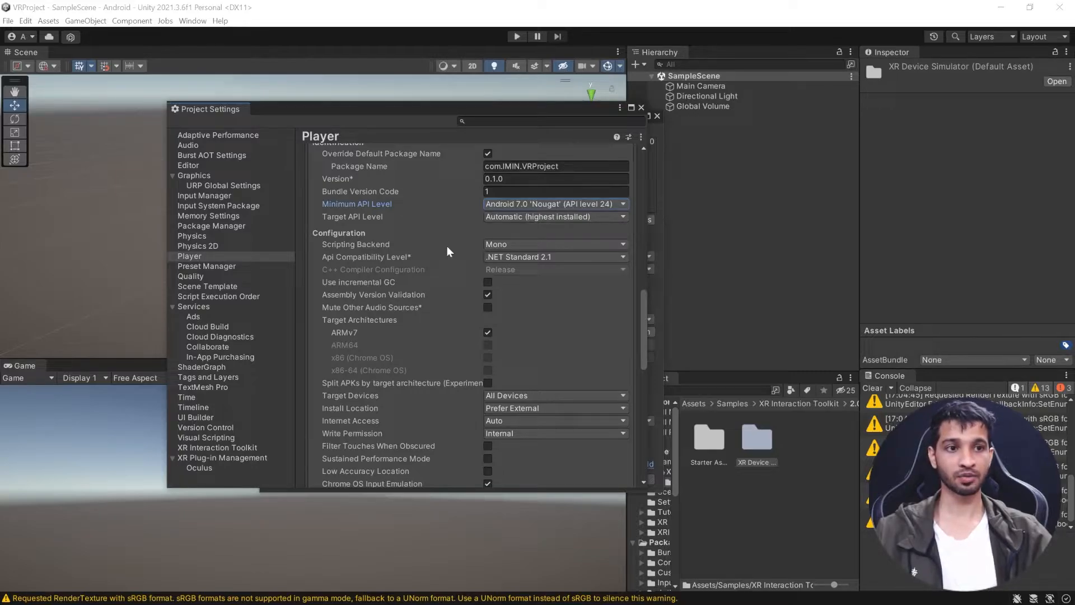
{"action": "left_click", "coordinate": [554, 244]}
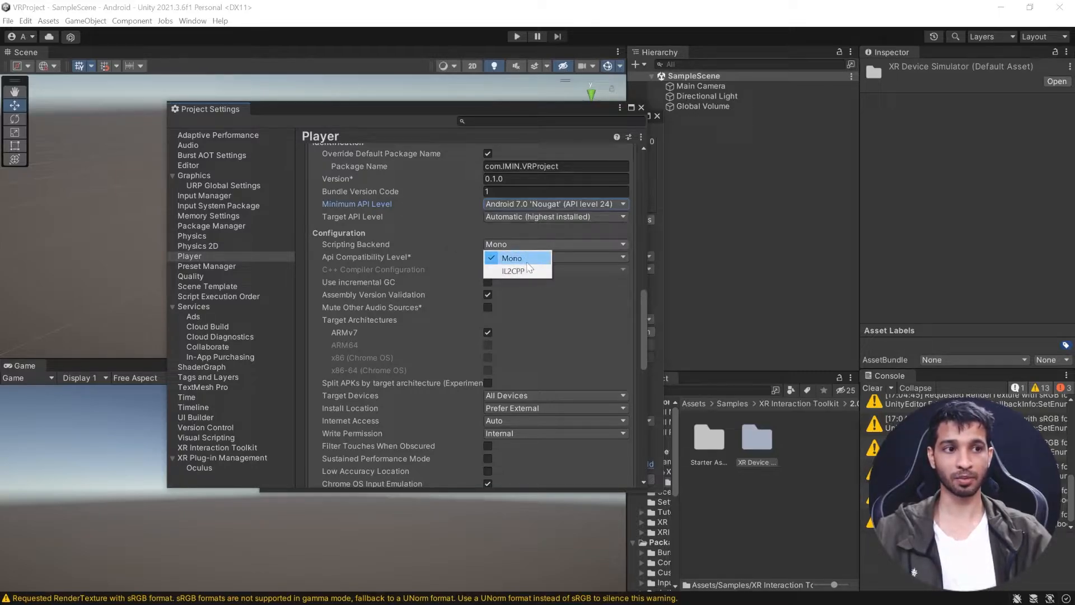
{"action": "left_click", "coordinate": [514, 270]}
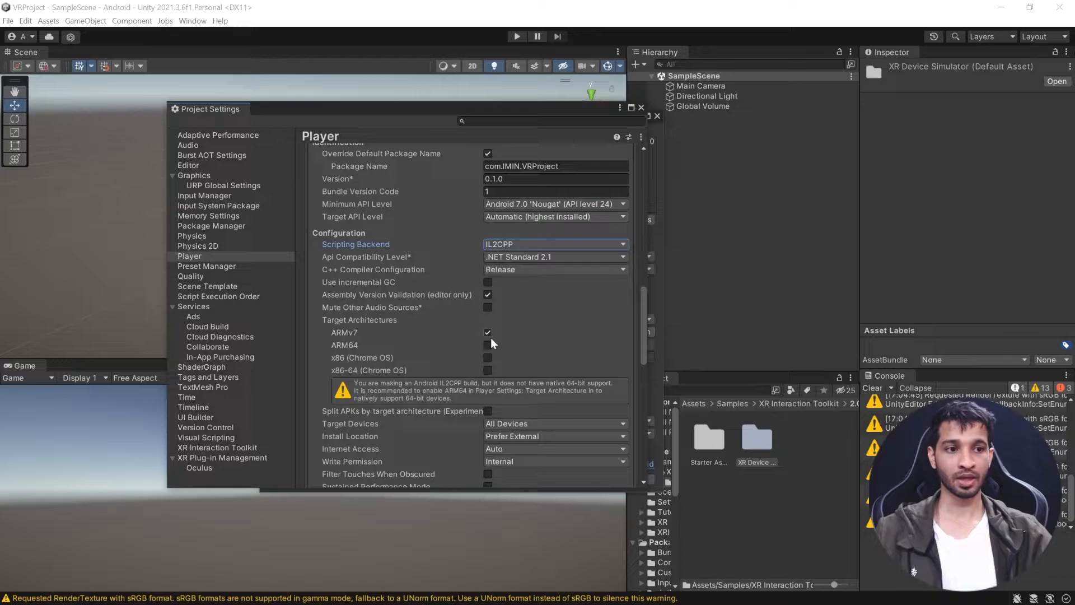
{"action": "left_click", "coordinate": [487, 345]}
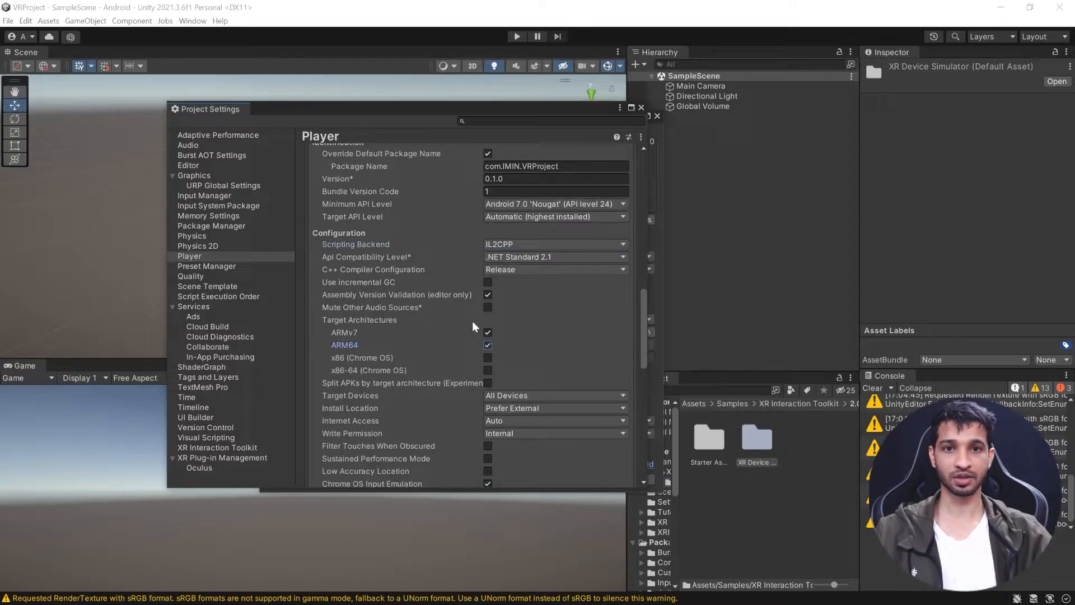
{"action": "scroll", "scroll_direction": "down", "scroll_amount": 3}
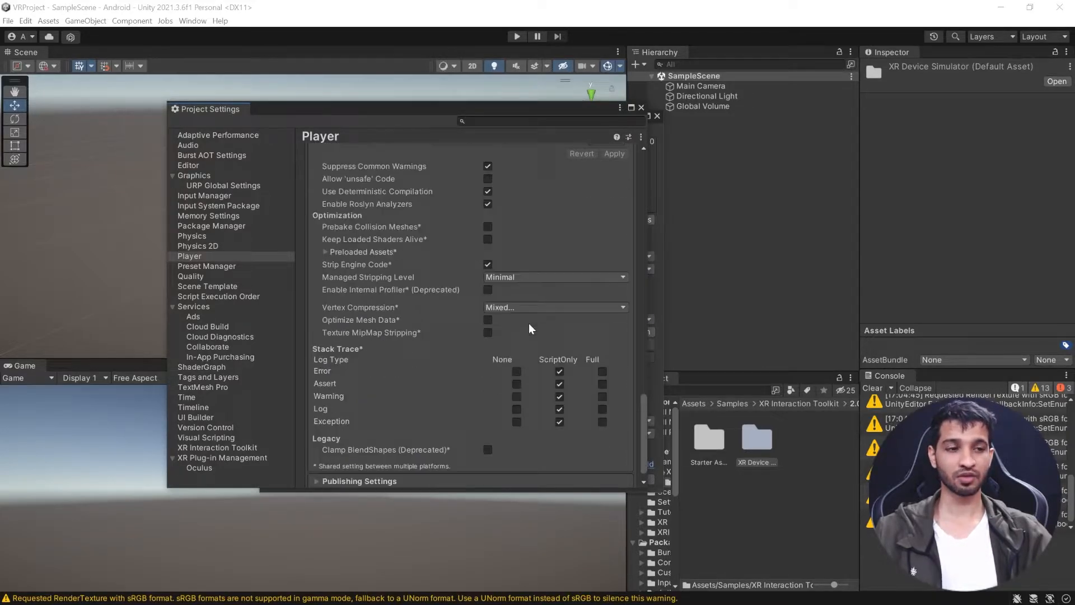
{"action": "scroll", "scroll_direction": "down", "scroll_amount": 3}
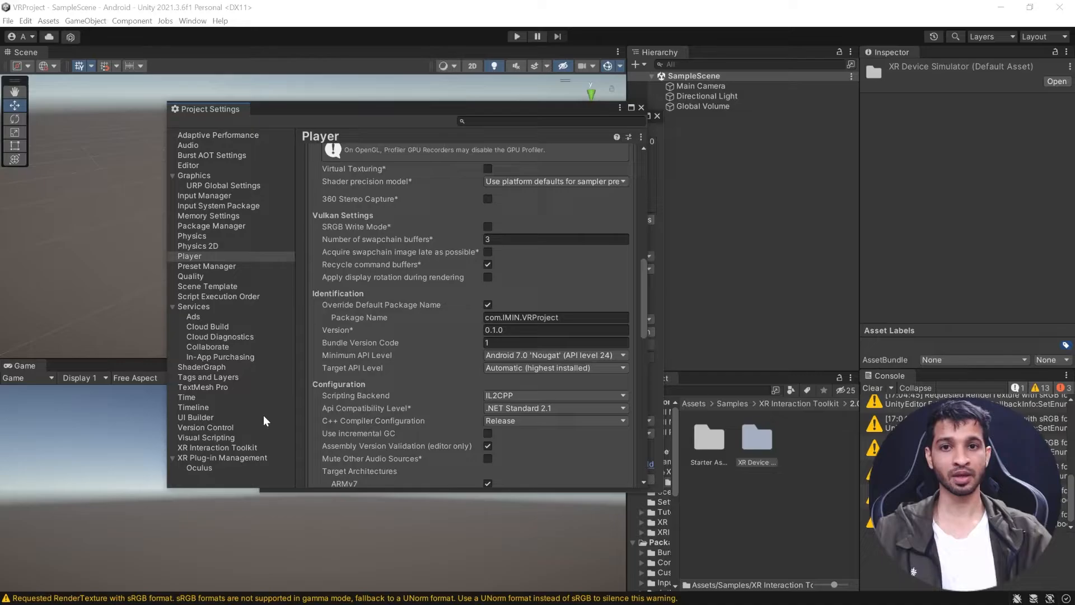
{"action": "mouse_move", "coordinate": [220, 463]}
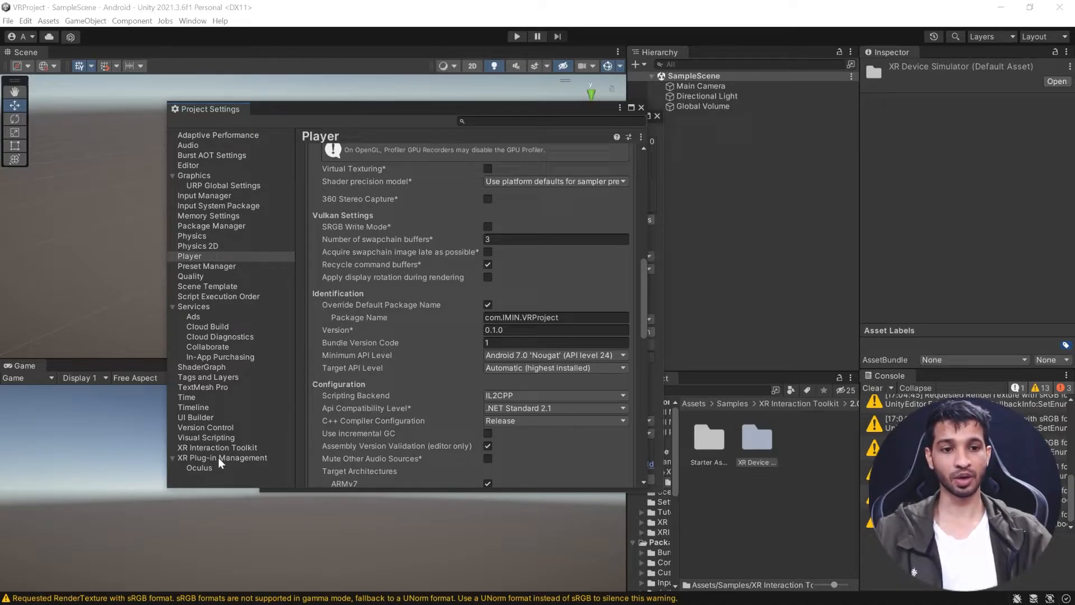
Enable the Oculus provider on the PC Standalone tab of XR Plug-in Management
{"action": "left_click", "coordinate": [221, 457]}
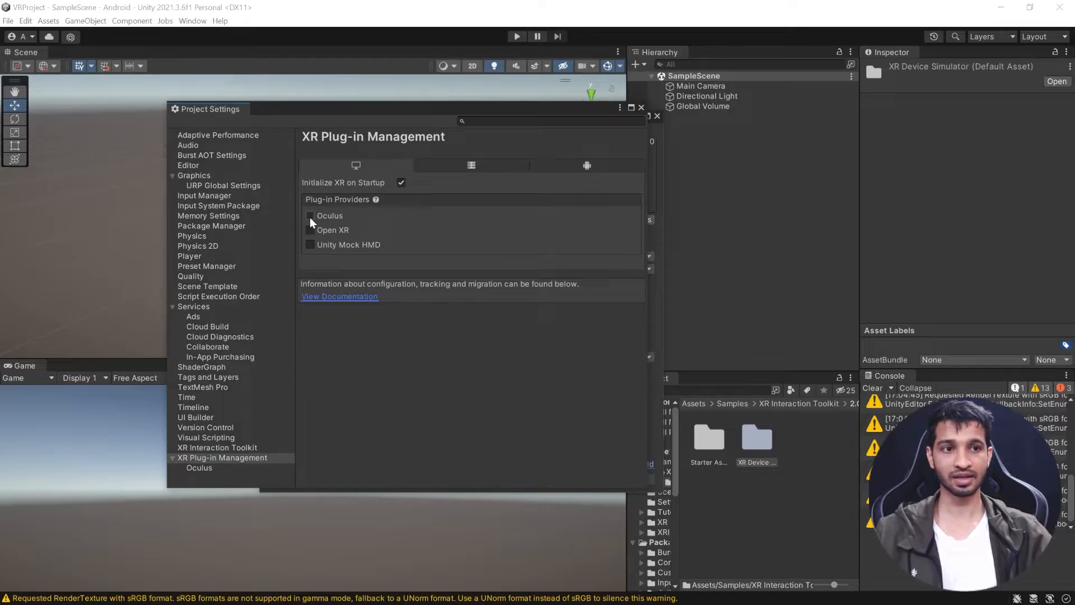
{"action": "left_click", "coordinate": [310, 215]}
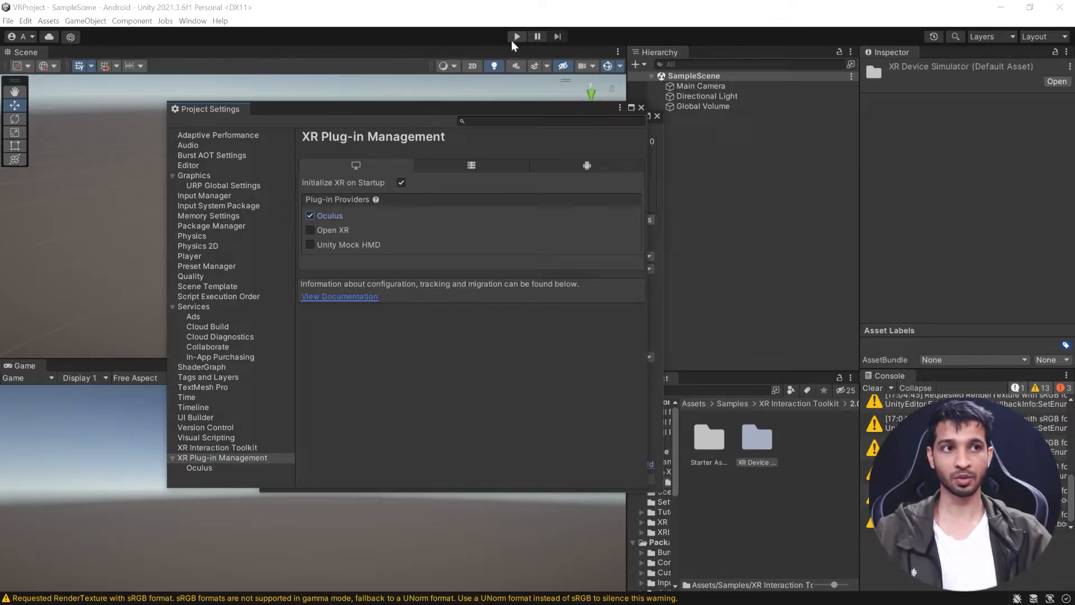
{"action": "mouse_move", "coordinate": [529, 164]}
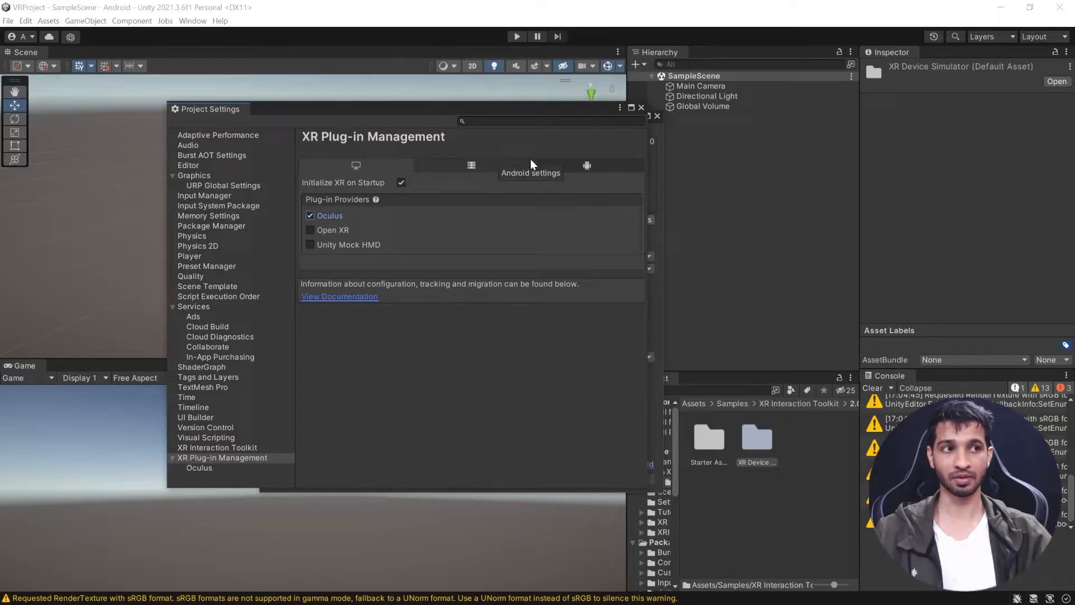
{"action": "left_click", "coordinate": [640, 107]}
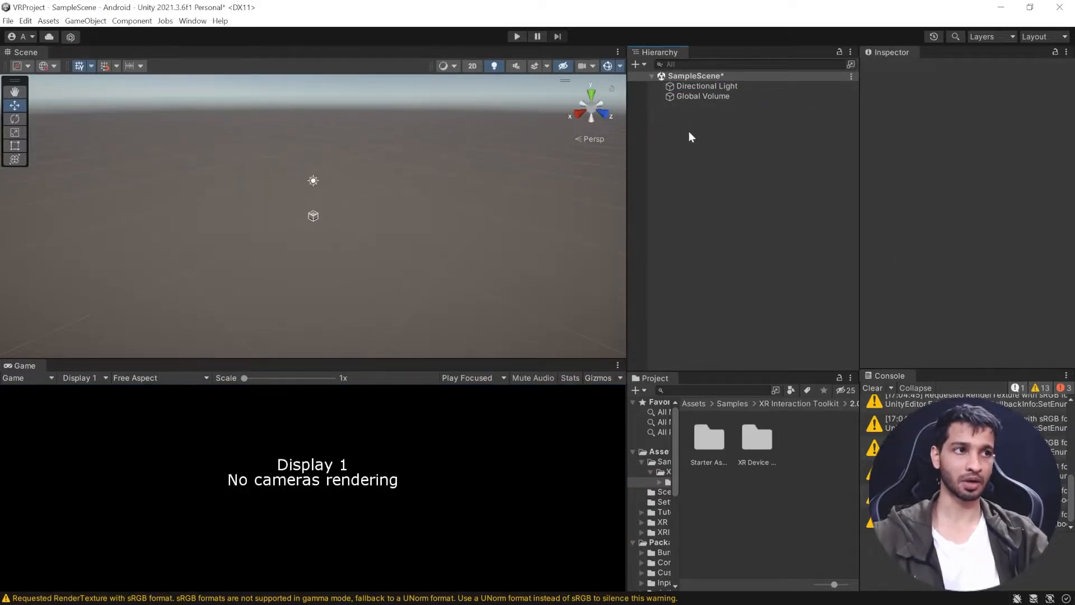
Add an action-based XR Origin rig to the scene from the Hierarchy XR menu
{"action": "right_click", "coordinate": [691, 135]}
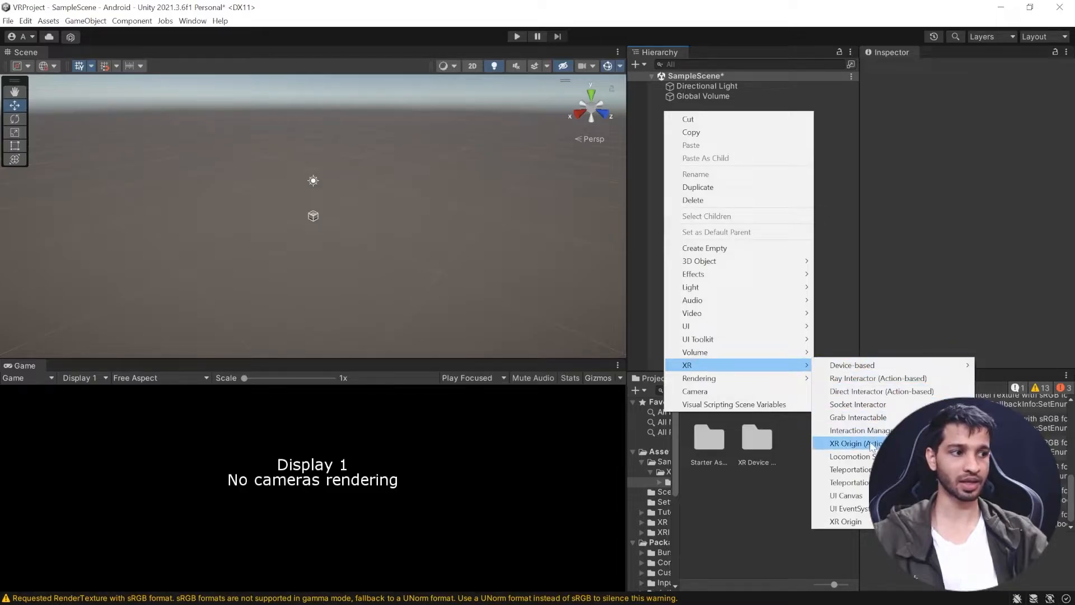
{"action": "left_click", "coordinate": [853, 443]}
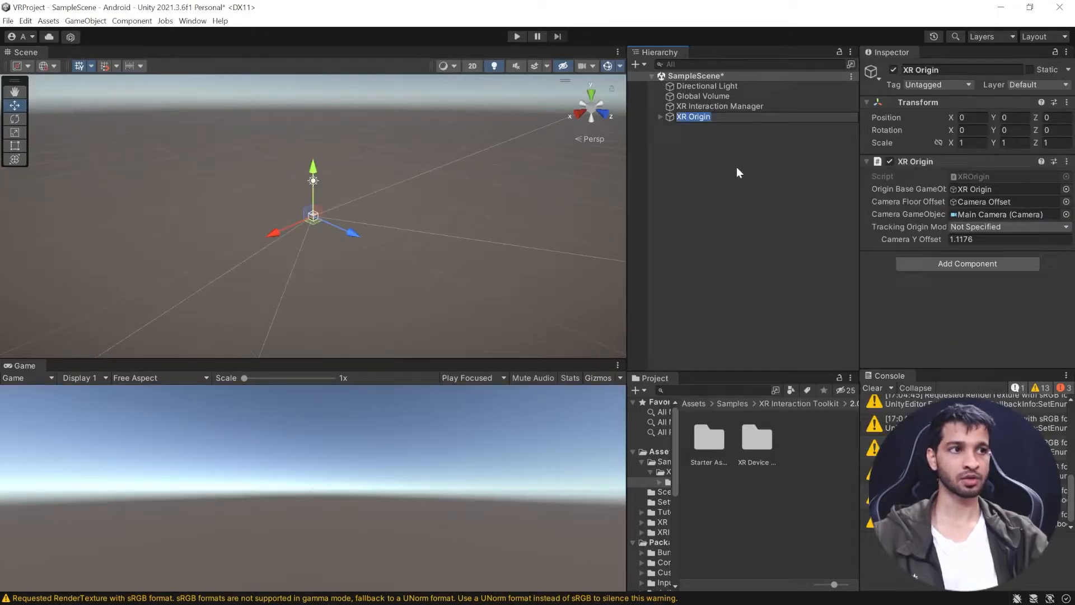
{"action": "left_click", "coordinate": [720, 105]}
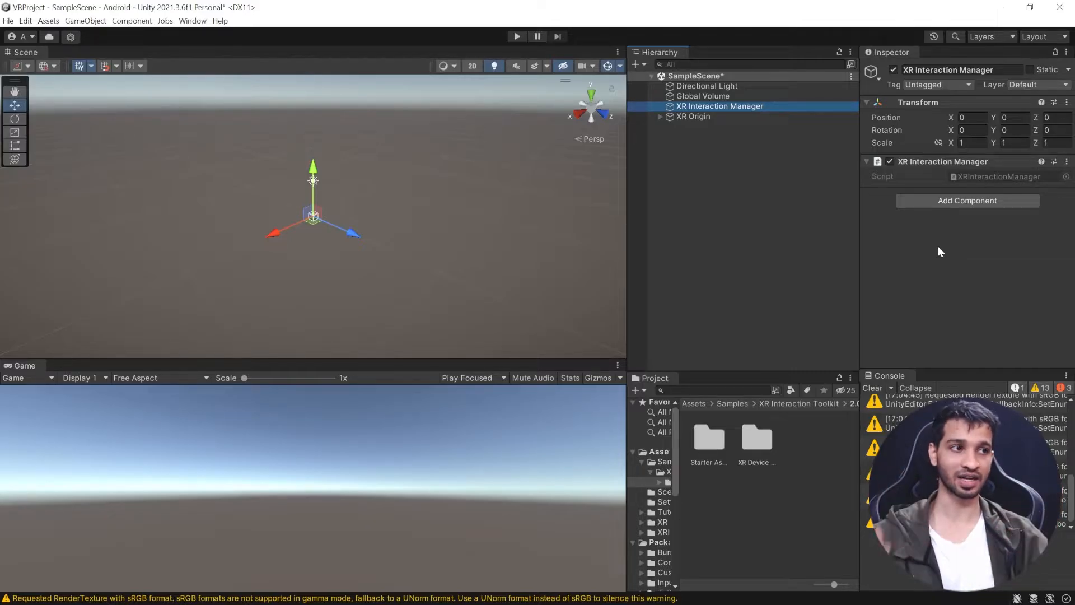
Inspect the XR Origin and its Camera Offset, setting the tracking origin mode to Device
{"action": "left_click", "coordinate": [693, 115]}
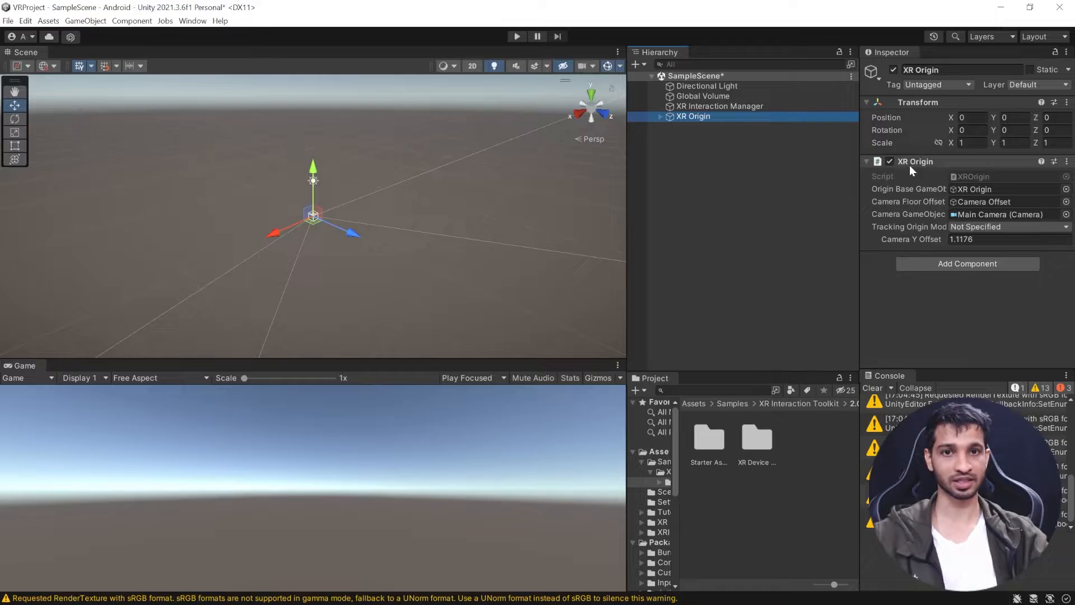
{"action": "left_click", "coordinate": [1008, 239]}
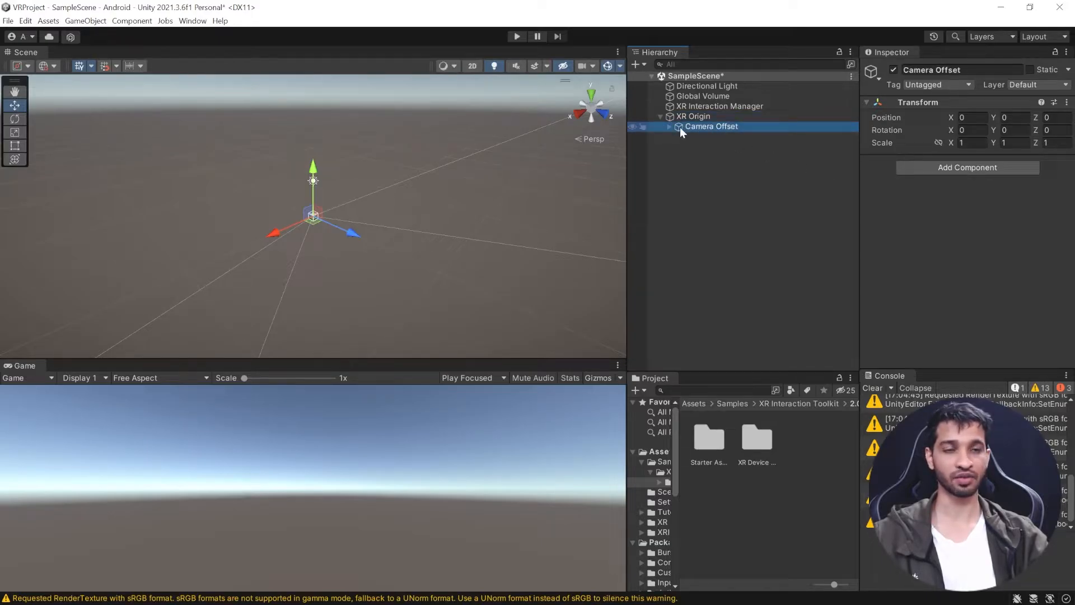
{"action": "left_click", "coordinate": [692, 116]}
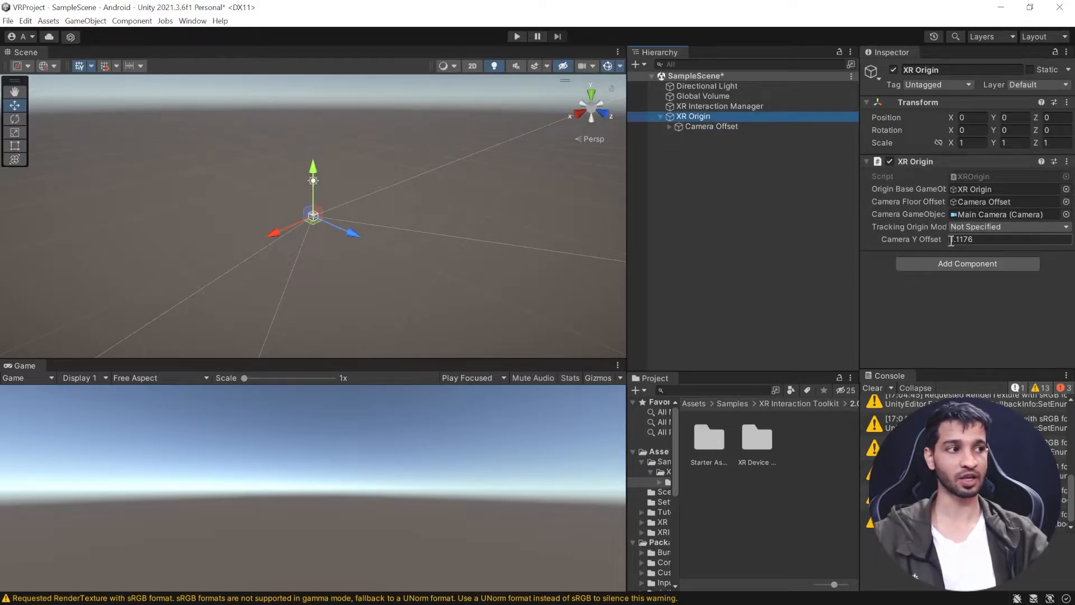
{"action": "left_click", "coordinate": [1008, 226]}
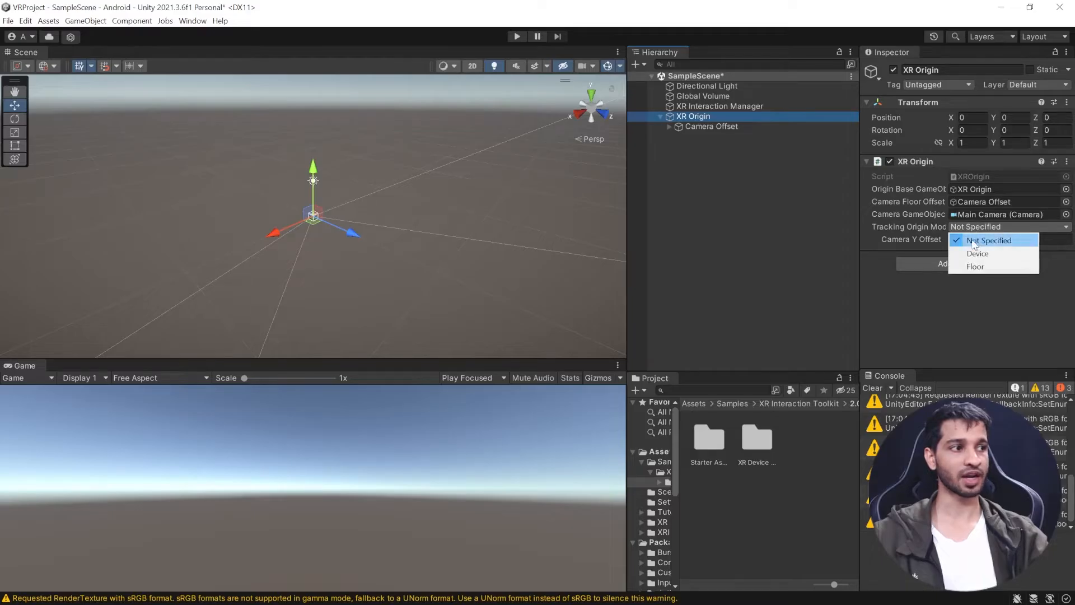
{"action": "left_click", "coordinate": [976, 253]}
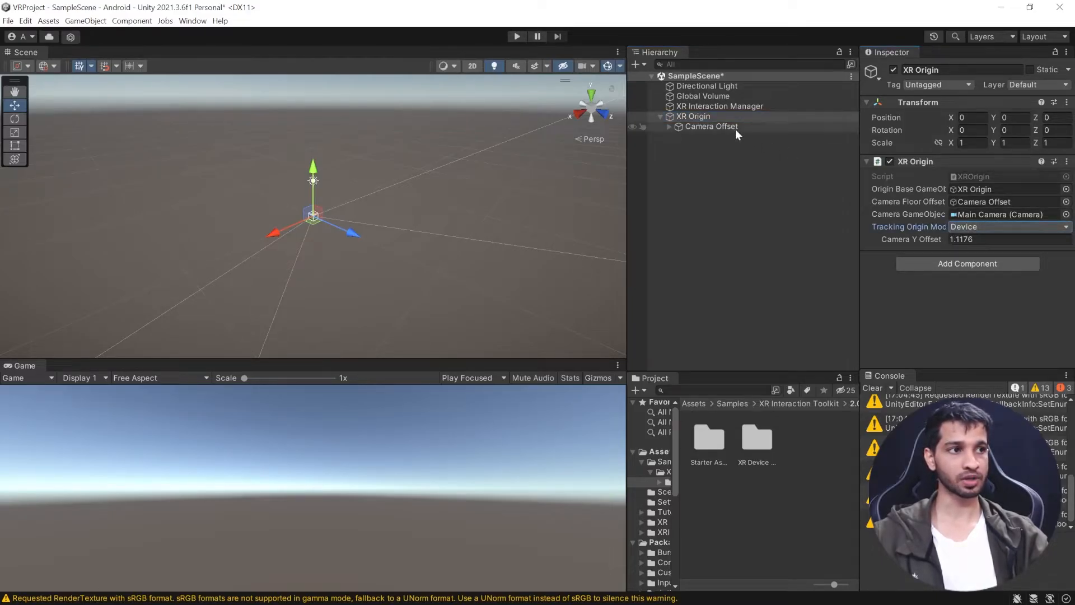
Raise Camera Offset to Y 1.7 and change the XR Origin tracking origin mode to Floor
{"action": "left_click", "coordinate": [711, 127]}
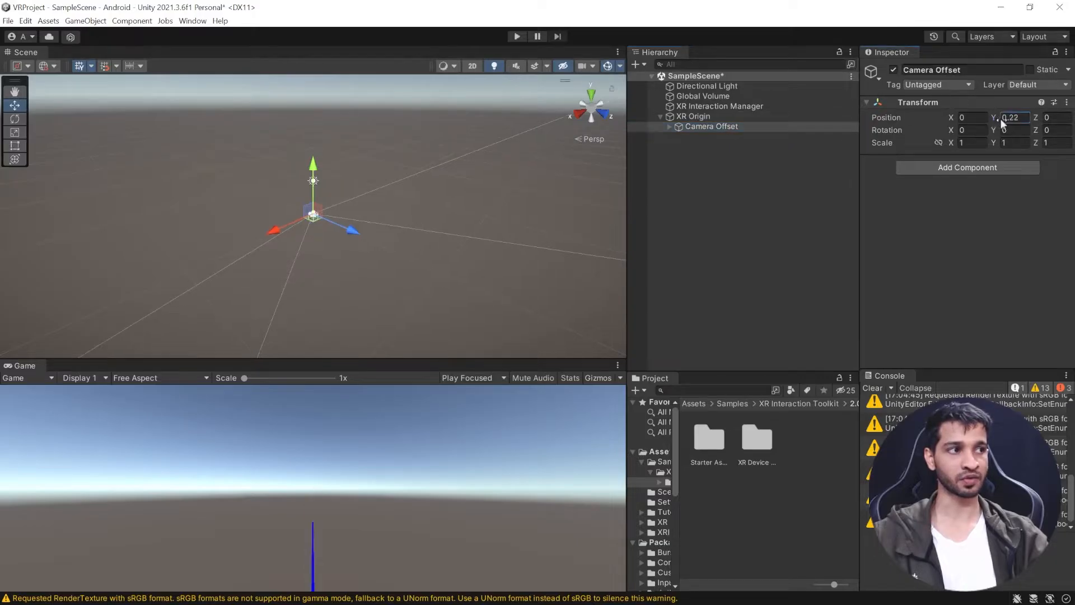
{"action": "type", "text": "1.7"}
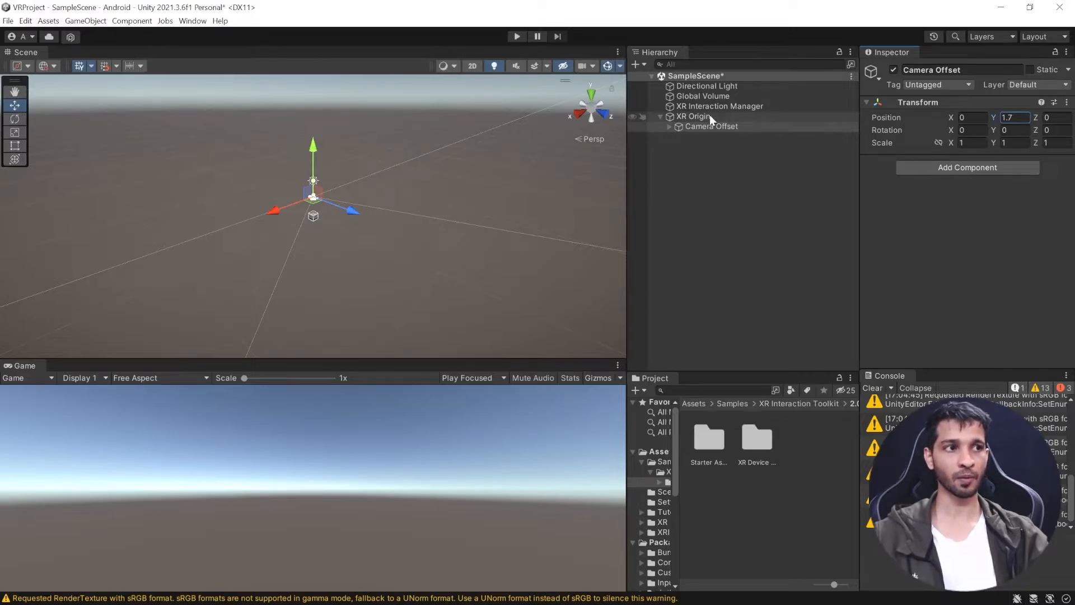
{"action": "left_click", "coordinate": [693, 115]}
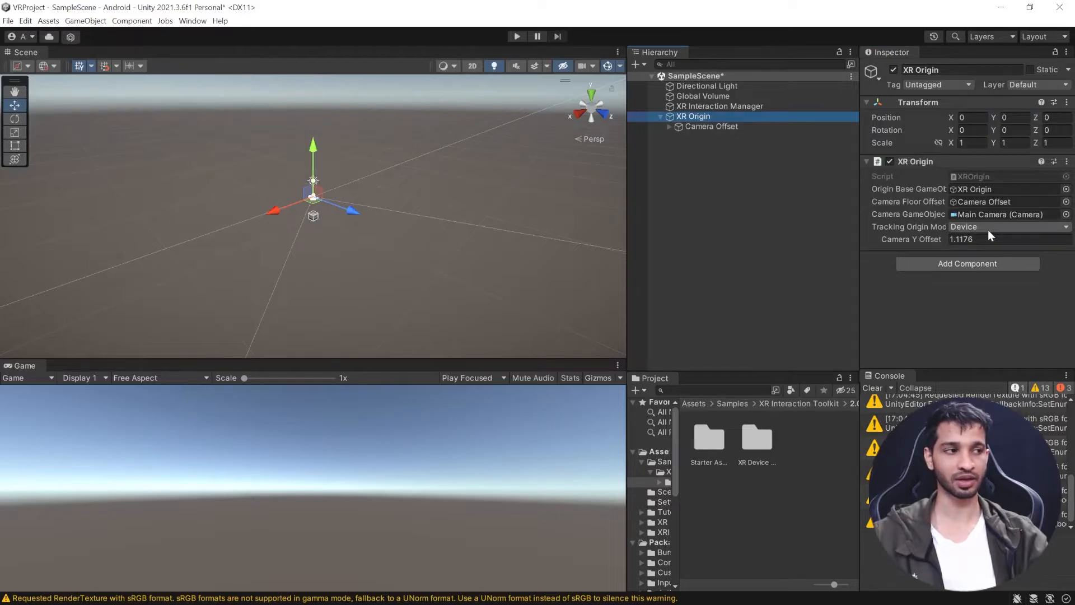
{"action": "left_click", "coordinate": [1007, 226]}
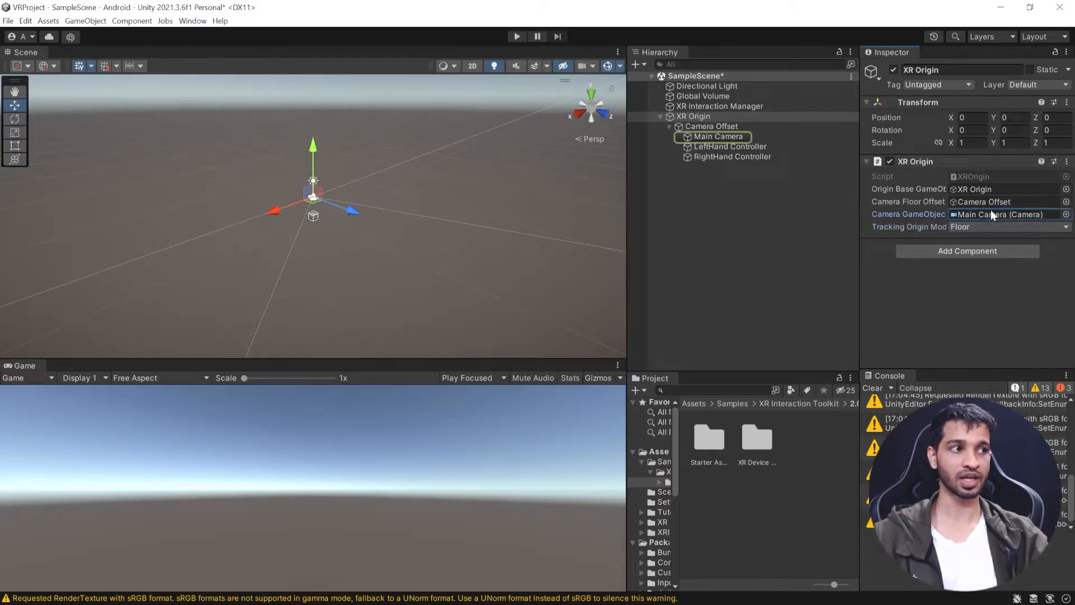
Review the Camera Offset height 1.7 and the Main Camera's Tracked Pose Driver for the XR HMD
{"action": "left_click", "coordinate": [711, 126]}
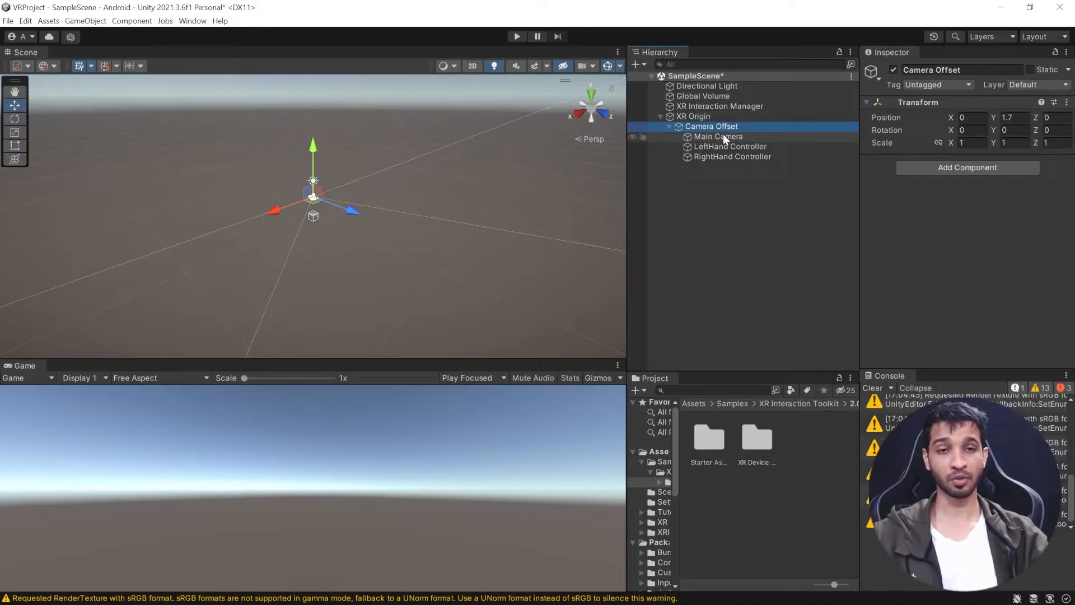
{"action": "left_click", "coordinate": [717, 137]}
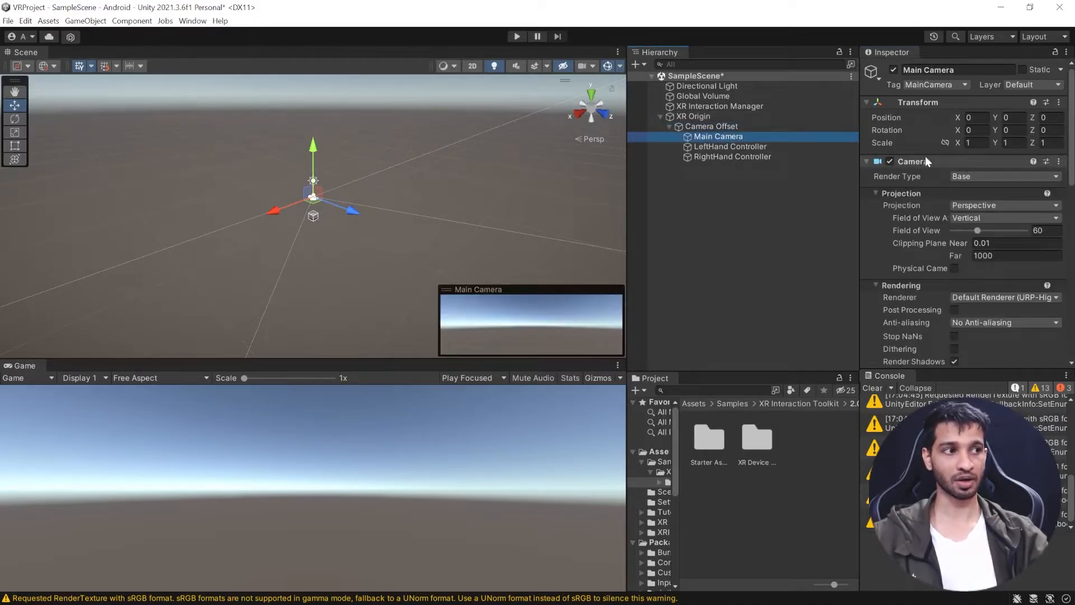
{"action": "scroll", "scroll_direction": "down", "scroll_amount": 3}
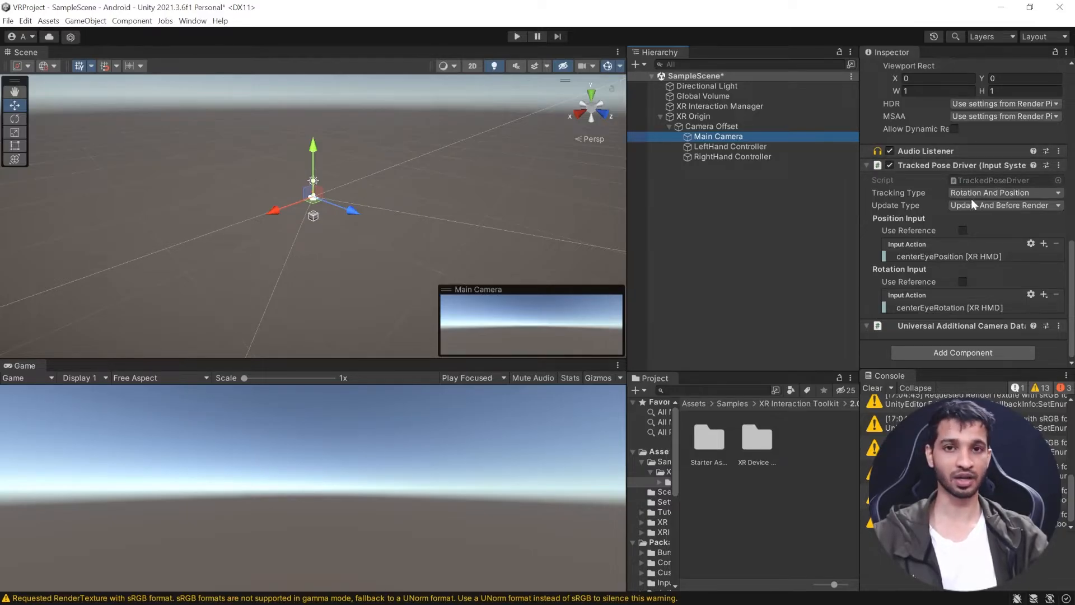
Make the LeftHand Controller's position, rotation and tracking state actions use references
{"action": "left_click", "coordinate": [729, 146]}
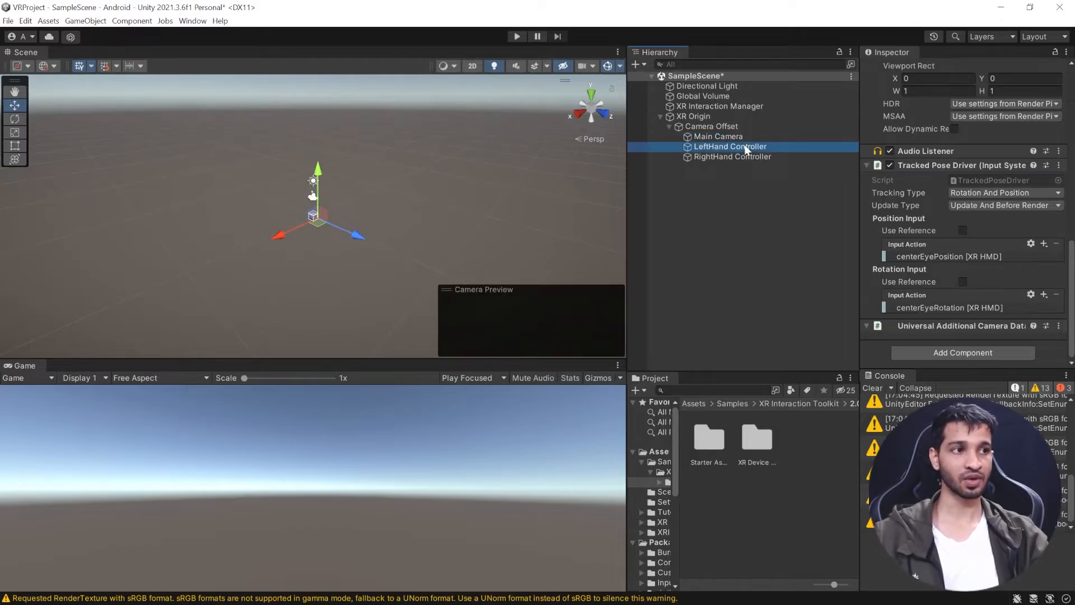
{"action": "left_click", "coordinate": [731, 157]}
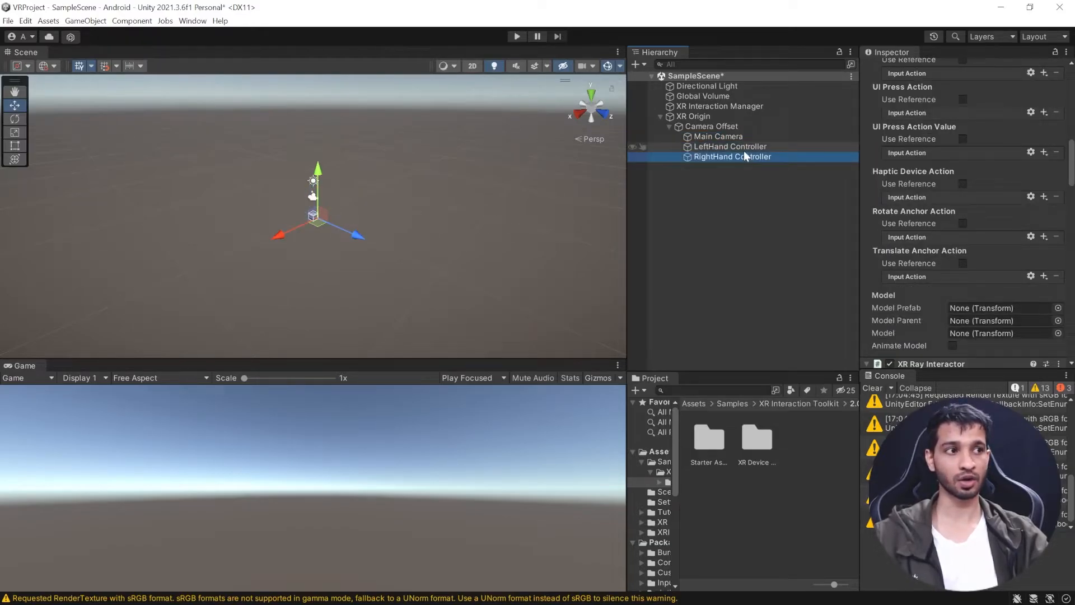
{"action": "left_click", "coordinate": [728, 145]}
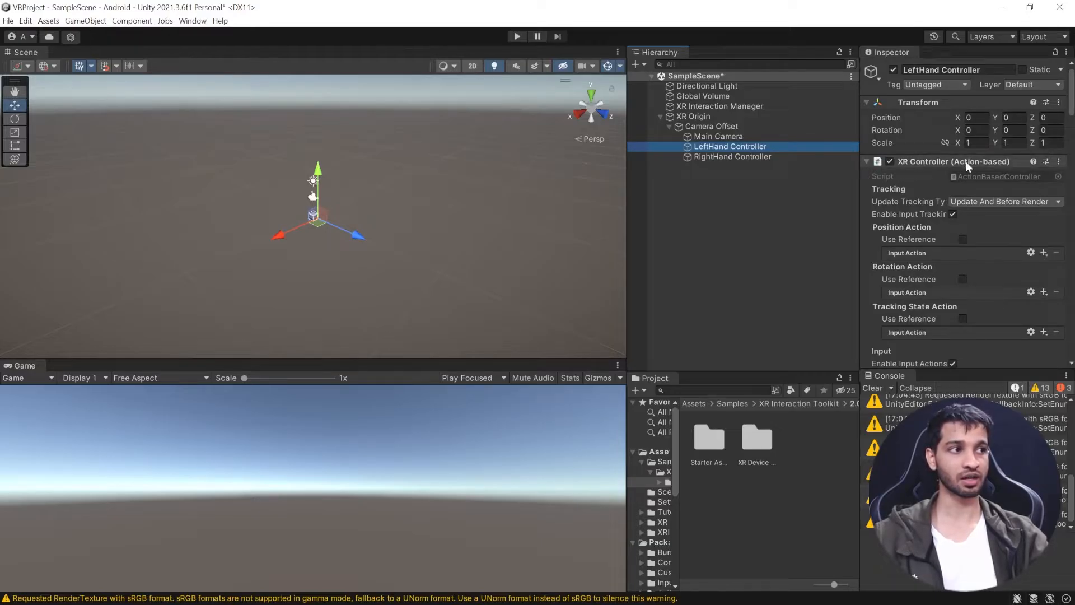
{"action": "mouse_move", "coordinate": [945, 214]}
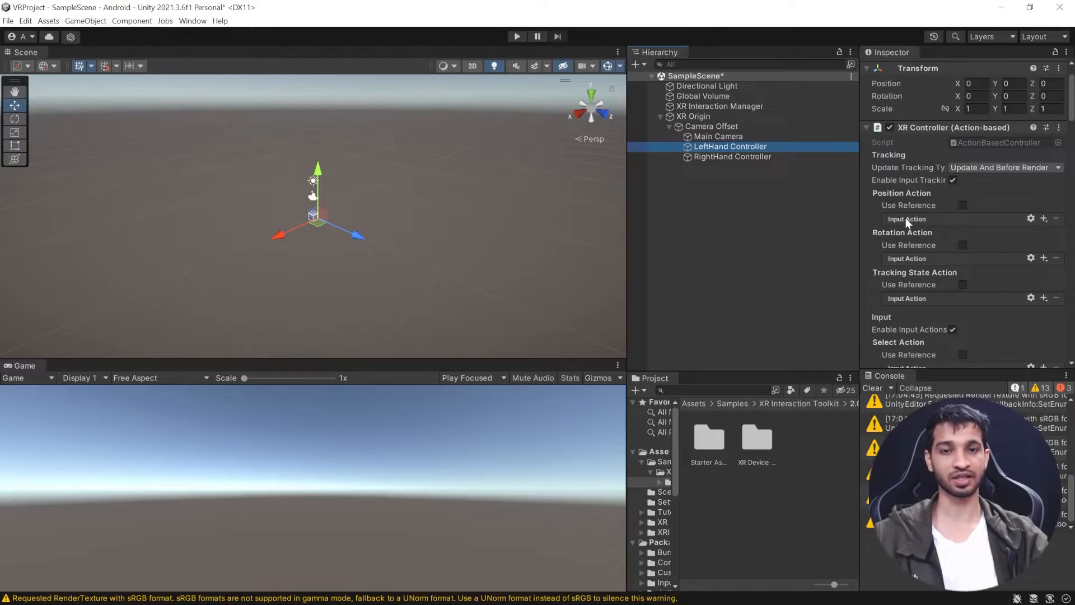
{"action": "mouse_move", "coordinate": [1001, 214]}
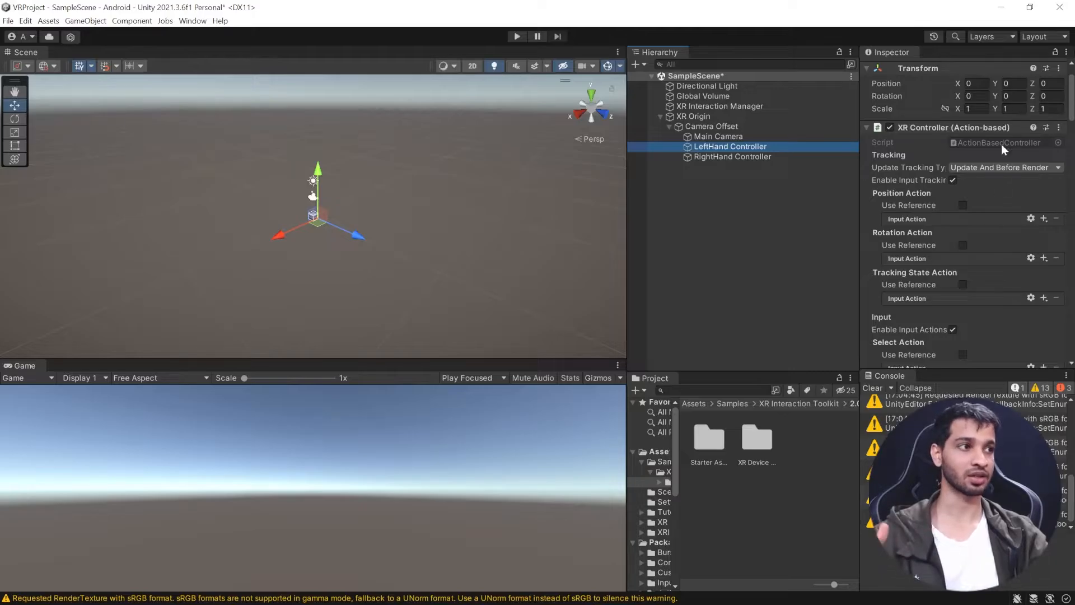
{"action": "left_click", "coordinate": [962, 205]}
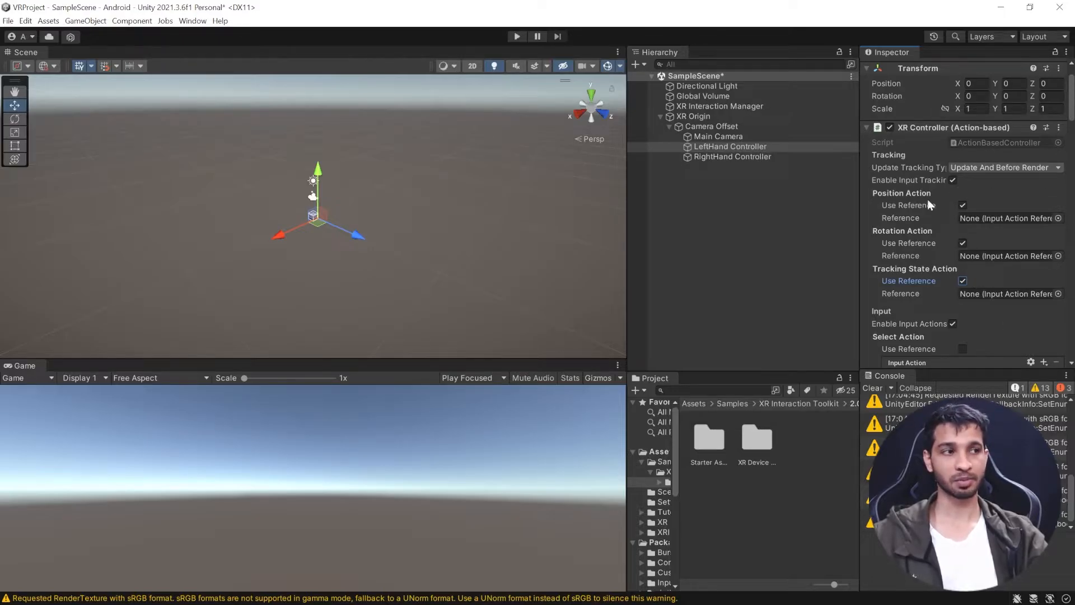
Scroll through the LeftHand Controller's XR Ray Interactor and Line Visual components
{"action": "scroll", "scroll_direction": "down", "scroll_amount": 3}
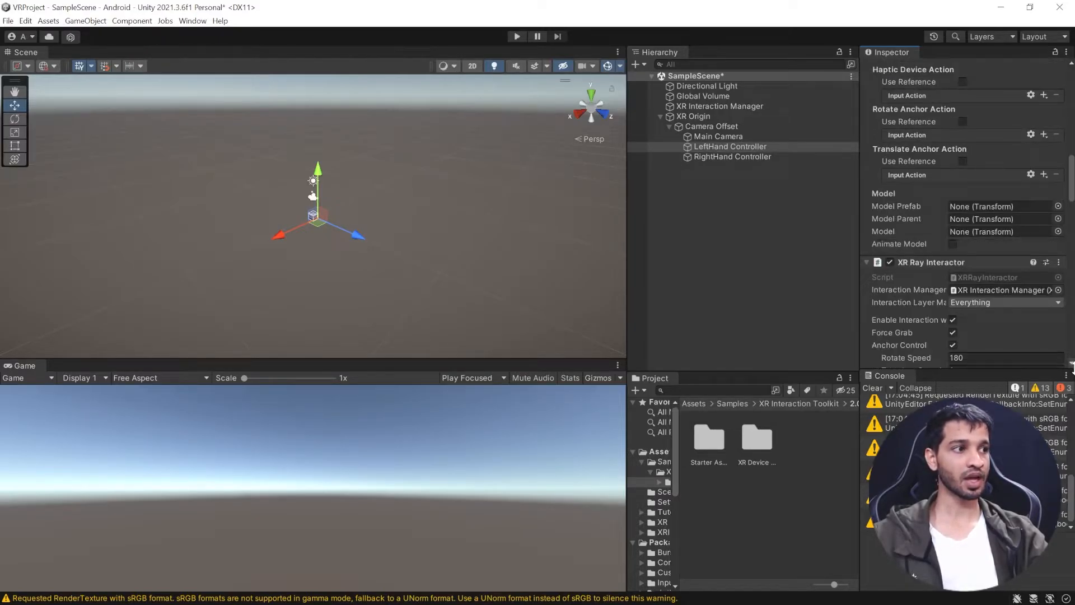
{"action": "scroll", "scroll_direction": "down", "scroll_amount": 3}
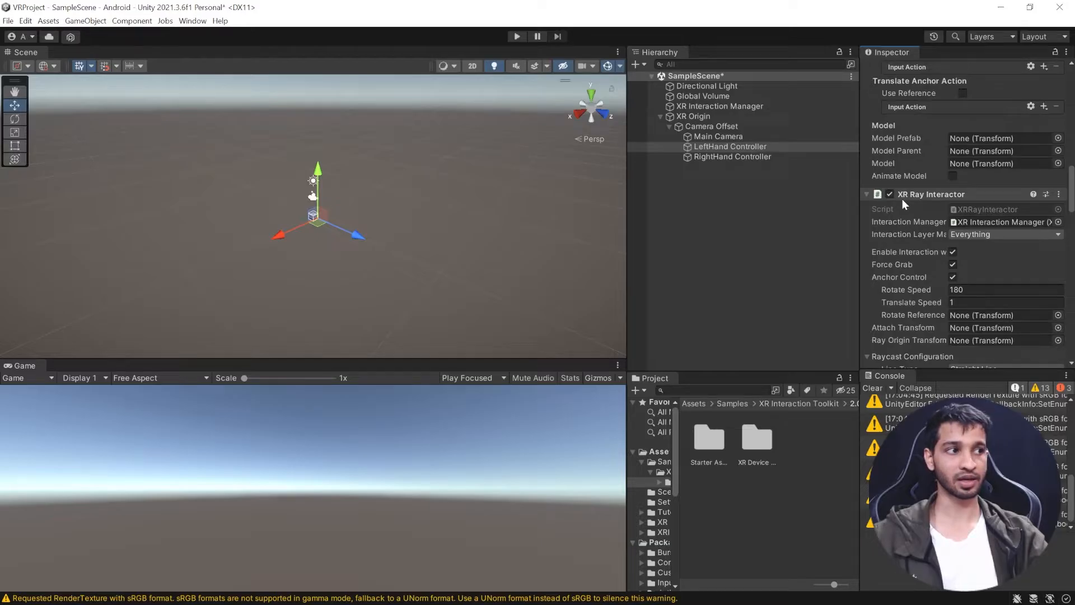
{"action": "scroll", "scroll_direction": "down", "scroll_amount": 3}
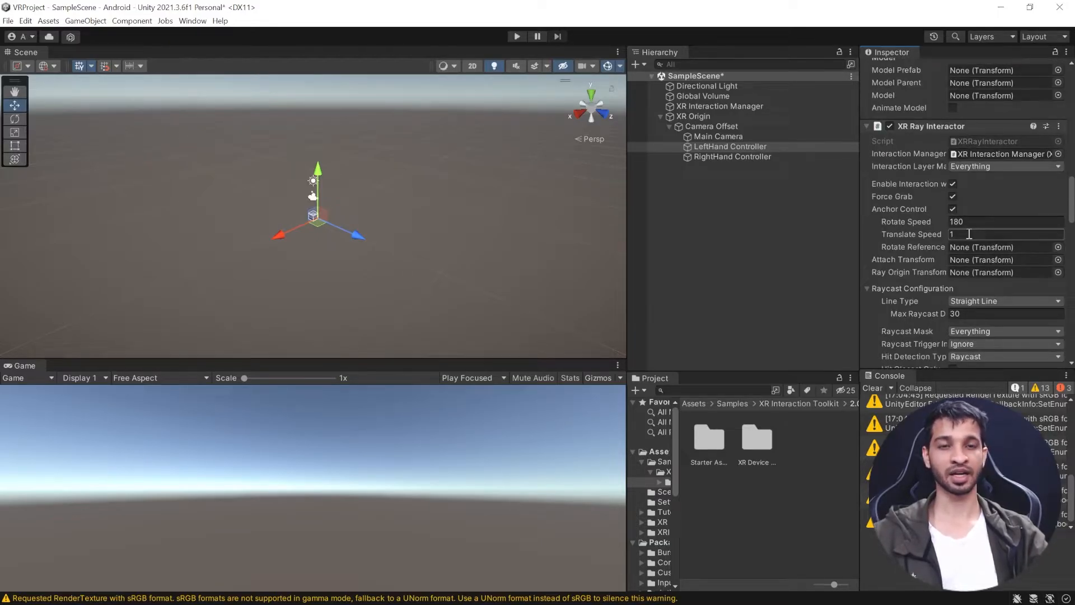
{"action": "scroll", "scroll_direction": "down", "scroll_amount": 3}
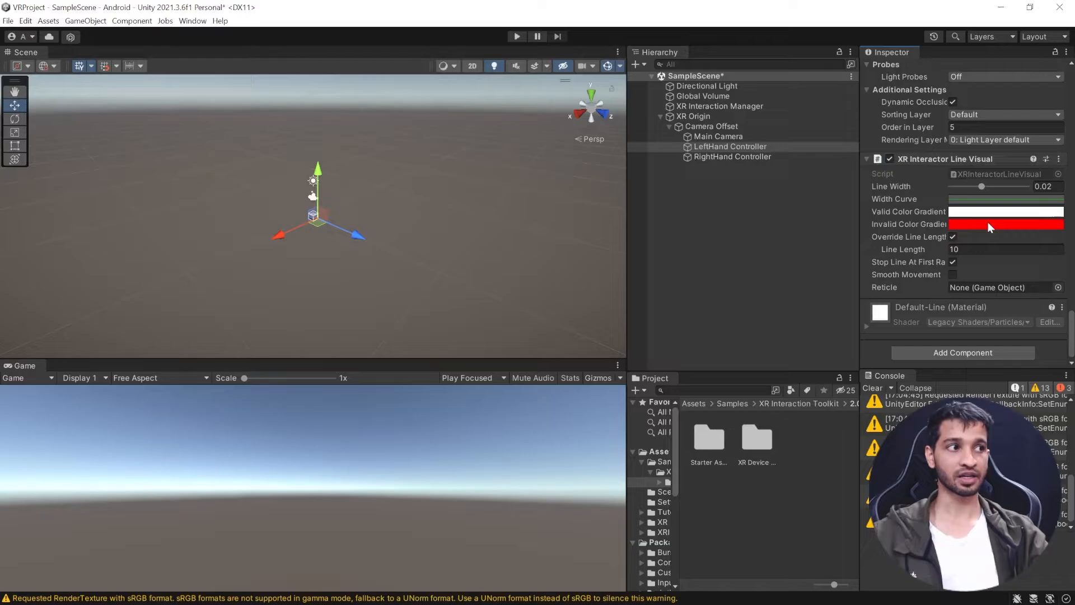
{"action": "scroll", "scroll_direction": "down", "scroll_amount": 3}
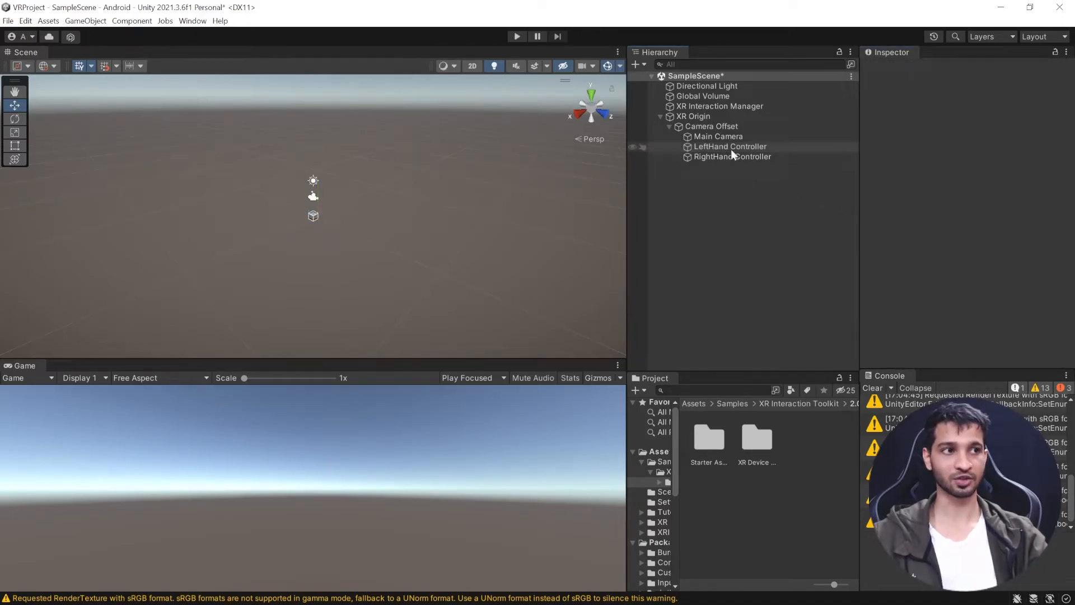
Browse the Starter Assets folder's Continuous Move, Continuous Turn and right controller presets
{"action": "left_click", "coordinate": [693, 115]}
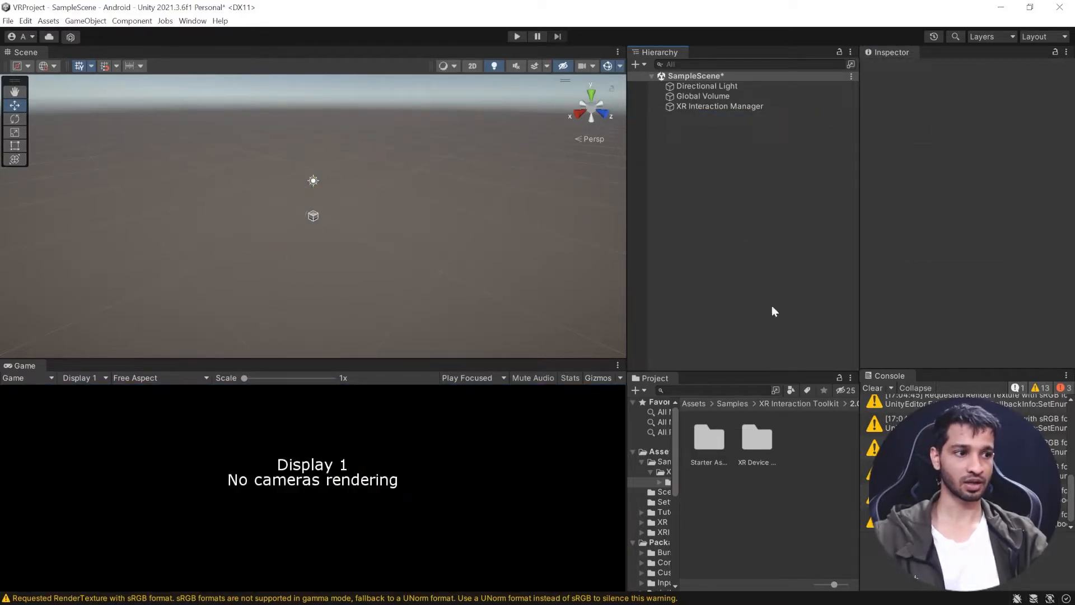
{"action": "mouse_move", "coordinate": [723, 459]}
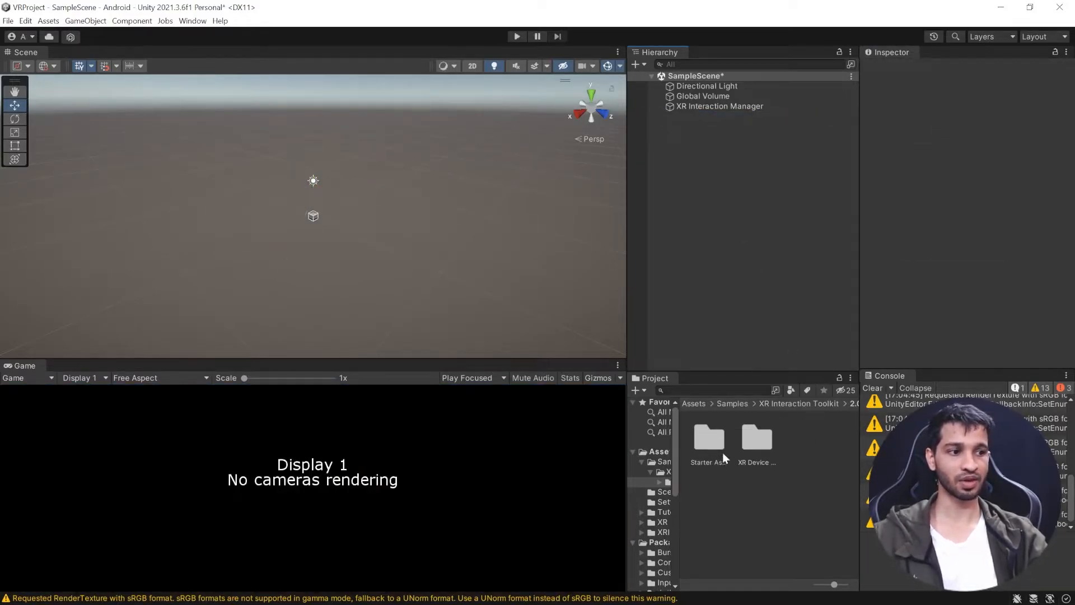
{"action": "left_click", "coordinate": [709, 439]}
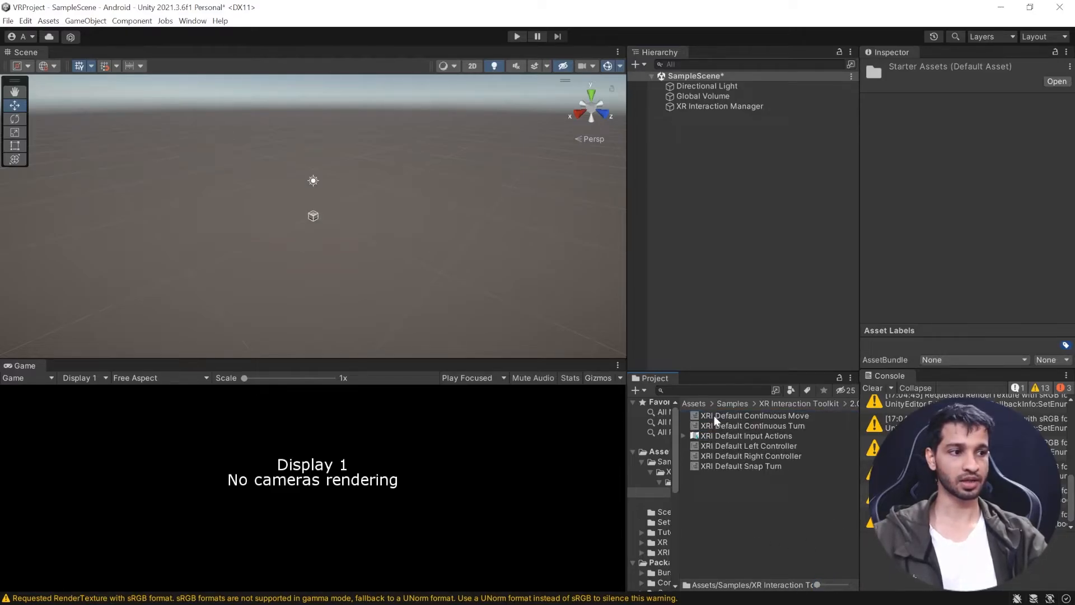
{"action": "left_click", "coordinate": [754, 415]}
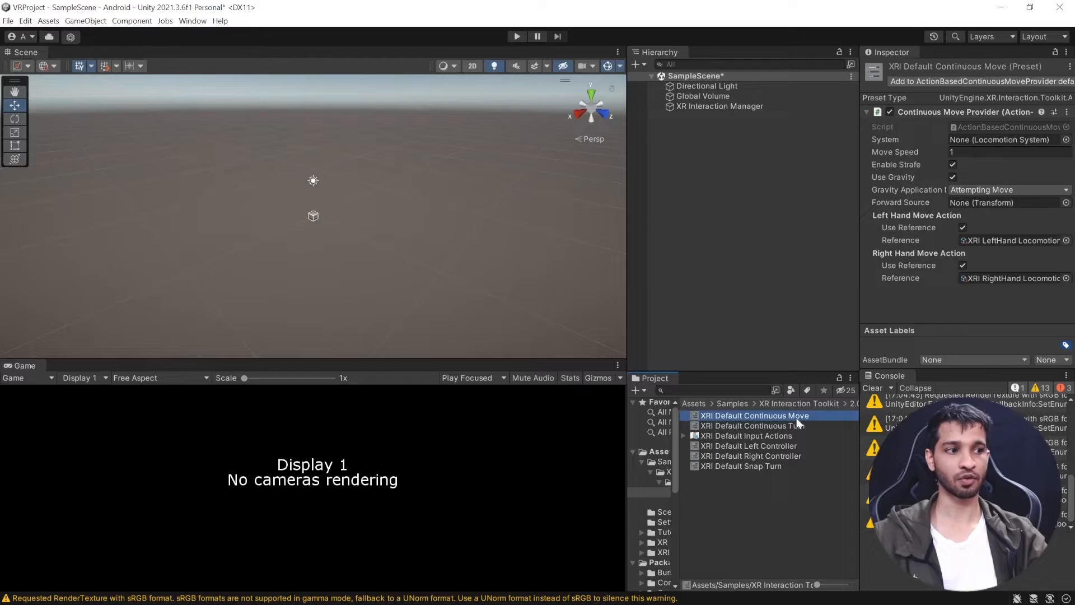
{"action": "left_click", "coordinate": [752, 426]}
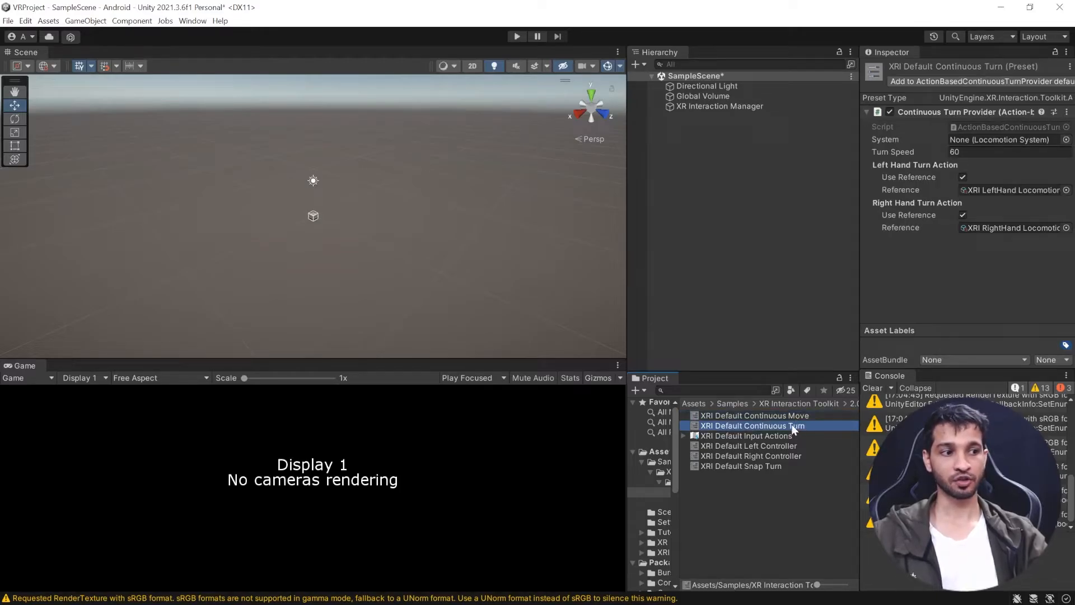
{"action": "left_click", "coordinate": [750, 456]}
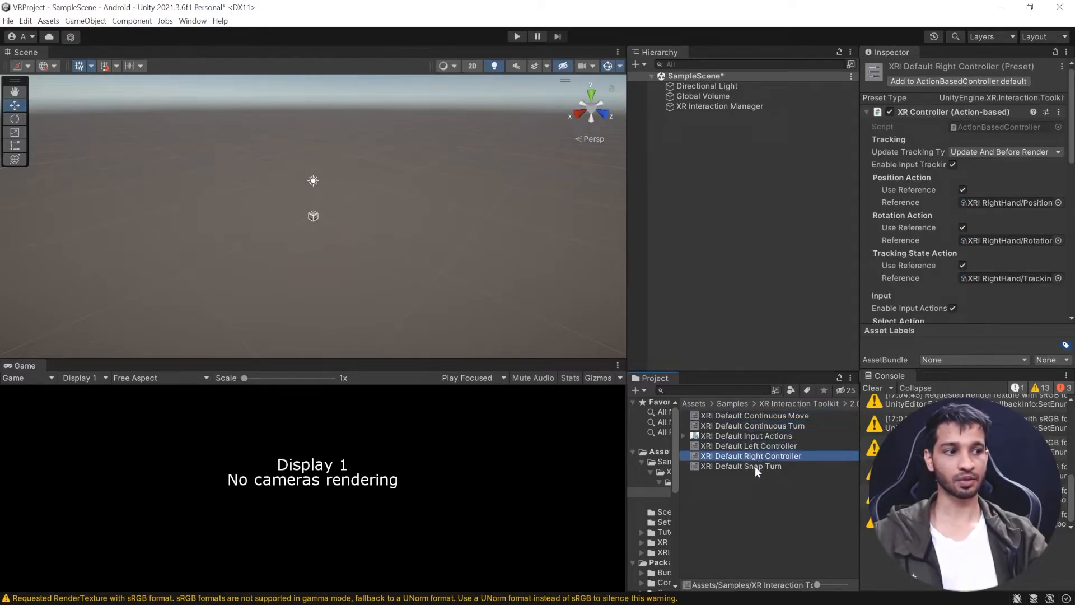
Expand XRI Default Input Actions to list its LeftHand Position, Rotation and Tracking State actions
{"action": "left_click", "coordinate": [743, 435]}
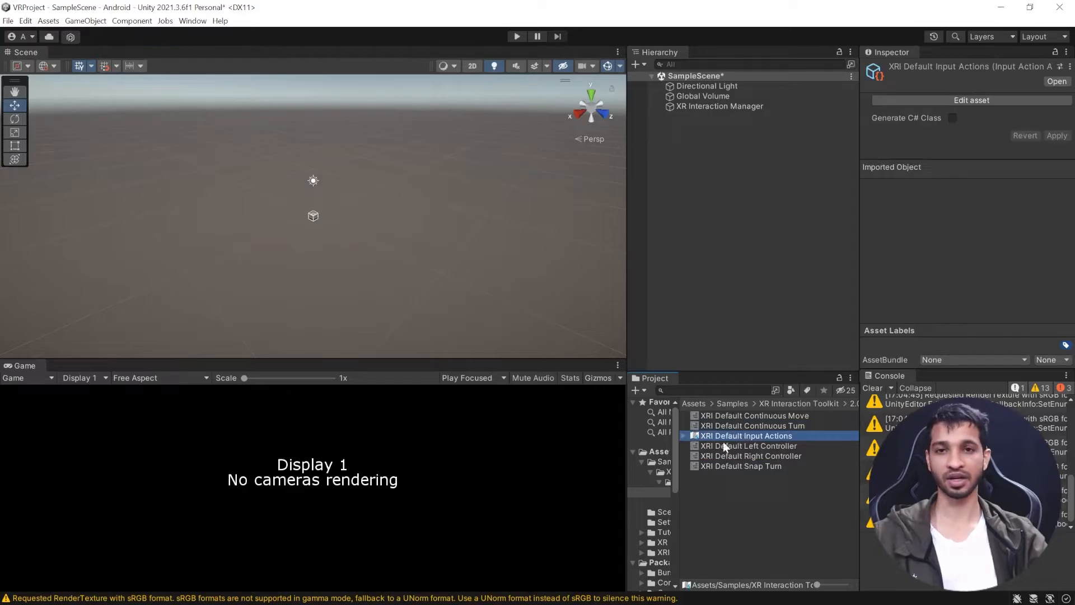
{"action": "left_click", "coordinate": [684, 436]}
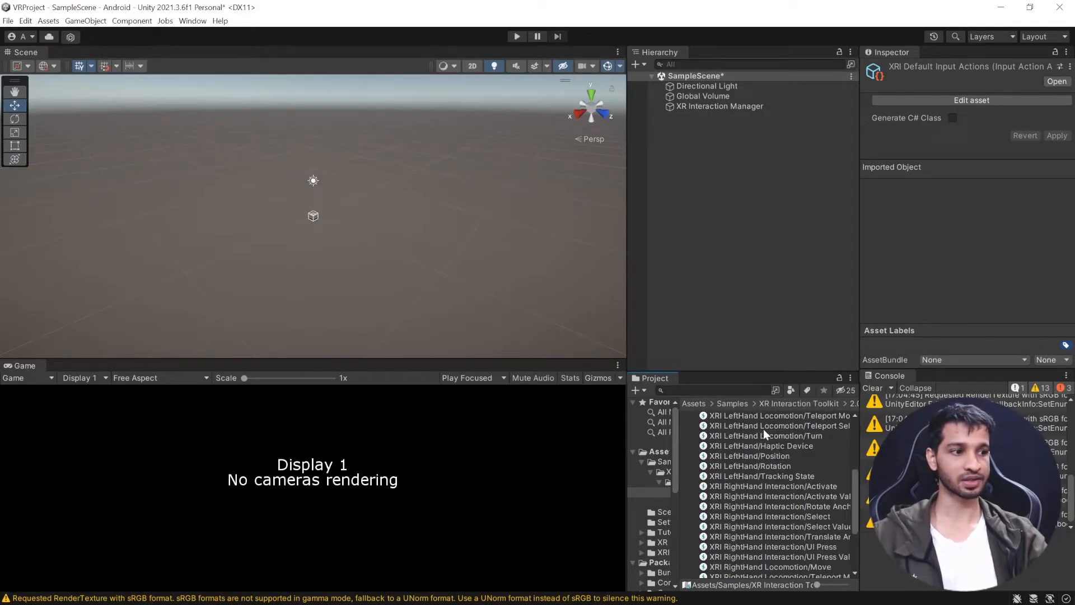
{"action": "left_click", "coordinate": [764, 435]}
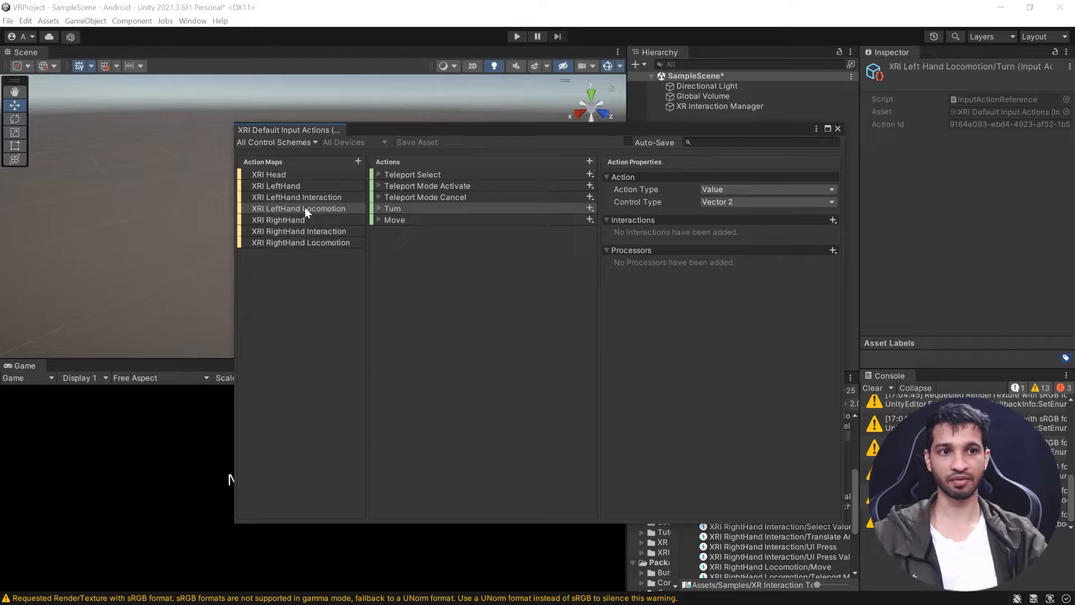
{"action": "left_click", "coordinate": [392, 209]}
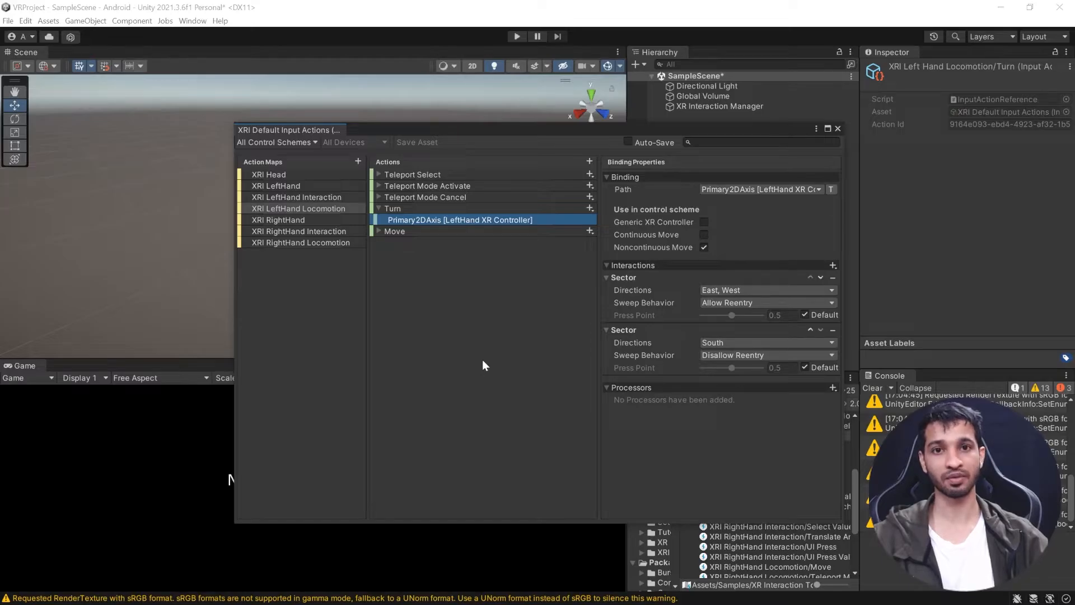
{"action": "mouse_move", "coordinate": [468, 158]}
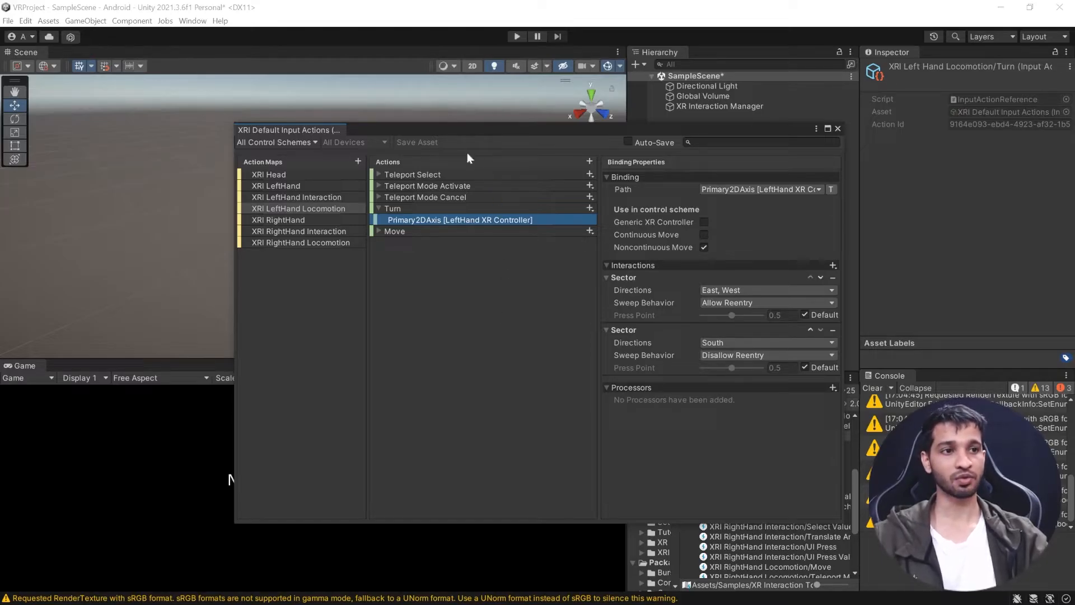
{"action": "mouse_move", "coordinate": [444, 226]}
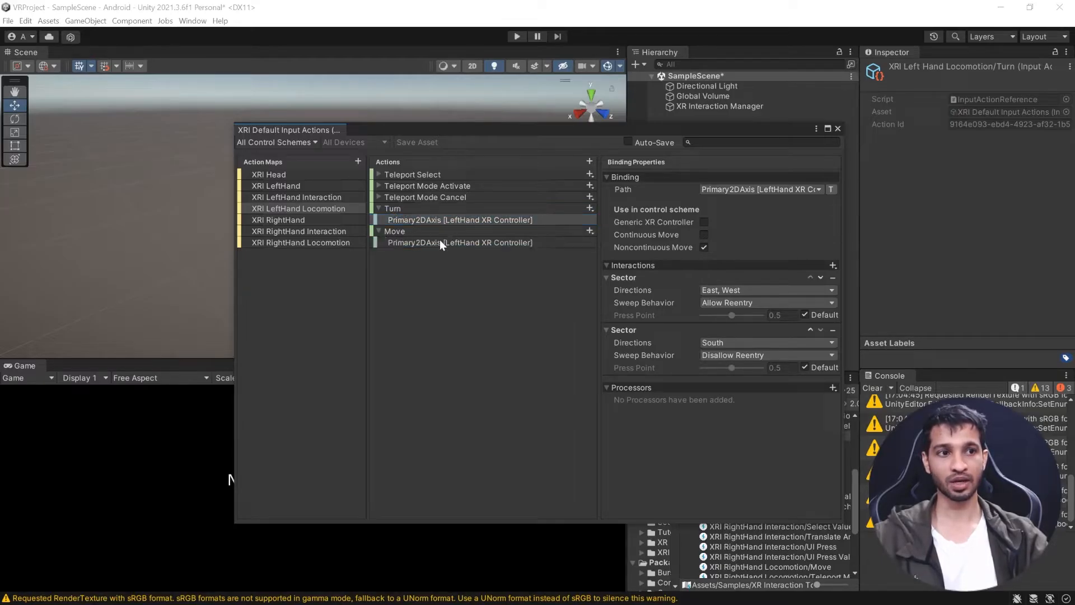
{"action": "left_click", "coordinate": [459, 242]}
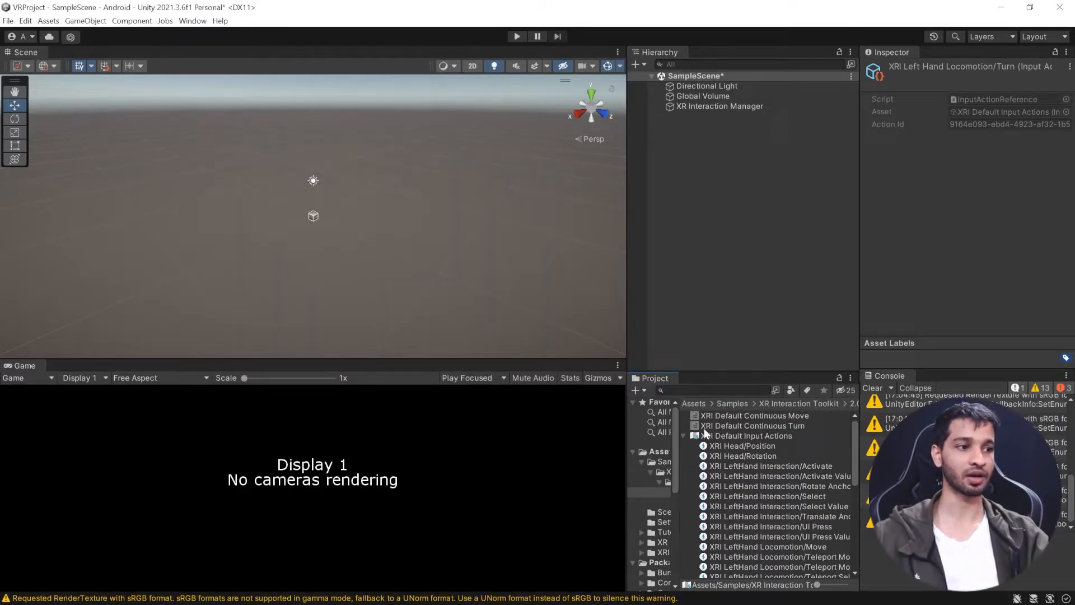
{"action": "left_click", "coordinate": [746, 436]}
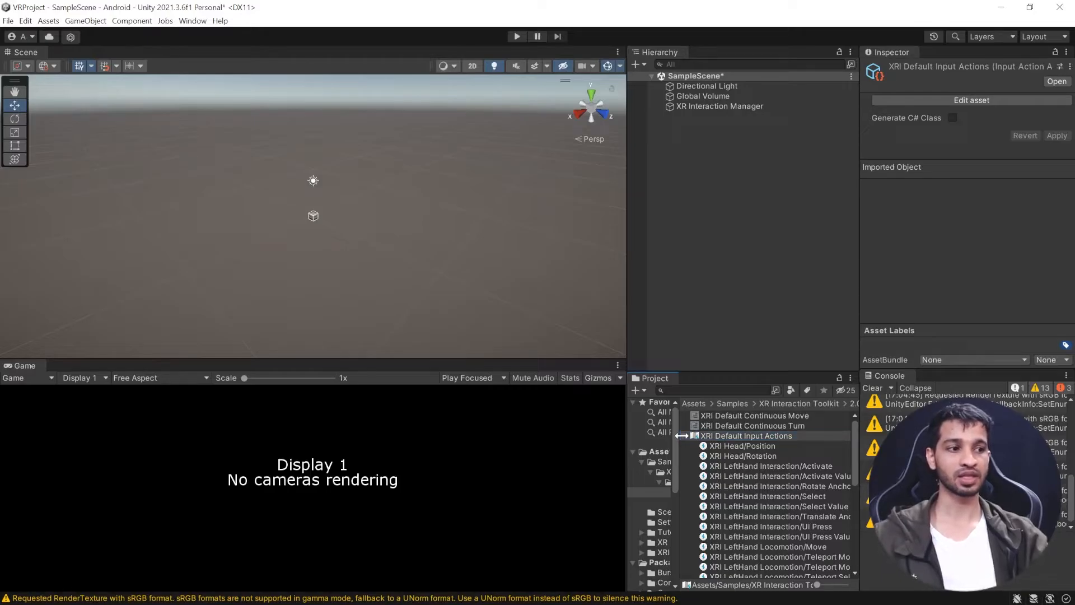
{"action": "left_click", "coordinate": [683, 435]}
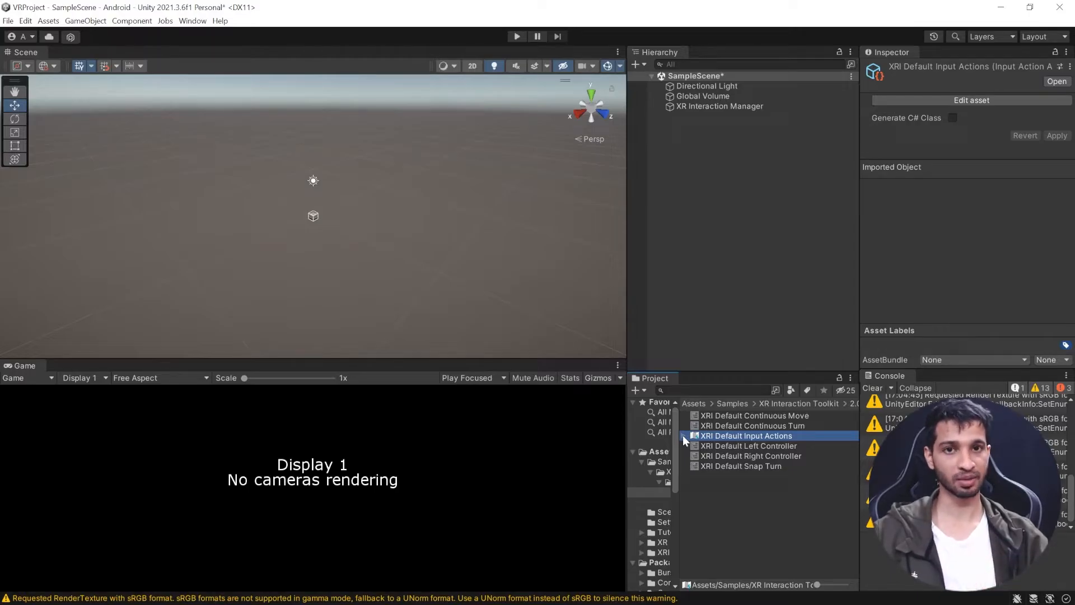
{"action": "left_click", "coordinate": [753, 425]}
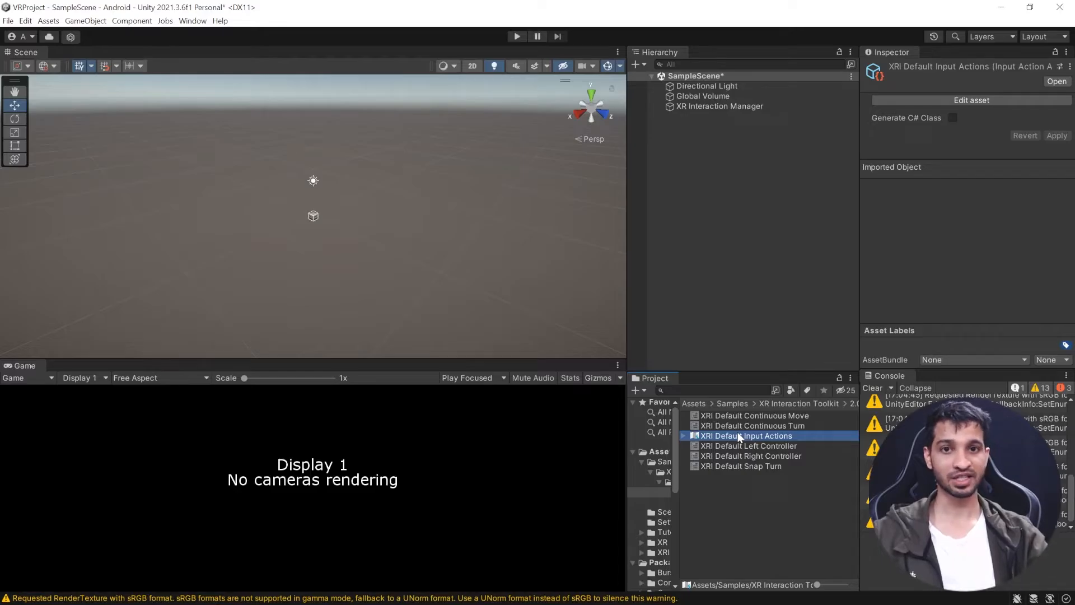
{"action": "mouse_move", "coordinate": [791, 494]}
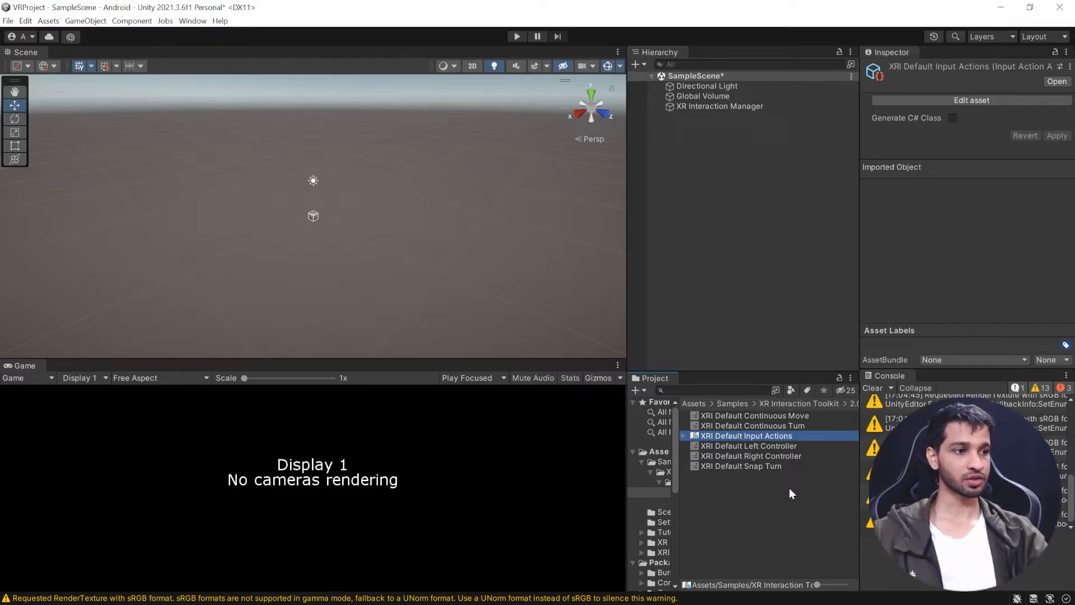
{"action": "left_click", "coordinate": [753, 414]}
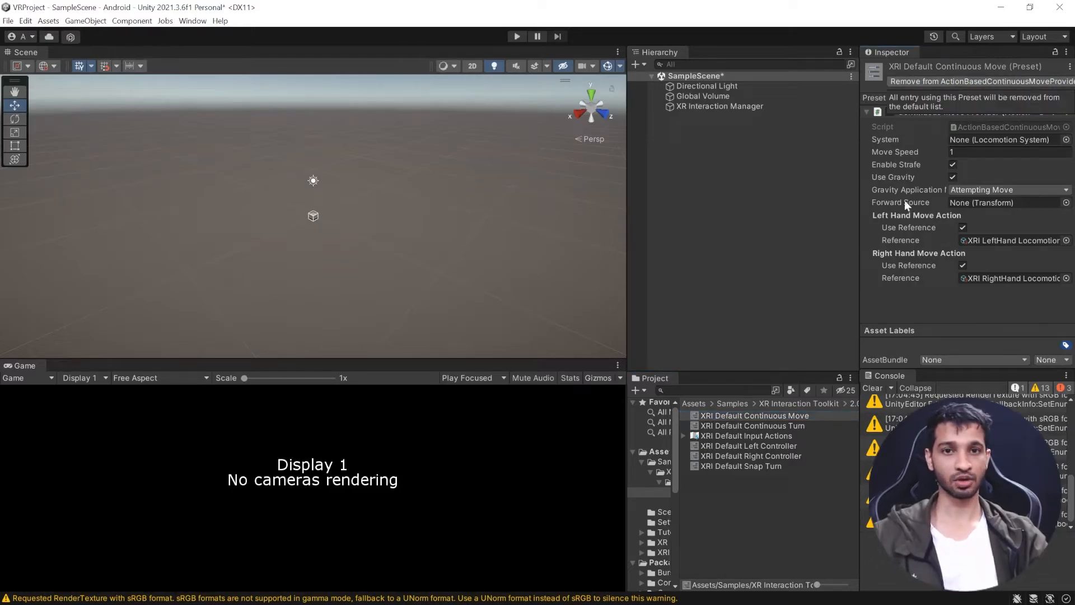
Review the Continuous Turn, Right Controller and Snap Turn presets, ending on Snap Turn's XRI Locomotion actions
{"action": "left_click", "coordinate": [752, 425]}
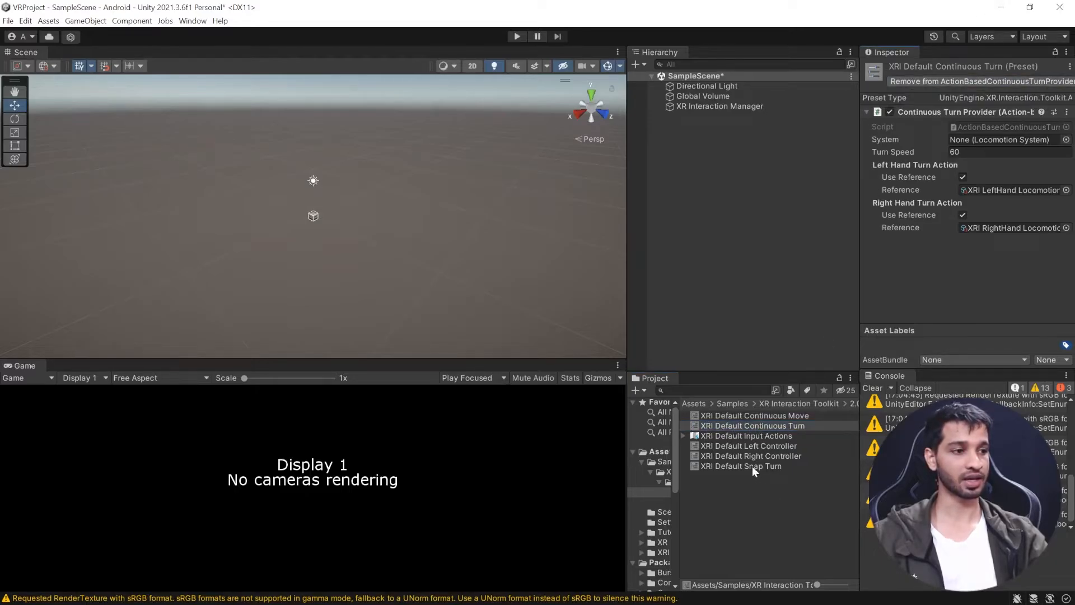
{"action": "left_click", "coordinate": [747, 445]}
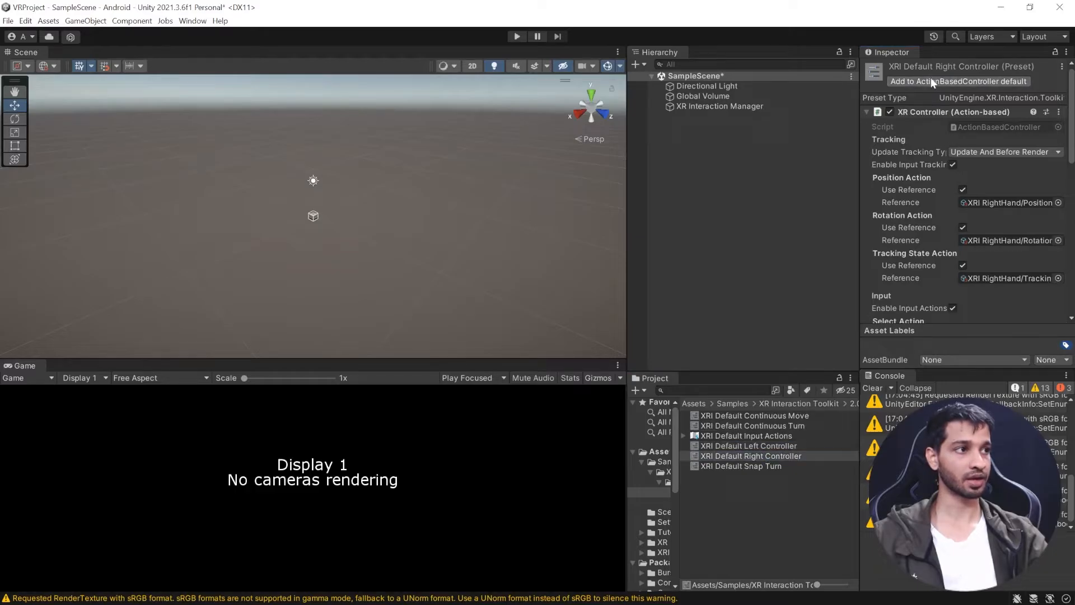
{"action": "left_click", "coordinate": [741, 465]}
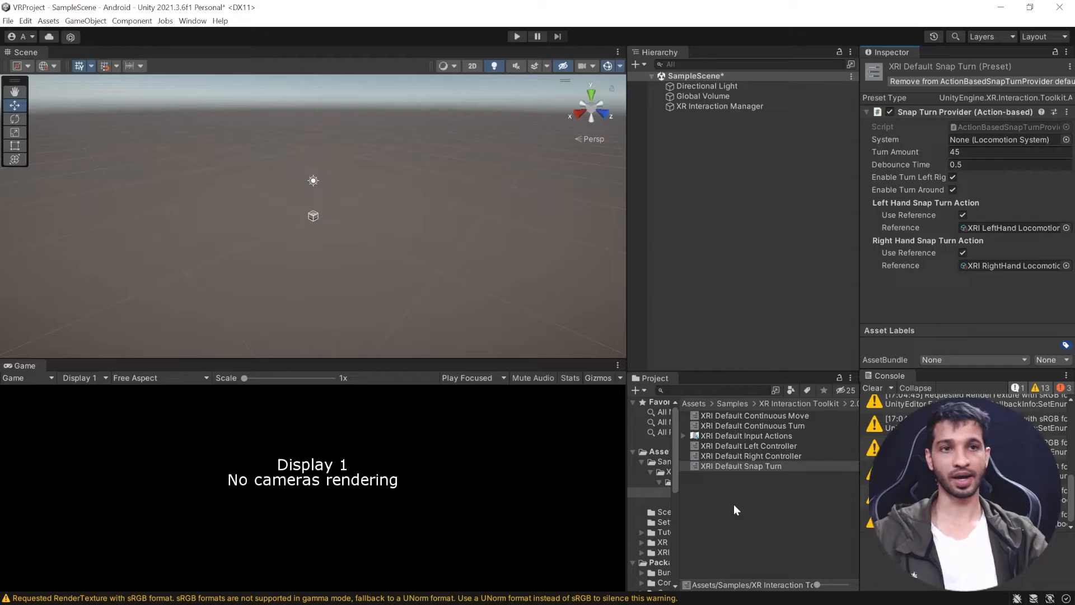
{"action": "mouse_move", "coordinate": [697, 305]}
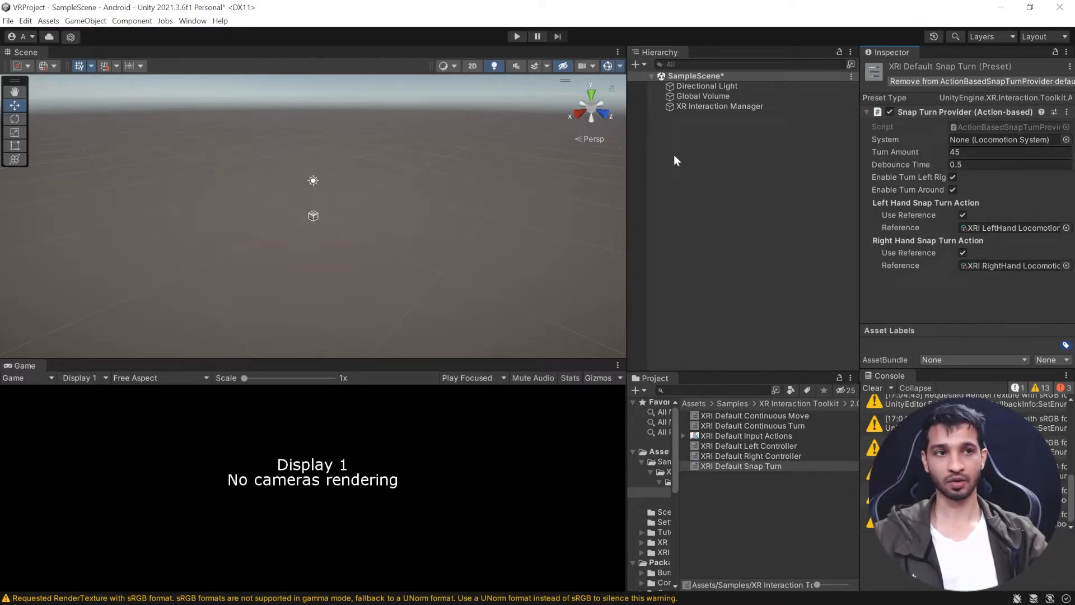
{"action": "right_click", "coordinate": [675, 160]}
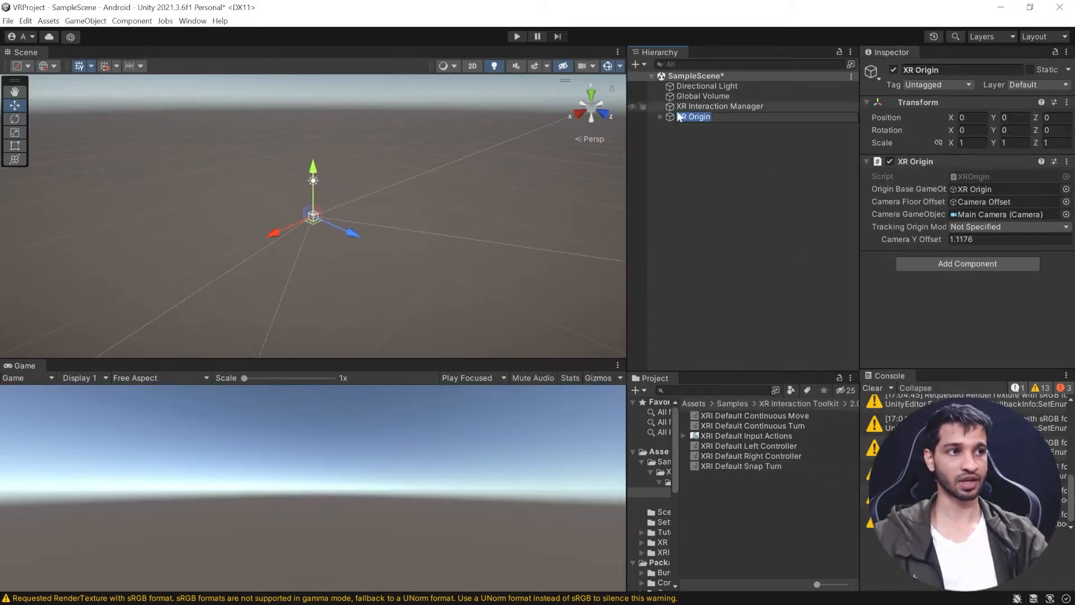
{"action": "left_click", "coordinate": [660, 117]}
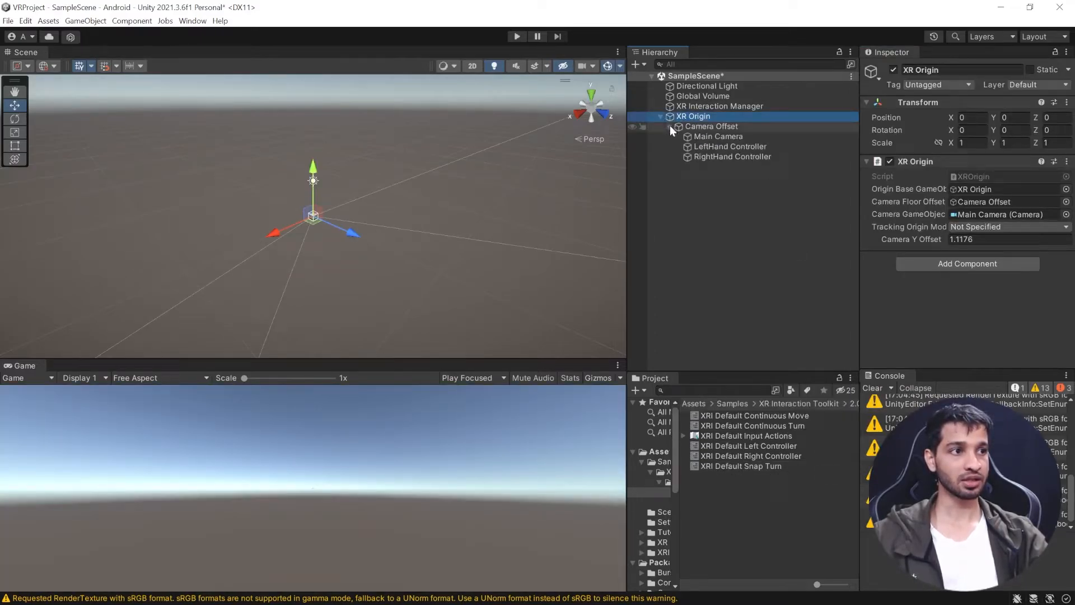
{"action": "left_click", "coordinate": [729, 145]}
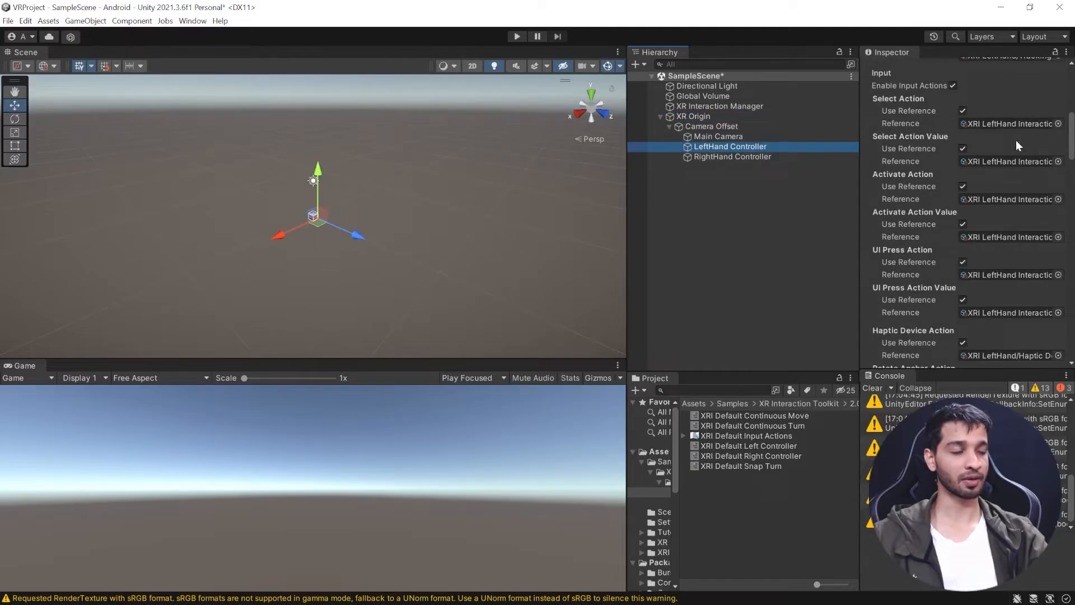
{"action": "scroll", "scroll_direction": "down", "scroll_amount": 3}
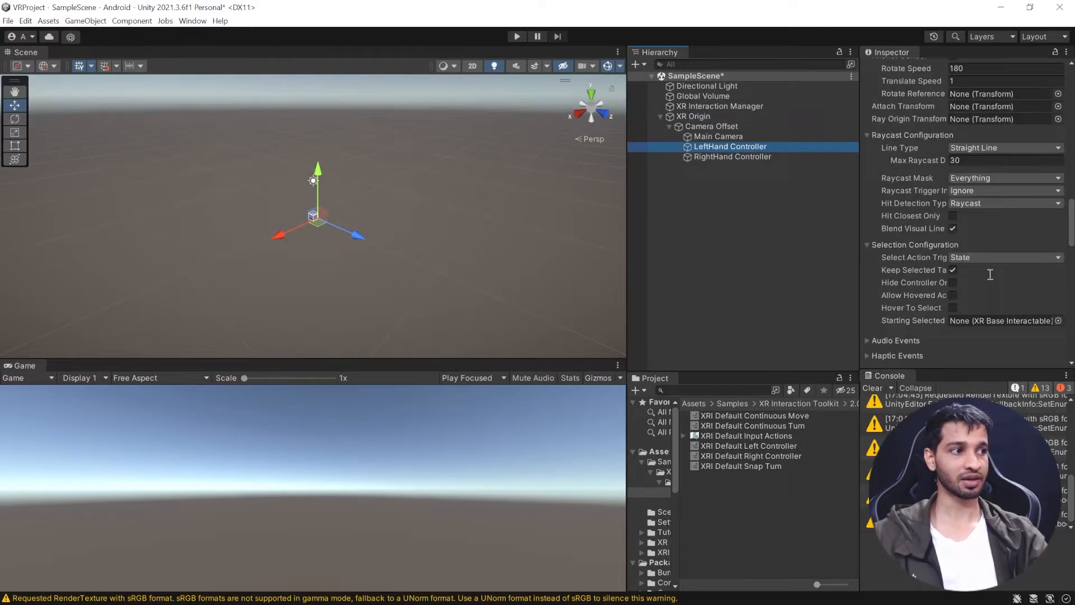
{"action": "left_click", "coordinate": [731, 156]}
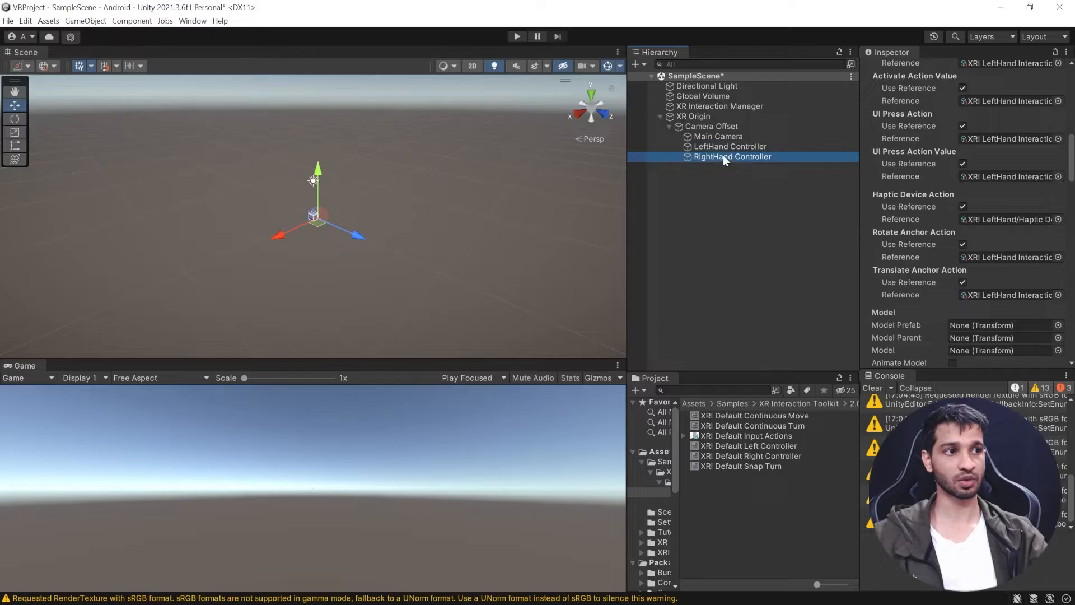
{"action": "left_click", "coordinate": [730, 146]}
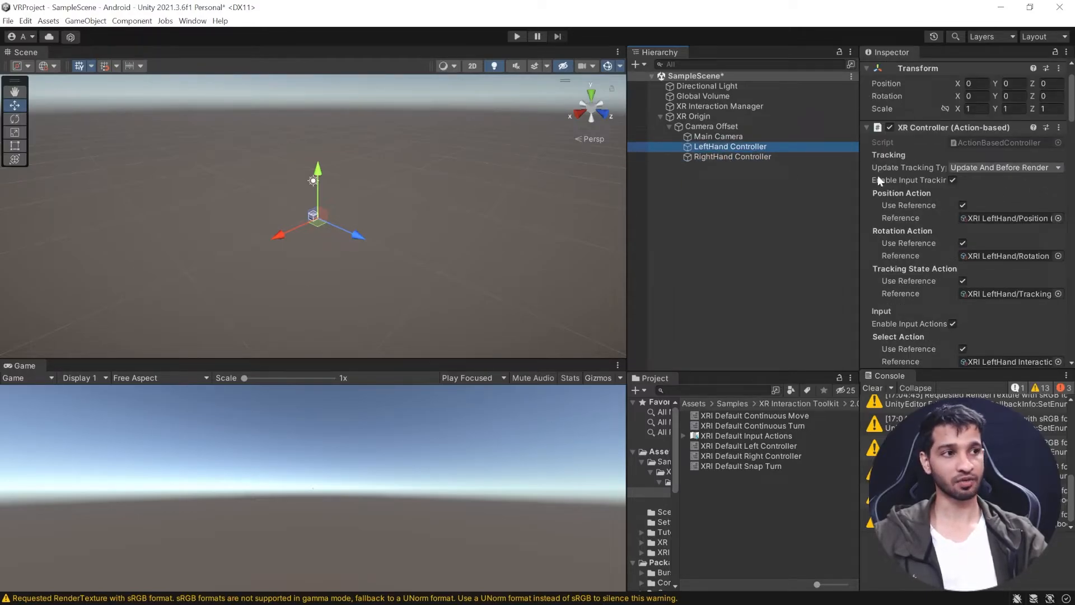
{"action": "left_click", "coordinate": [731, 156]}
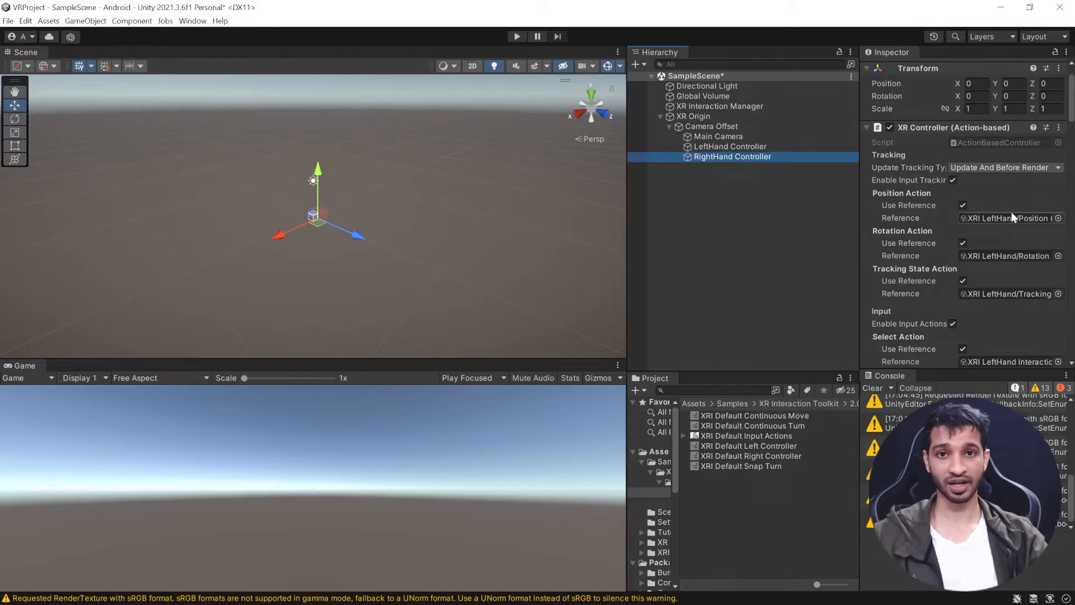
{"action": "left_click", "coordinate": [693, 115]}
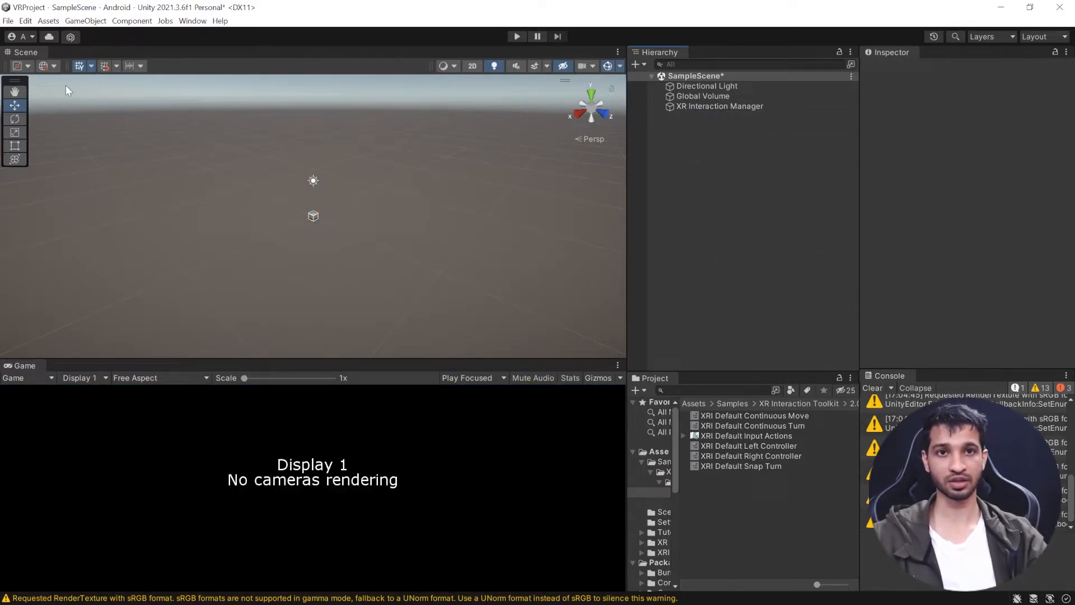
{"action": "left_click", "coordinate": [8, 20]}
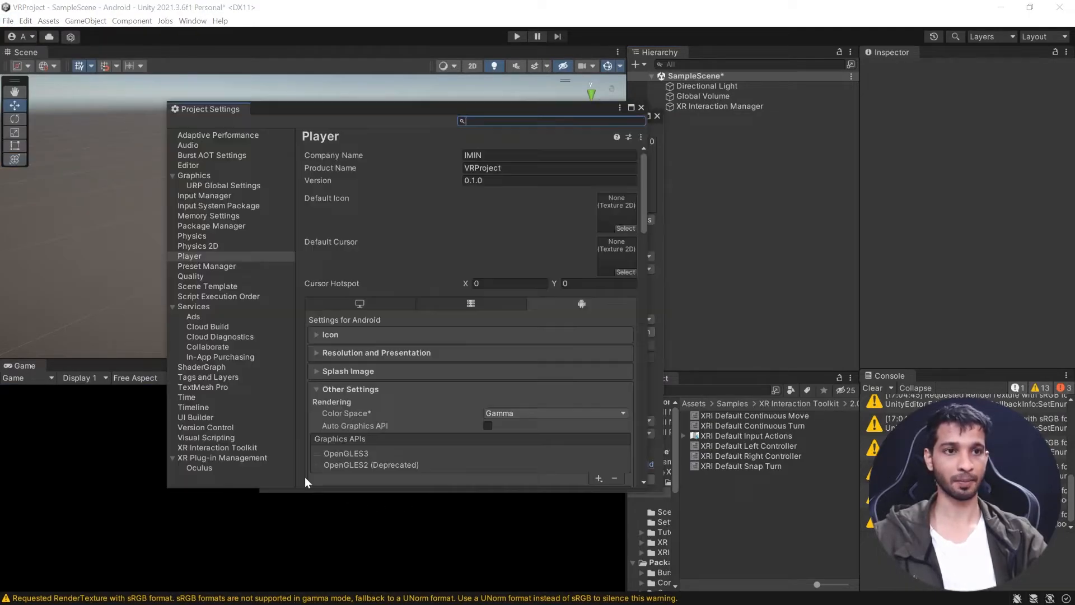
Edit the Preset Manager's controller preset filters to 'ri' and 'left', then close Build Settings
{"action": "left_click", "coordinate": [206, 267]}
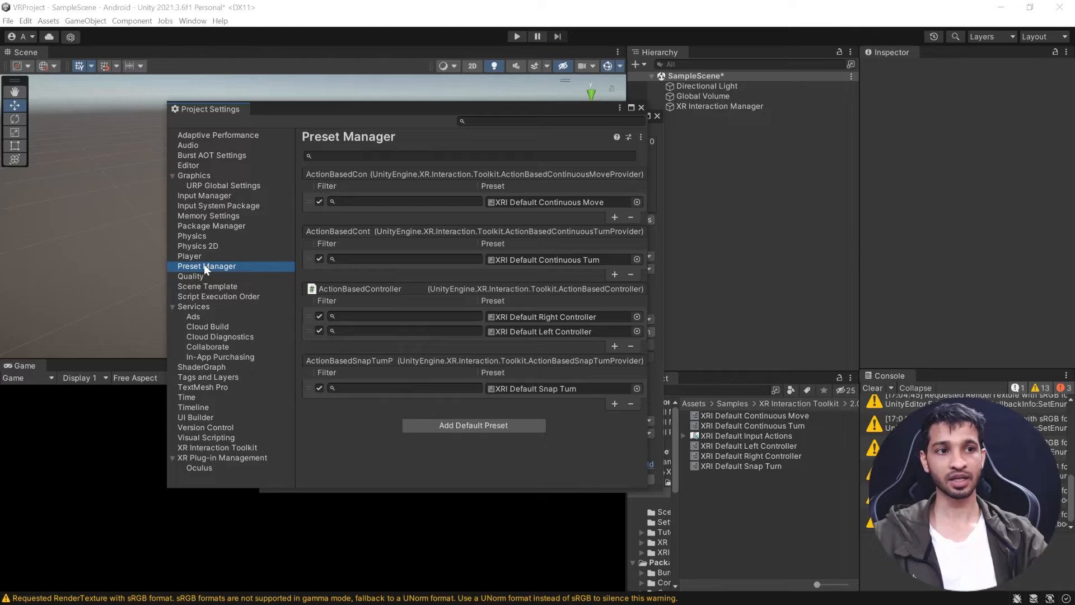
{"action": "left_click", "coordinate": [405, 315]}
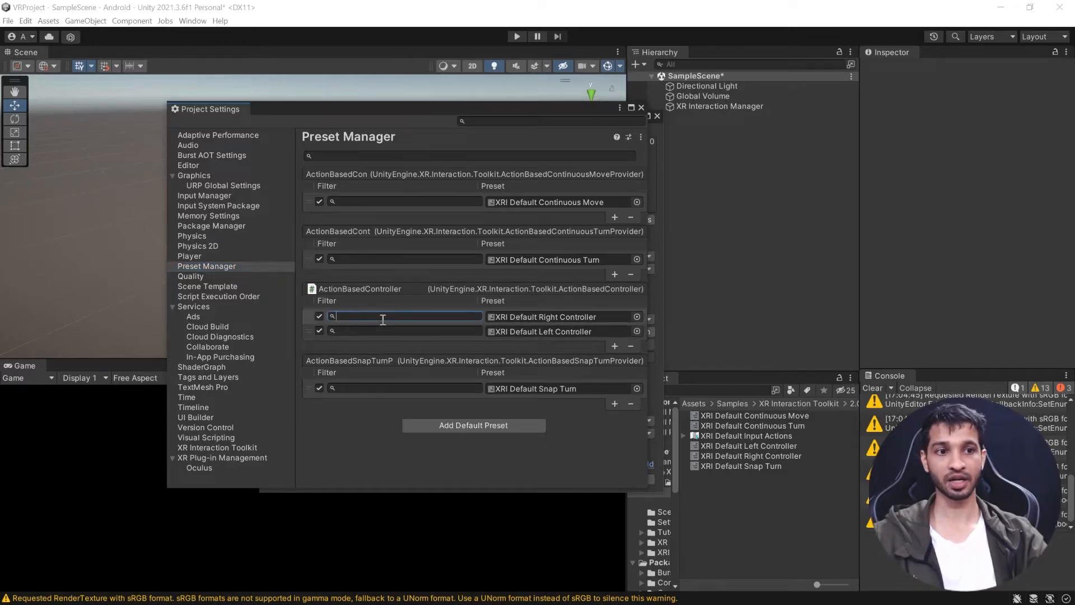
{"action": "type", "text": "right"}
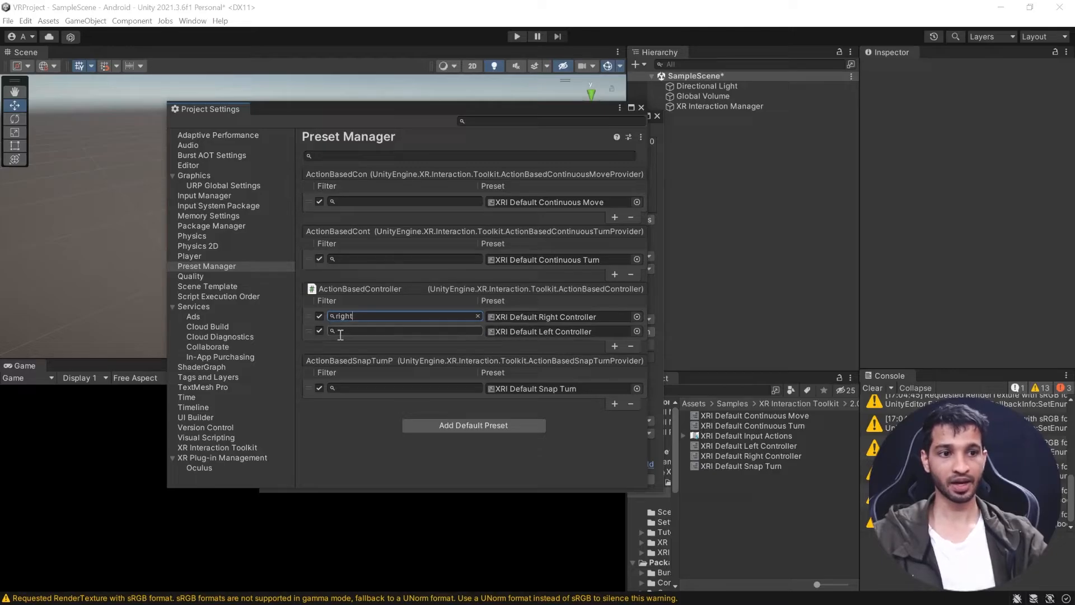
{"action": "type", "text": "left"}
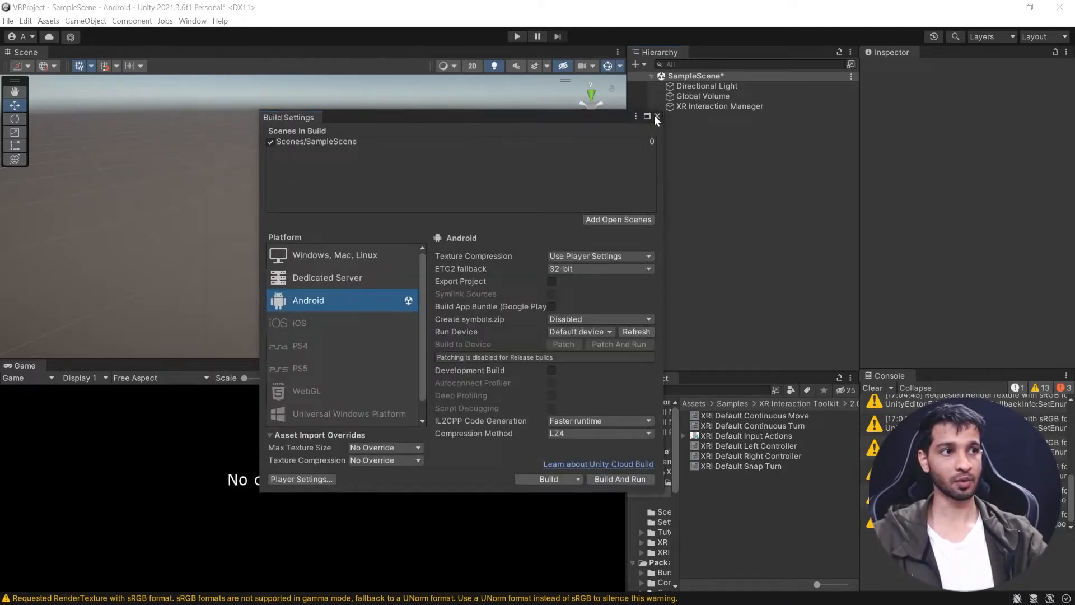
{"action": "left_click", "coordinate": [655, 115]}
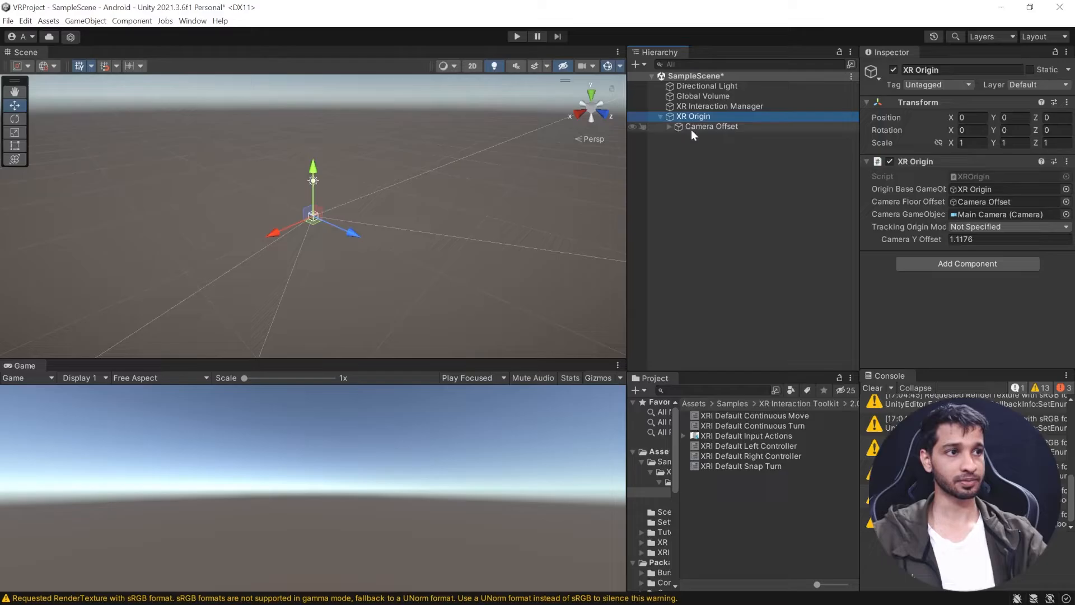
Inspect the new XR Origin's hand controllers and add an Input Action Manager with an empty Action Assets list
{"action": "left_click", "coordinate": [730, 146]}
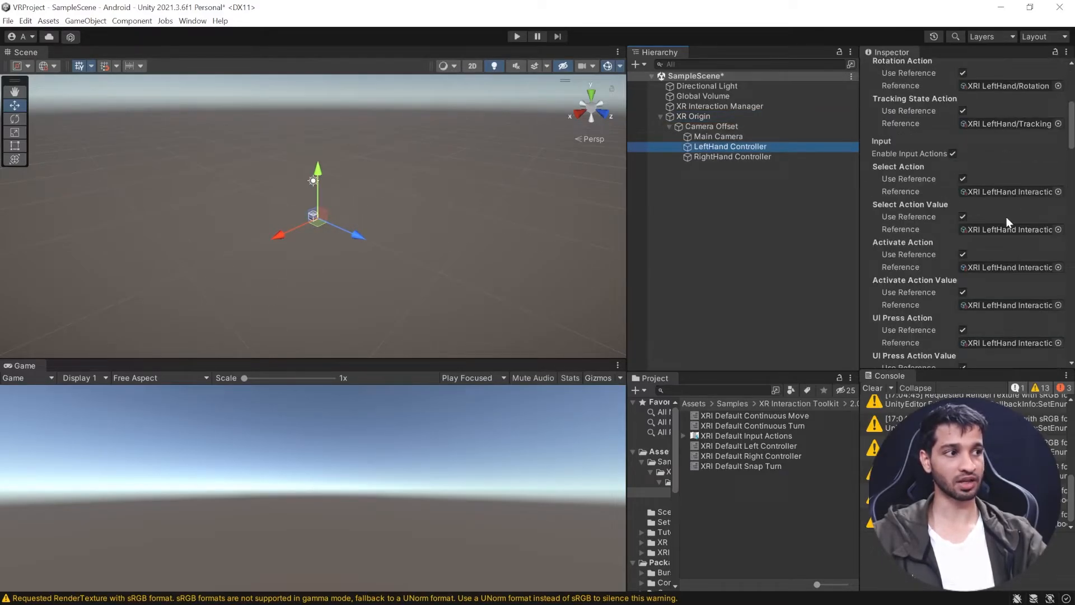
{"action": "left_click", "coordinate": [731, 157]}
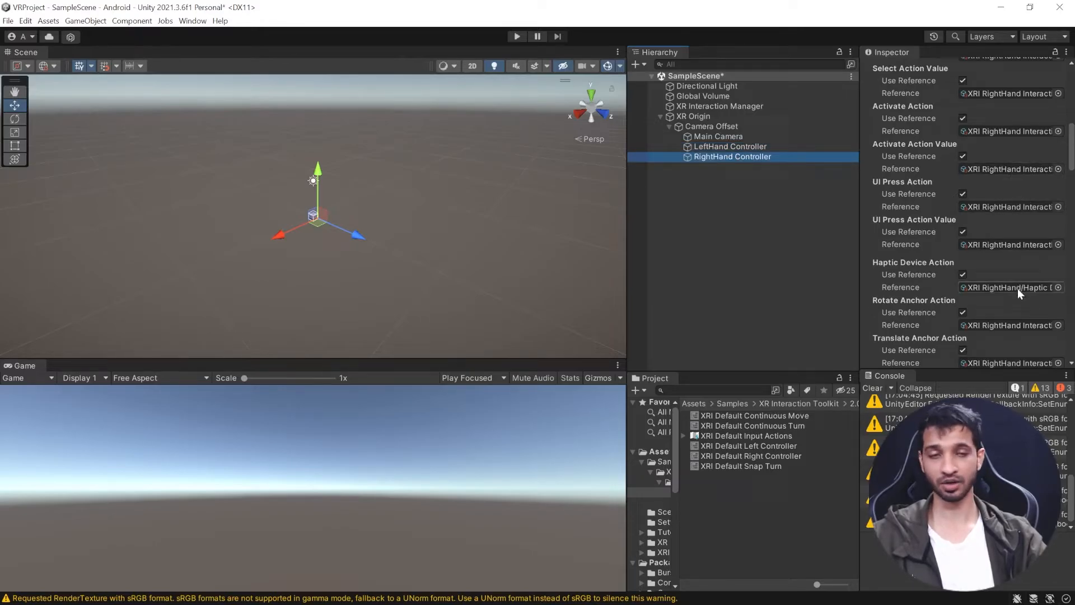
{"action": "left_click", "coordinate": [692, 115]}
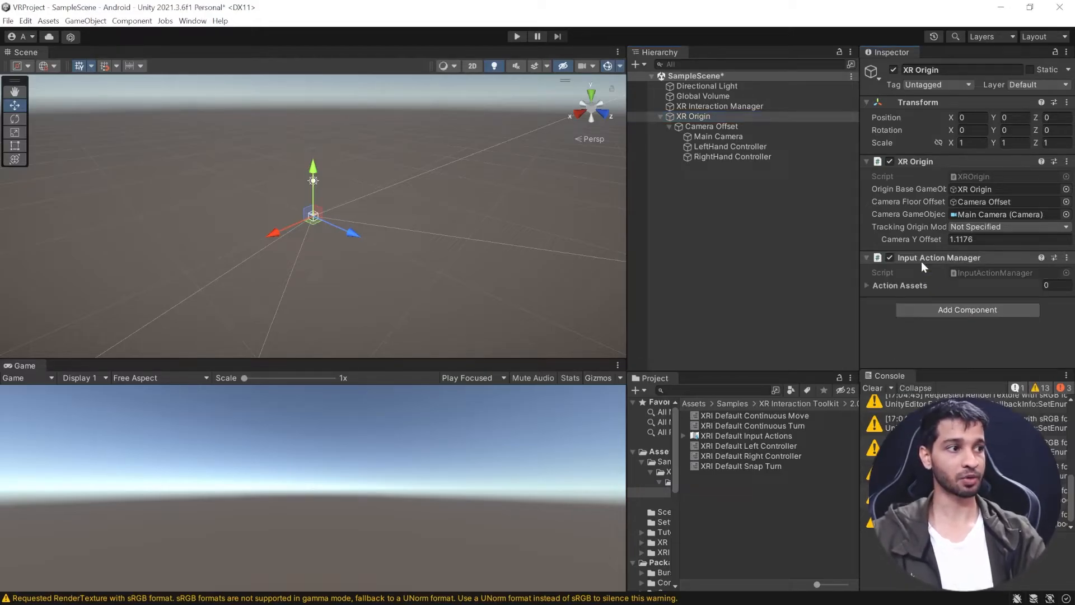
{"action": "left_click", "coordinate": [867, 286]}
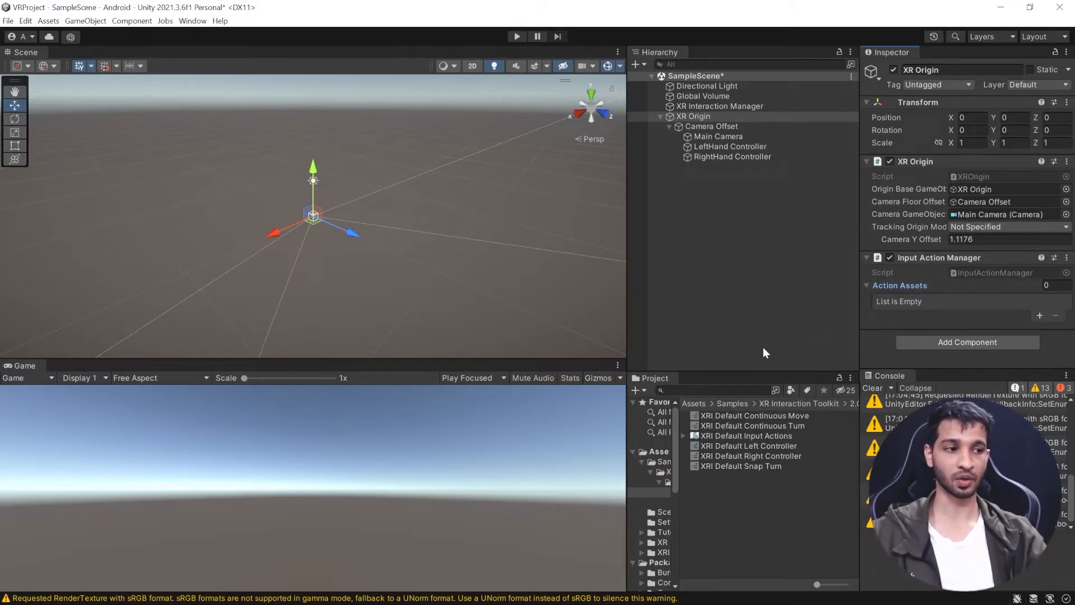
{"action": "mouse_move", "coordinate": [761, 410]}
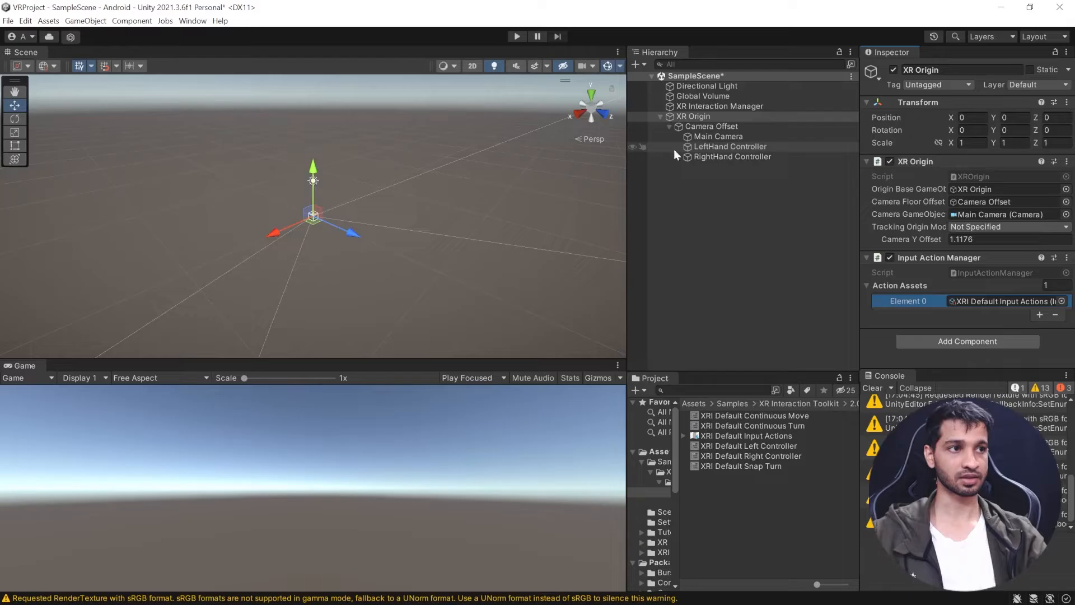
With XRI Default Input Actions assigned, collapse XR Origin and bring up the Hierarchy creation menu
{"action": "left_click", "coordinate": [660, 115]}
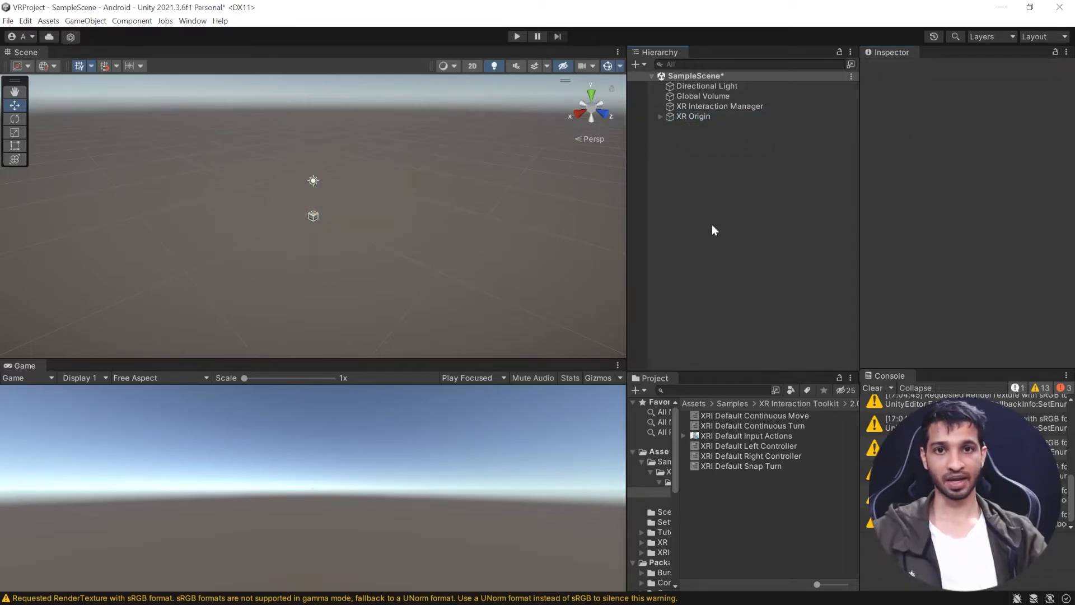
{"action": "right_click", "coordinate": [713, 229]}
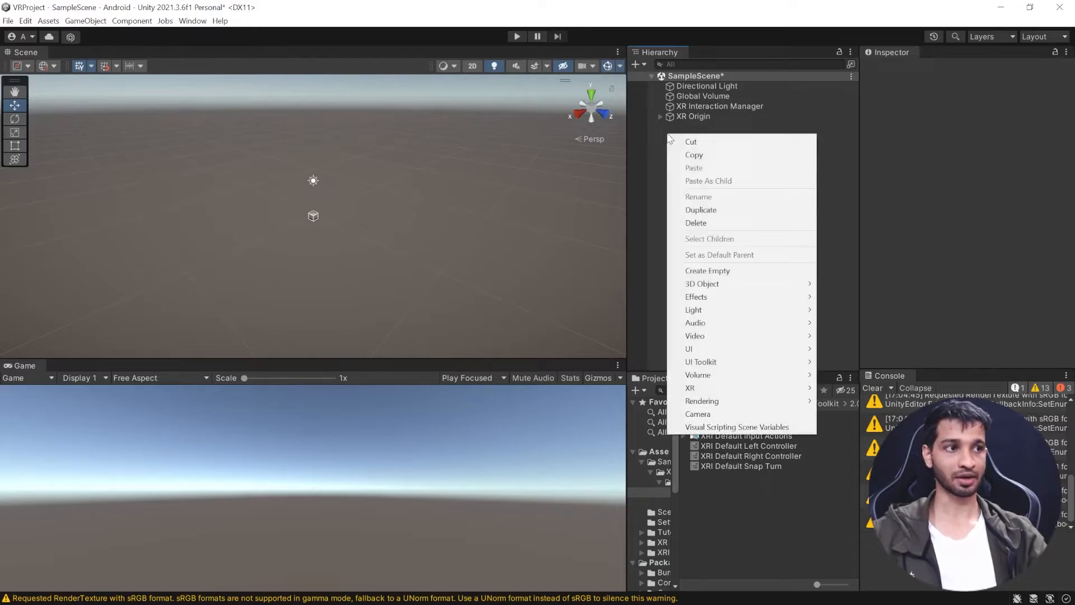
{"action": "mouse_move", "coordinate": [701, 283]}
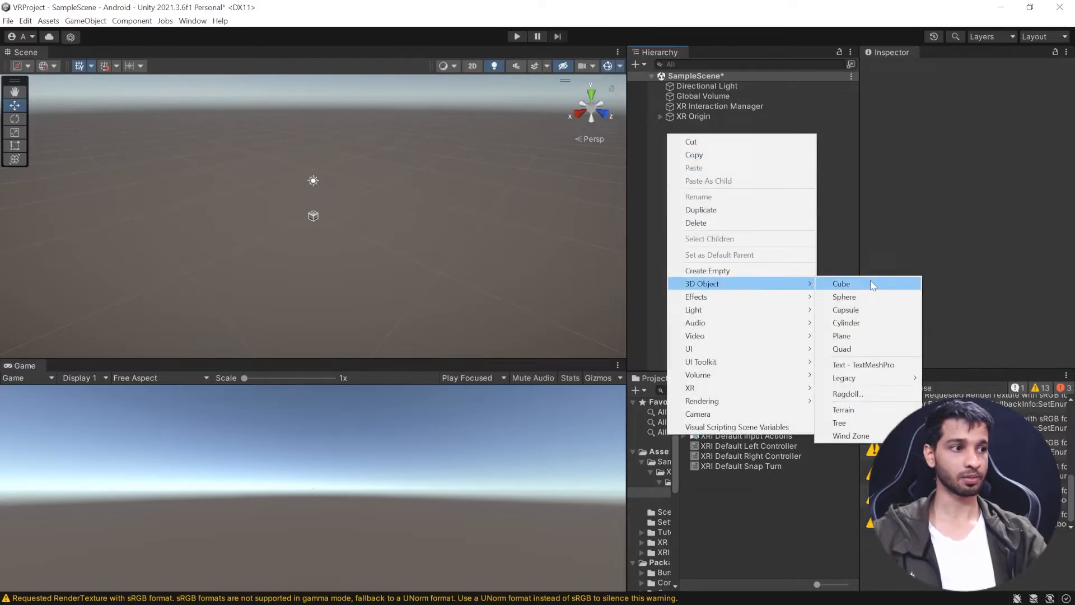
Add a 3D Plane as ground and start Play mode to test the scene
{"action": "left_click", "coordinate": [841, 334]}
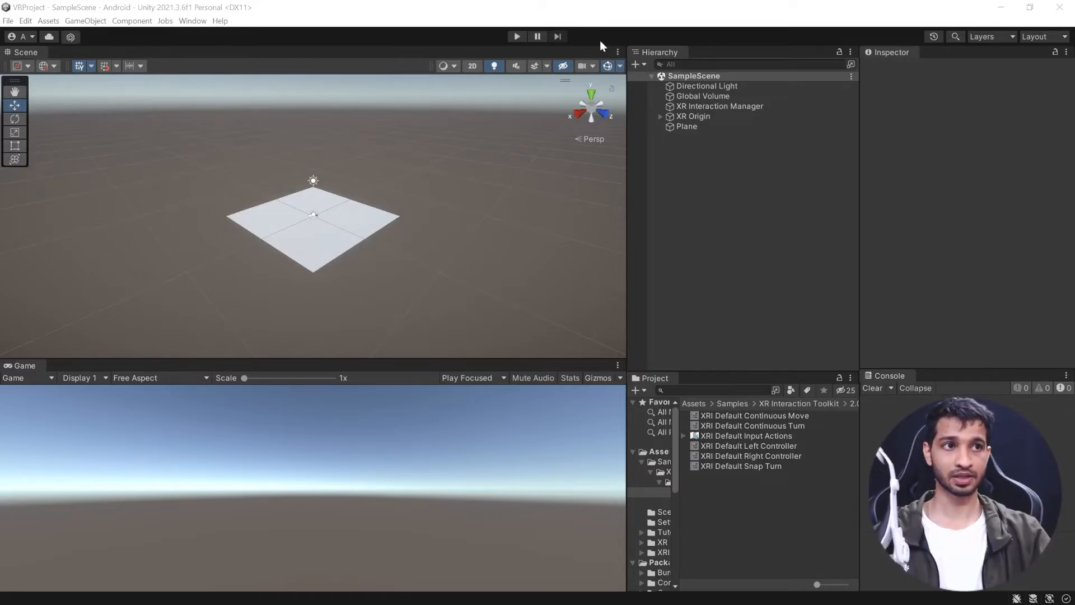
{"action": "left_click", "coordinate": [515, 36]}
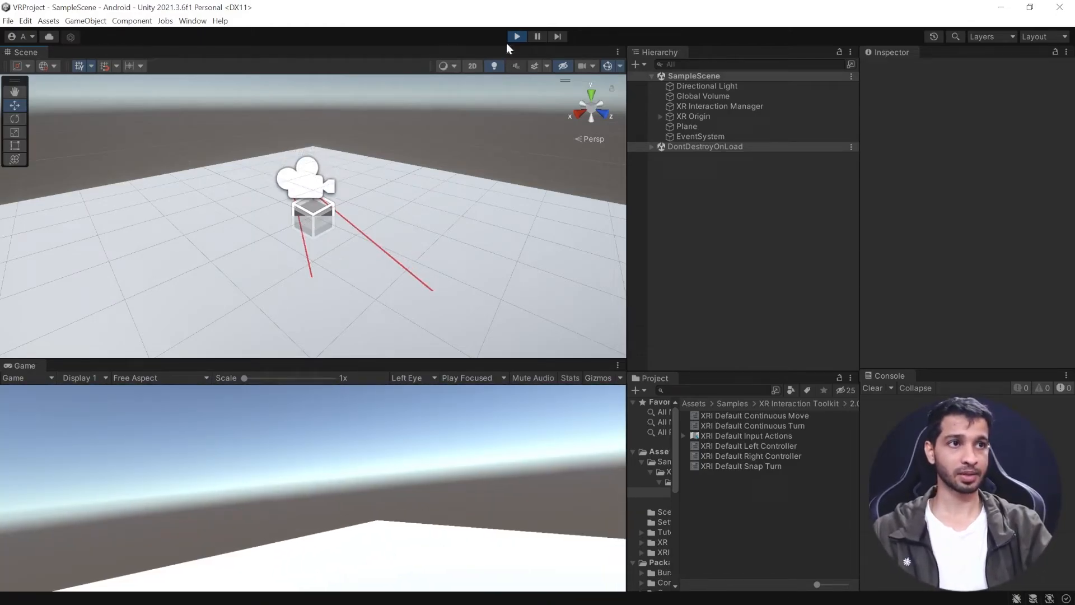
{"action": "left_click", "coordinate": [515, 36]}
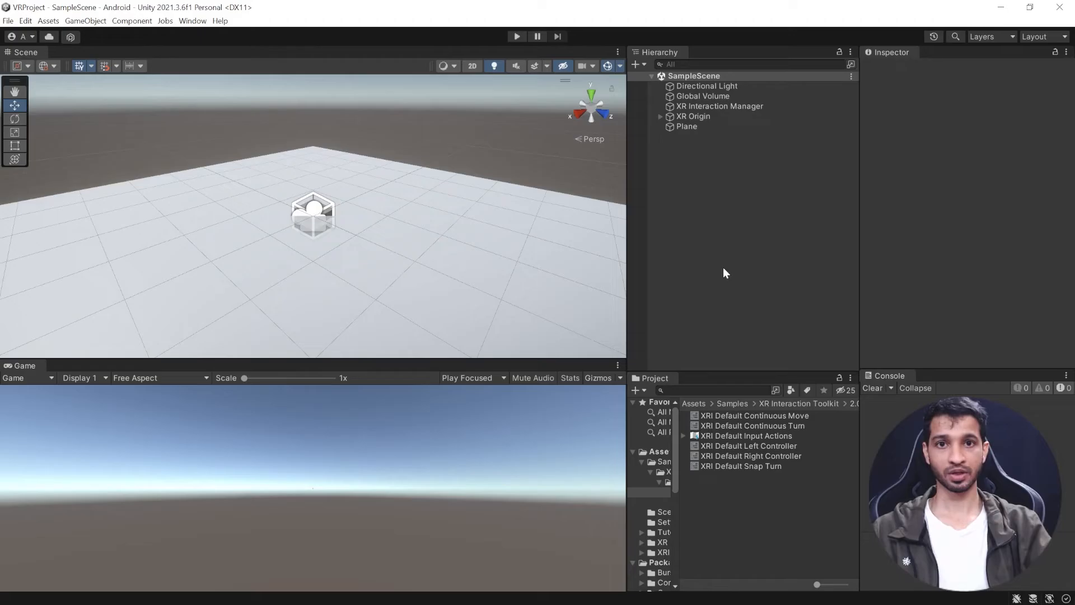
{"action": "mouse_move", "coordinate": [725, 274]}
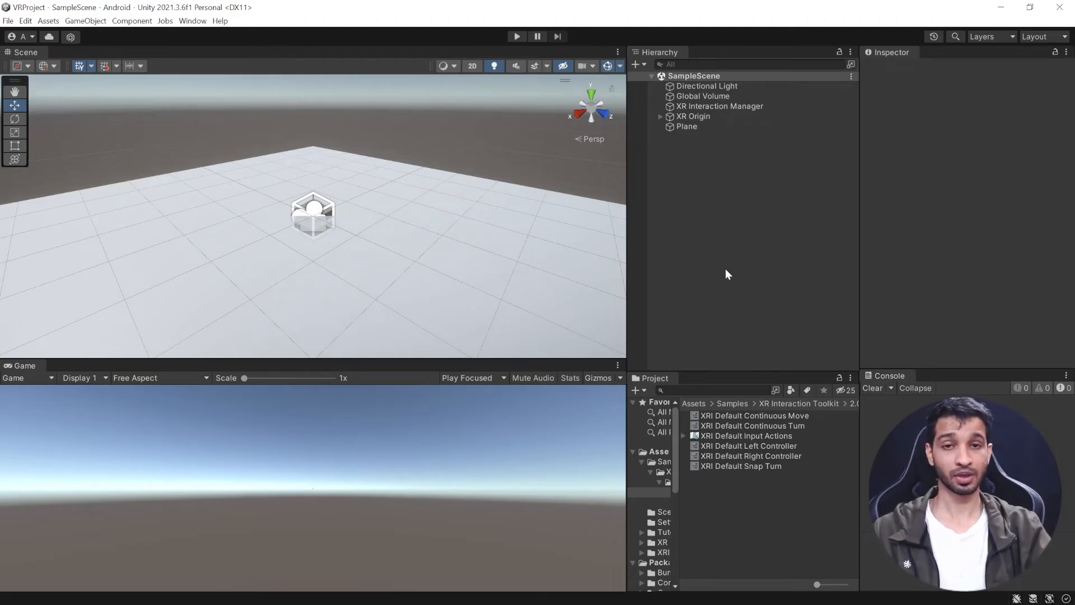
{"action": "mouse_move", "coordinate": [731, 279]}
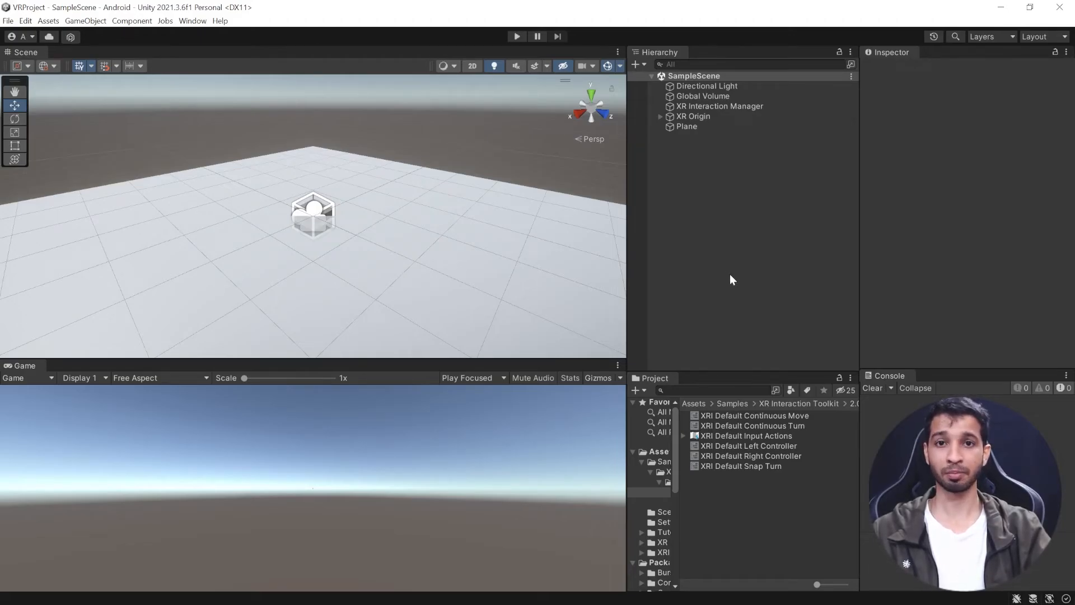
{"action": "mouse_move", "coordinate": [759, 267]}
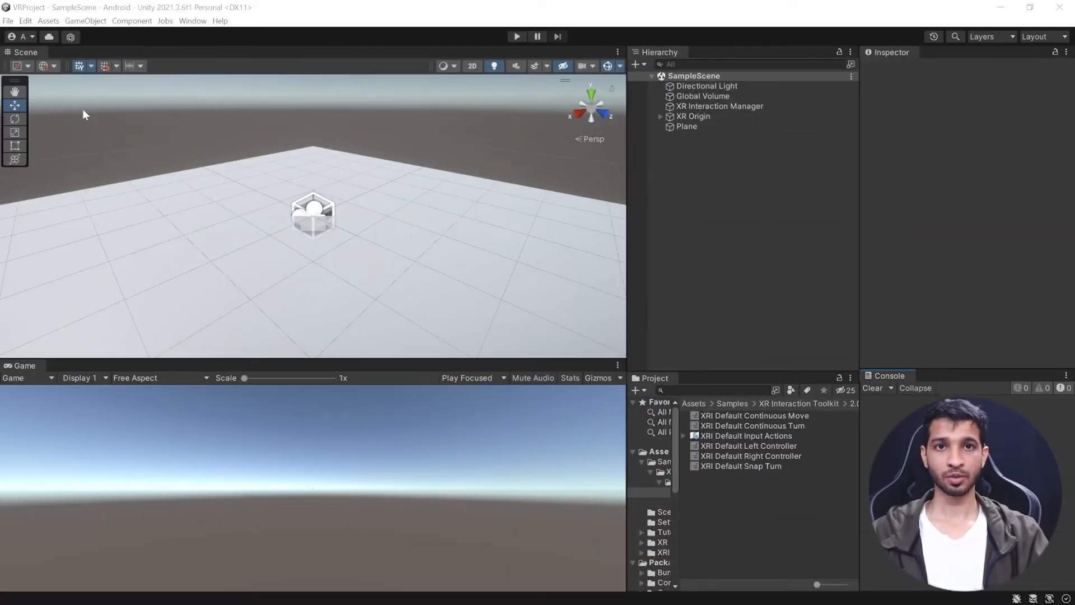
From Build Settings' Player Settings, change the Color Space to Linear and confirm
{"action": "left_click", "coordinate": [7, 20]}
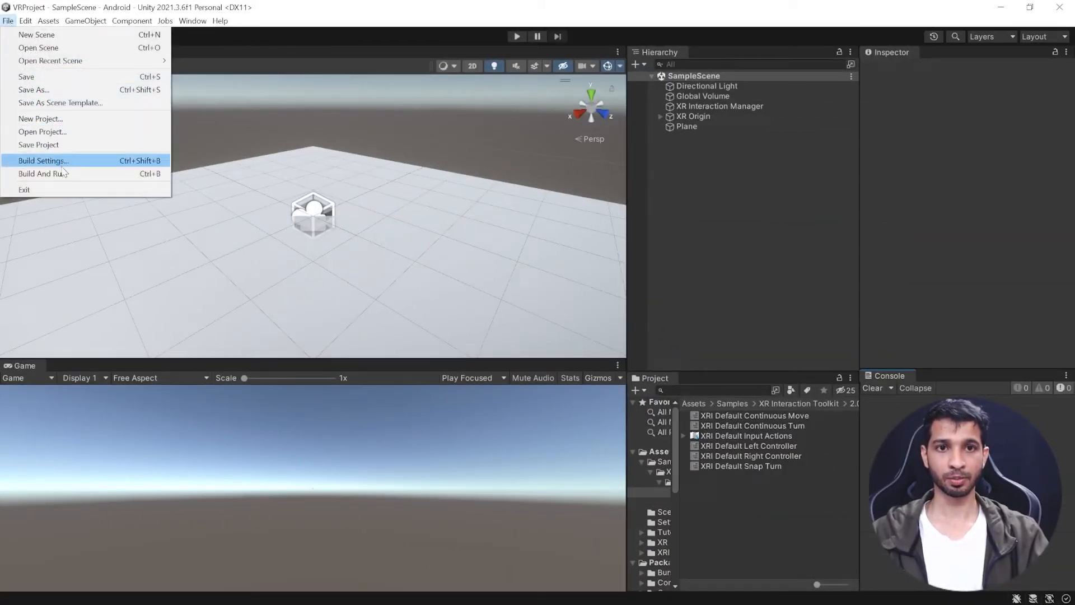
{"action": "left_click", "coordinate": [43, 160]}
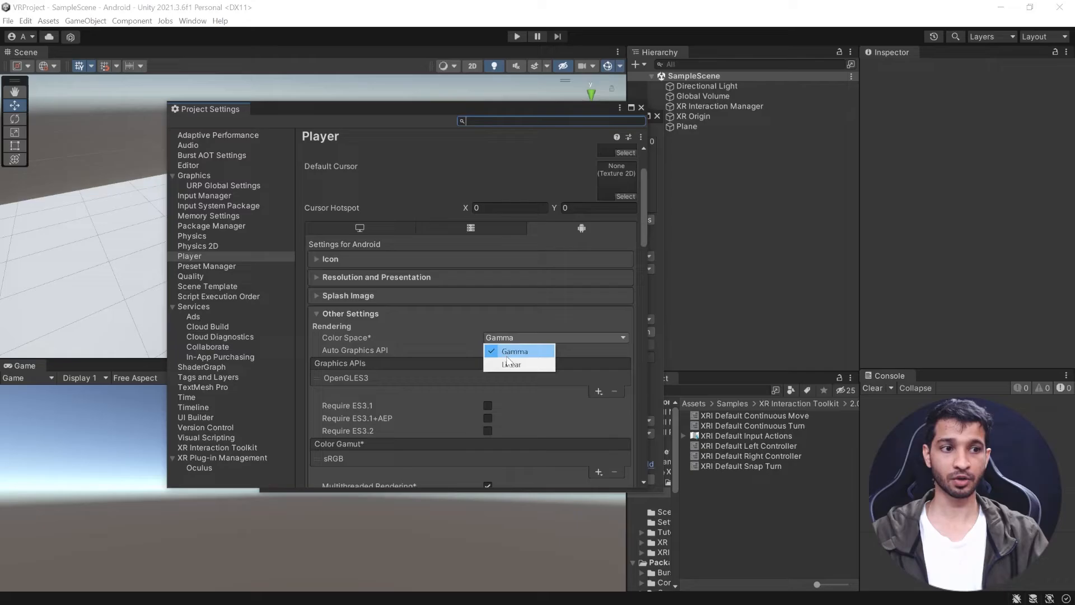
{"action": "left_click", "coordinate": [511, 364]}
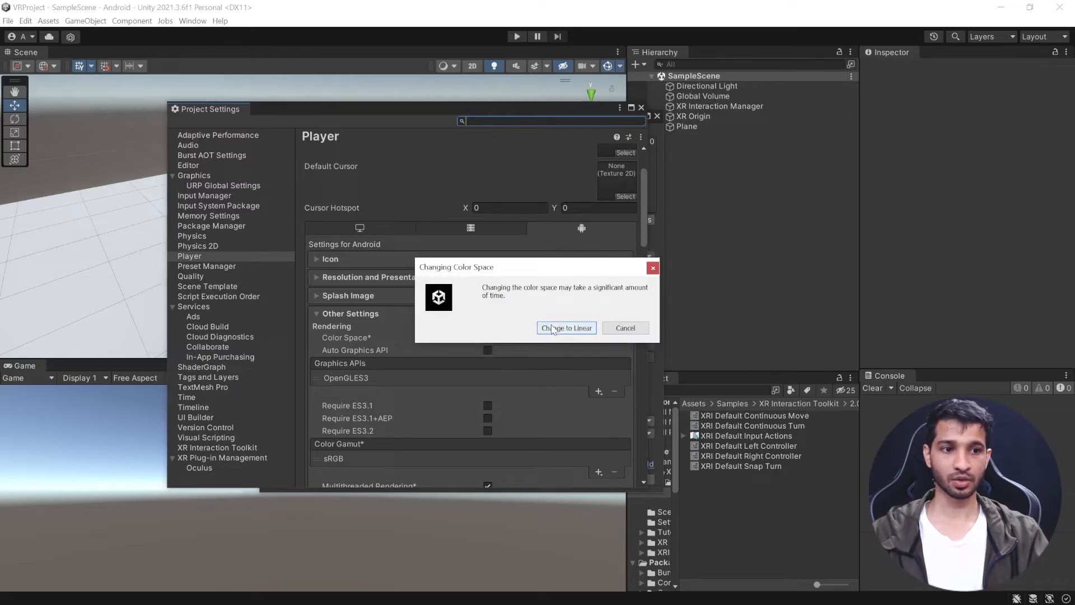
{"action": "left_click", "coordinate": [566, 328]}
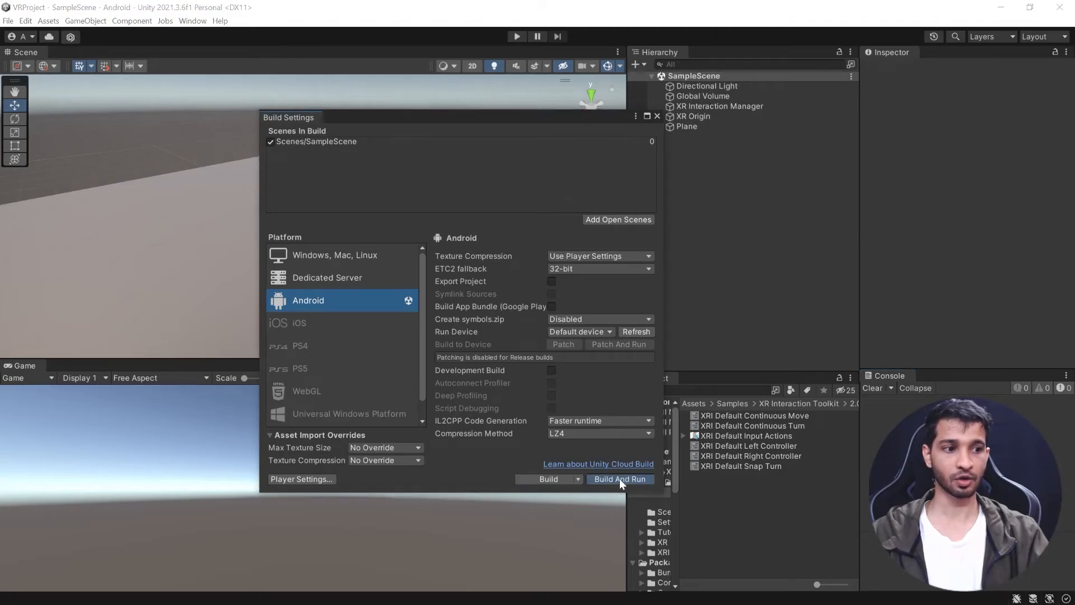
Build And Run the Android app, saving it as test1.apk in the Builds folder
{"action": "left_click", "coordinate": [619, 478]}
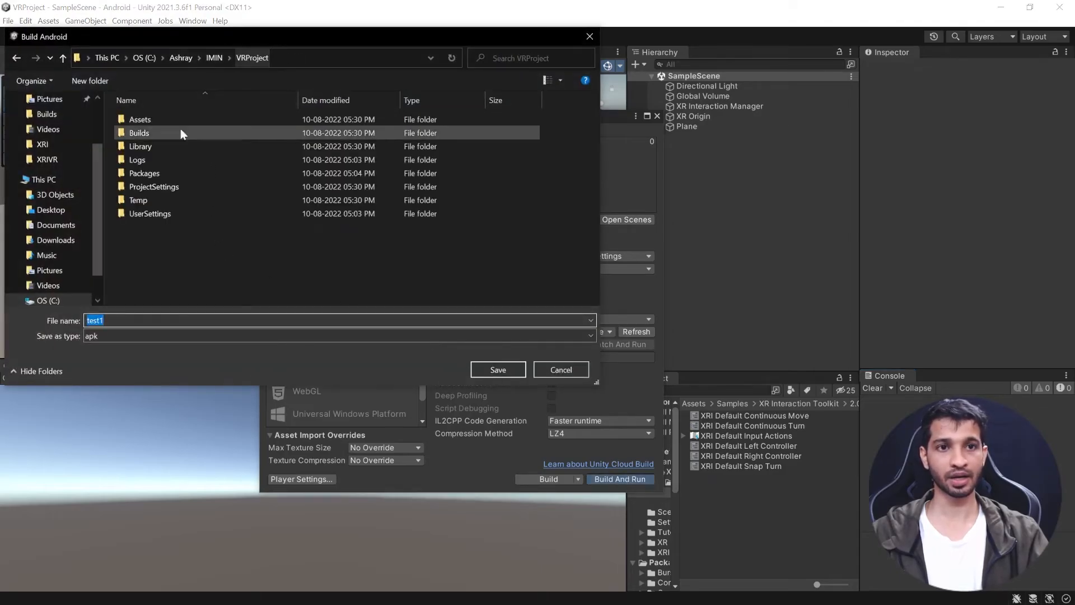
{"action": "left_click", "coordinate": [139, 132]}
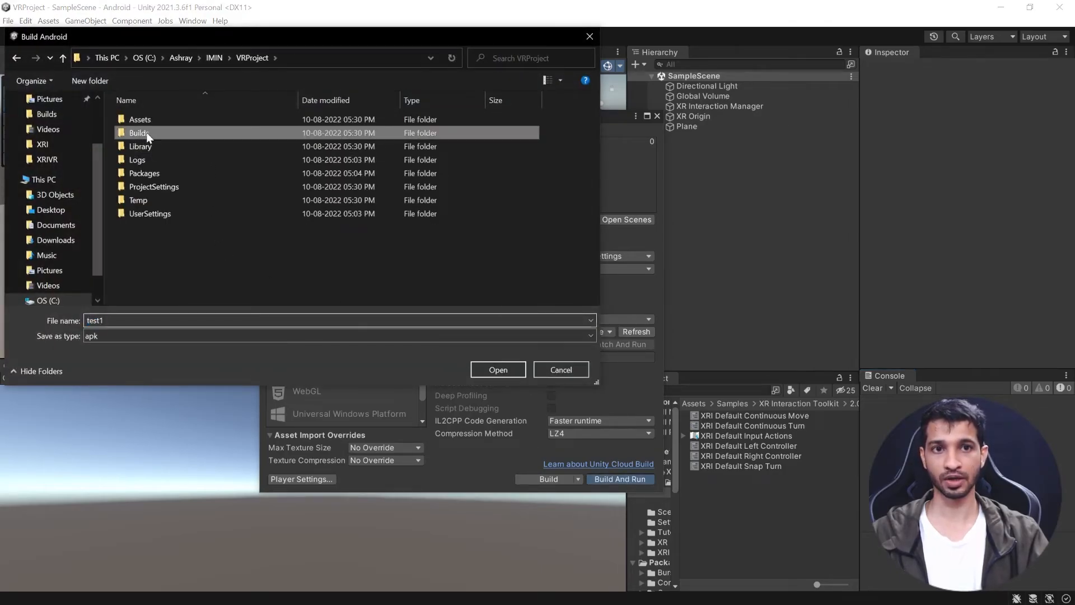
{"action": "double_click", "coordinate": [139, 132]}
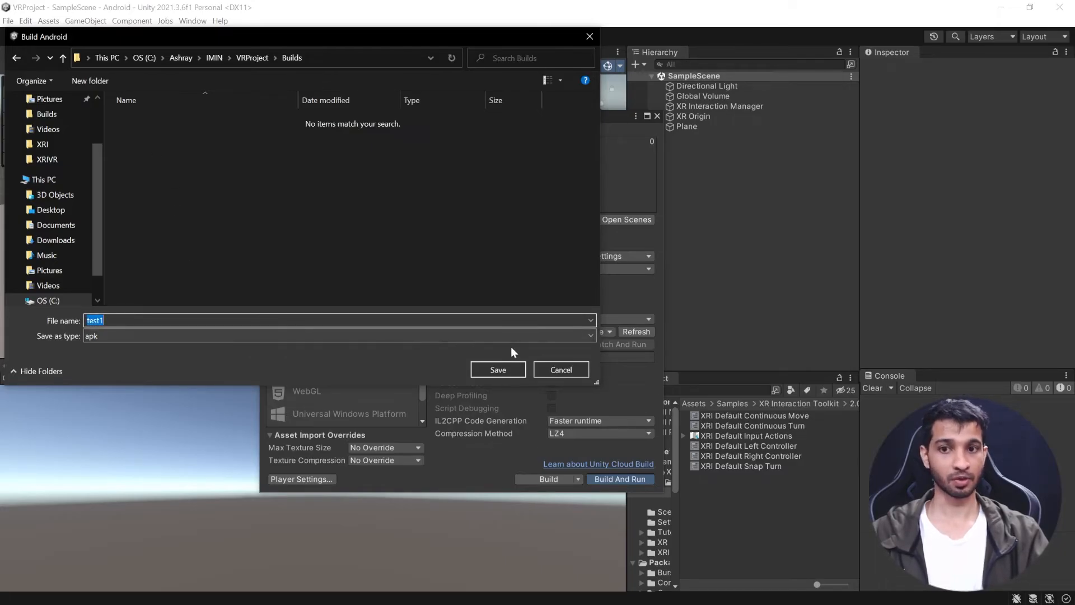
{"action": "left_click", "coordinate": [497, 370]}
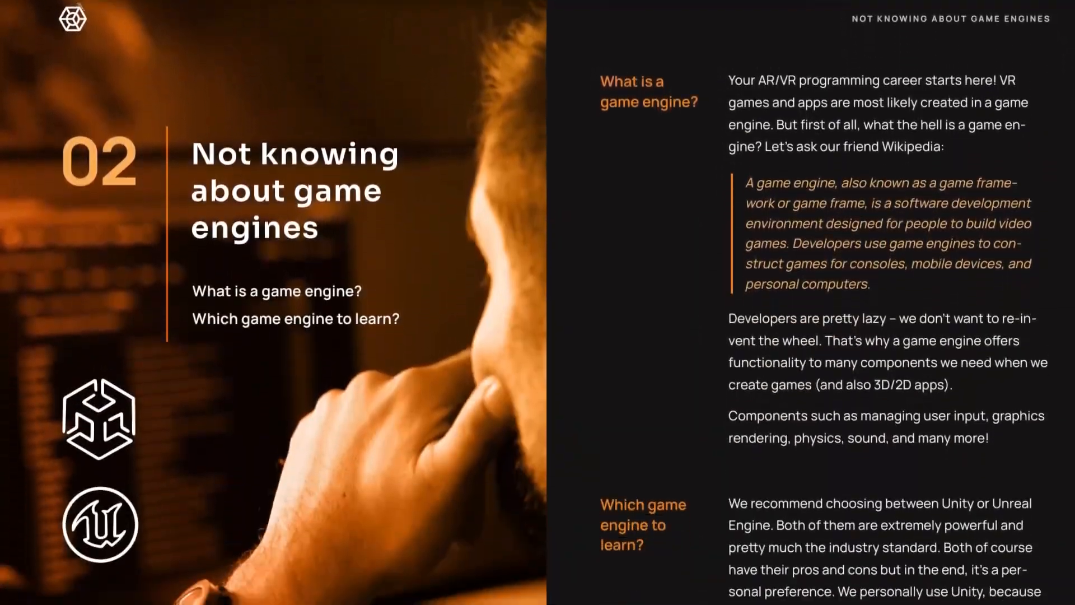
Scroll the PDF guide down to the 'Having no portfolio' section
{"action": "scroll", "scroll_direction": "down", "scroll_amount": 3}
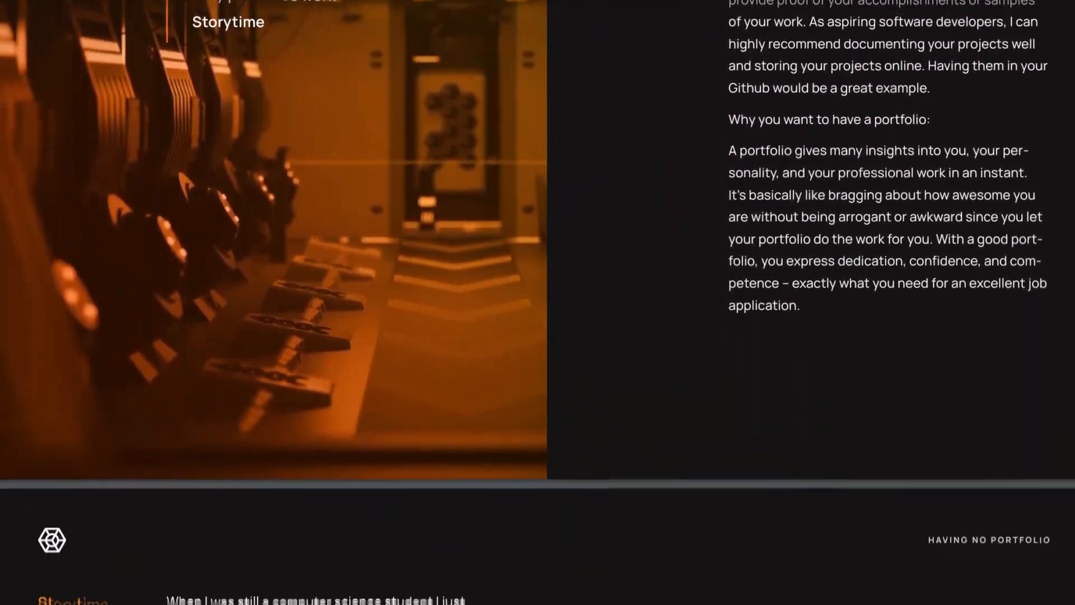